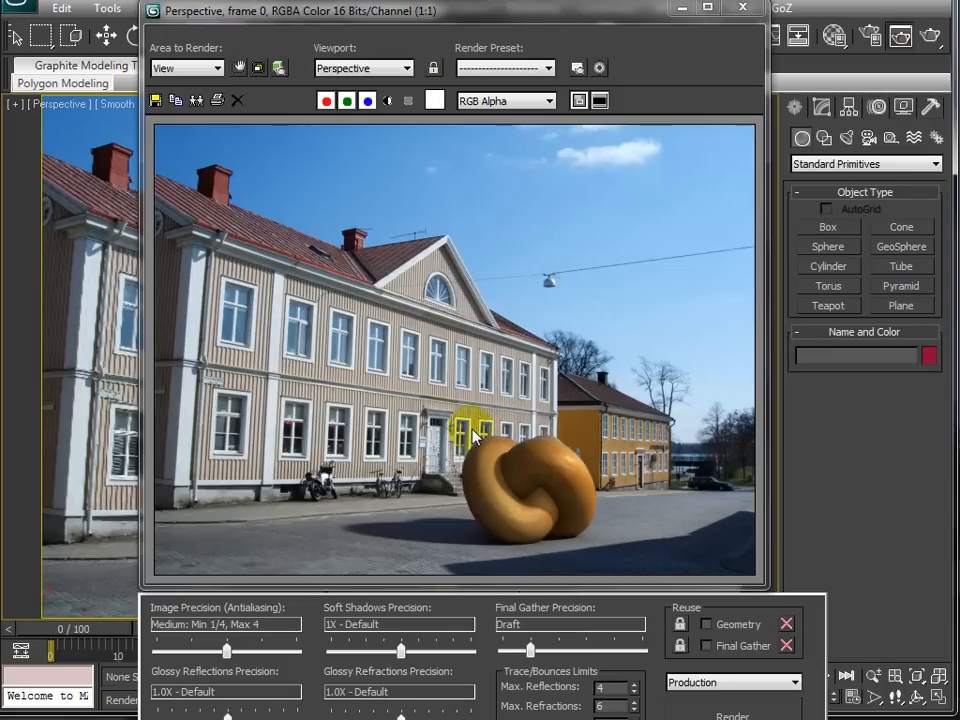
mouse_move(504, 452)
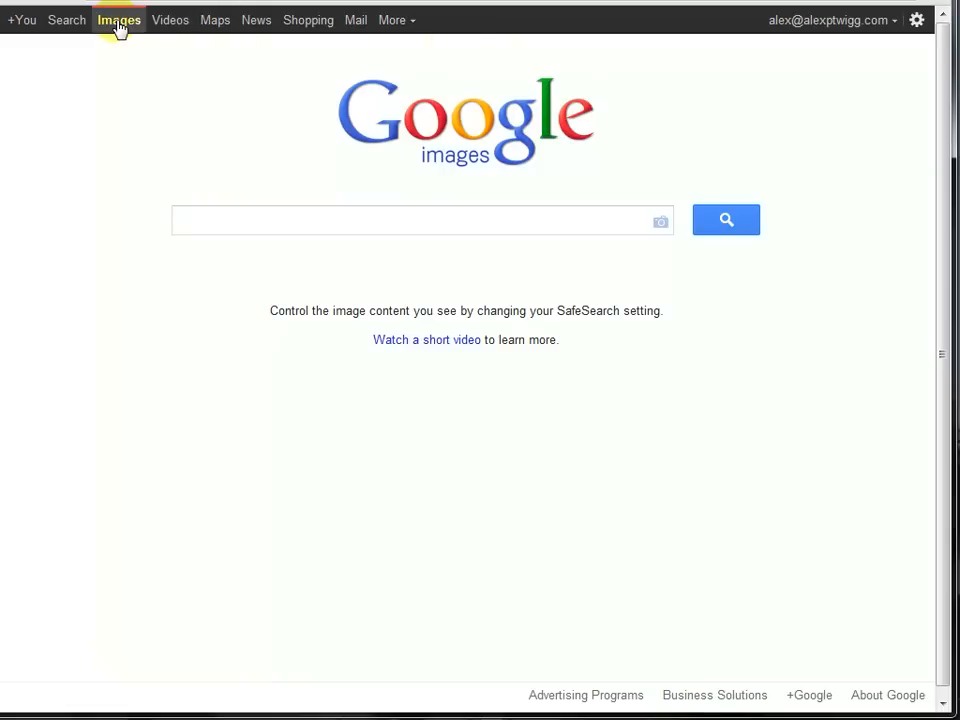
- Reach Advanced Image Search and reveal the usage-rights choices
click(916, 20)
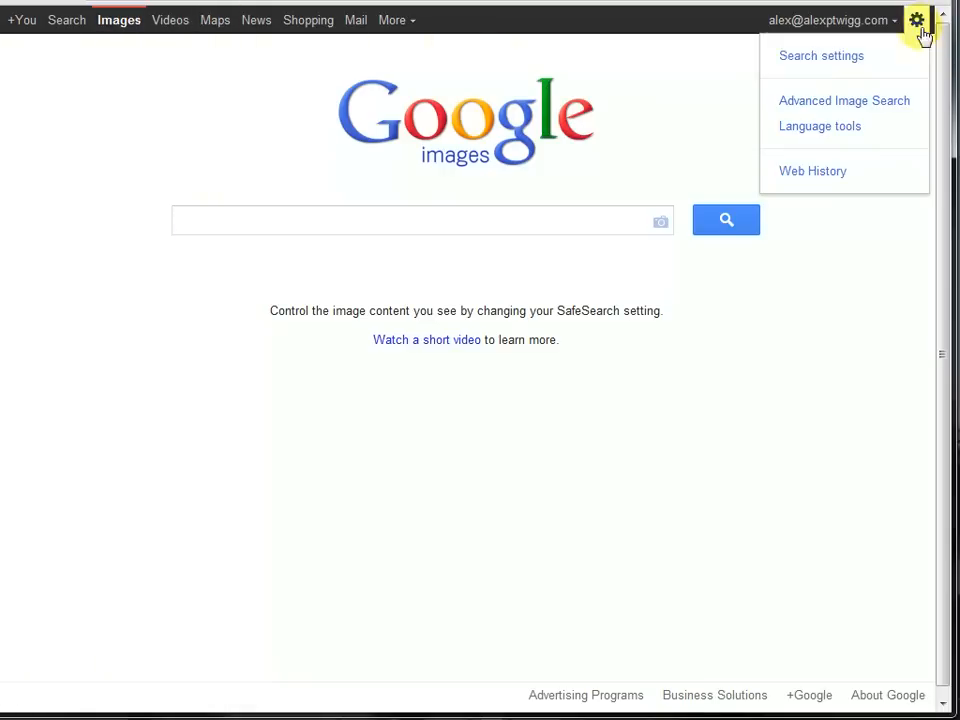
click(844, 100)
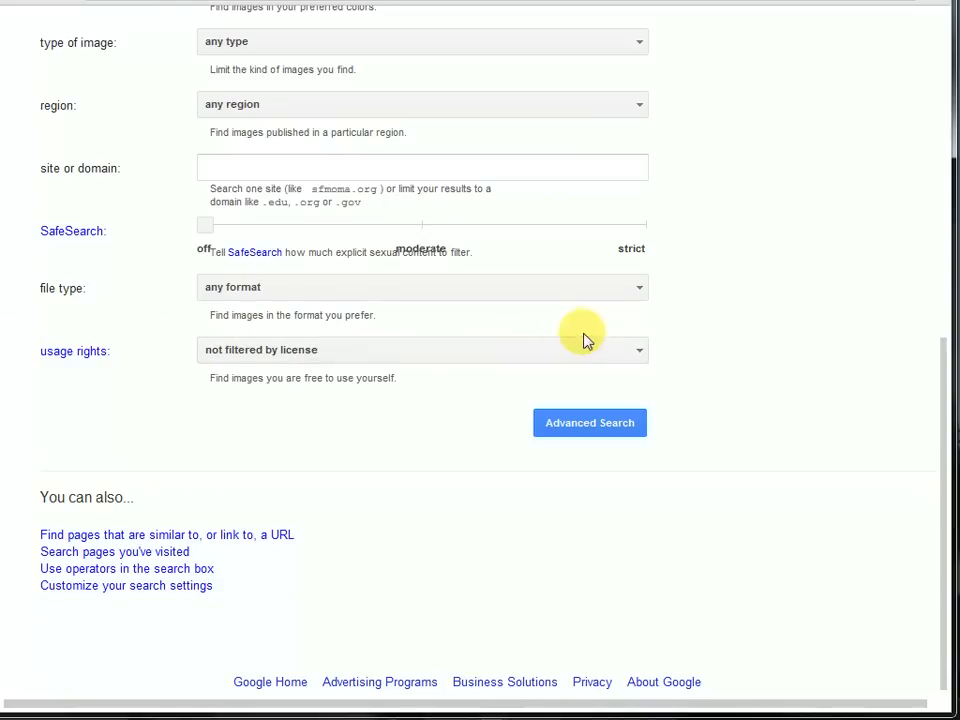
click(424, 348)
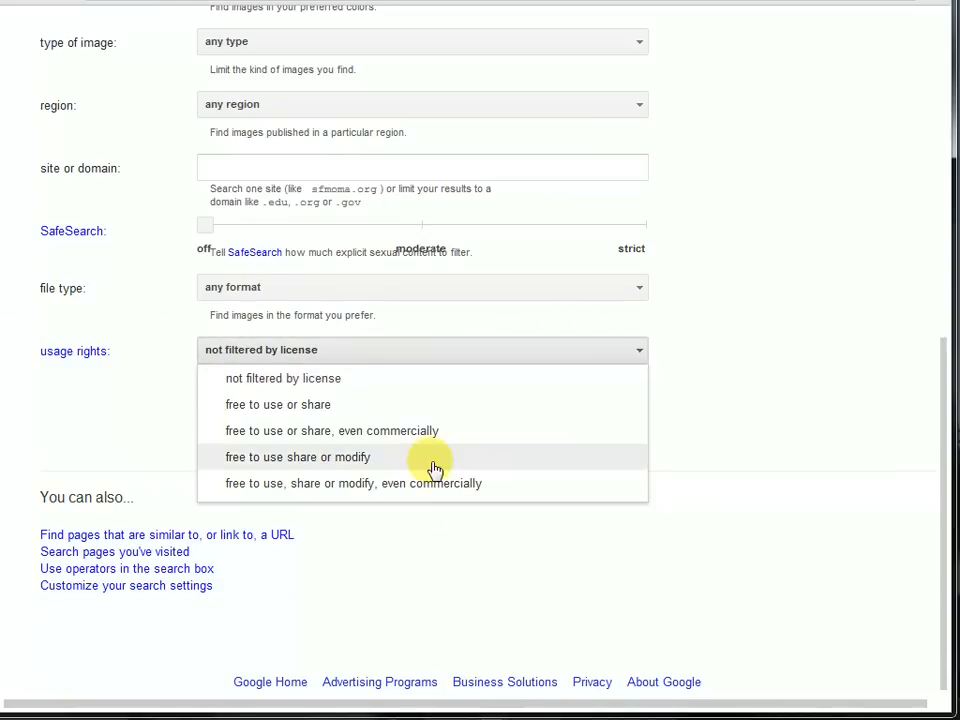
mouse_move(304, 404)
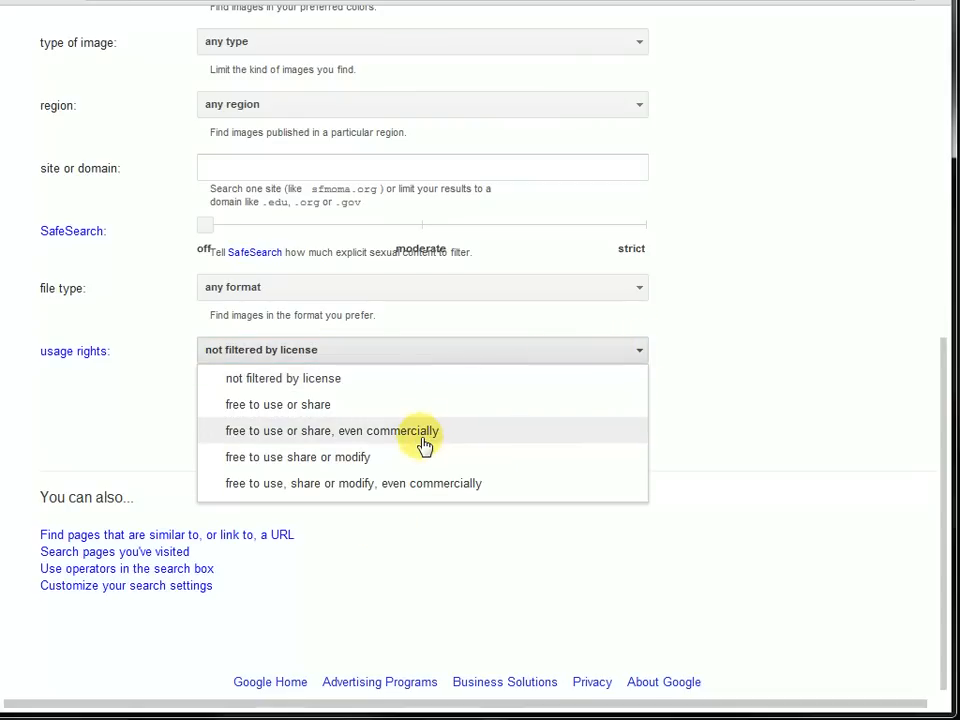
- Filter results to 'free to use or share, even commercially' and browse the images
click(332, 430)
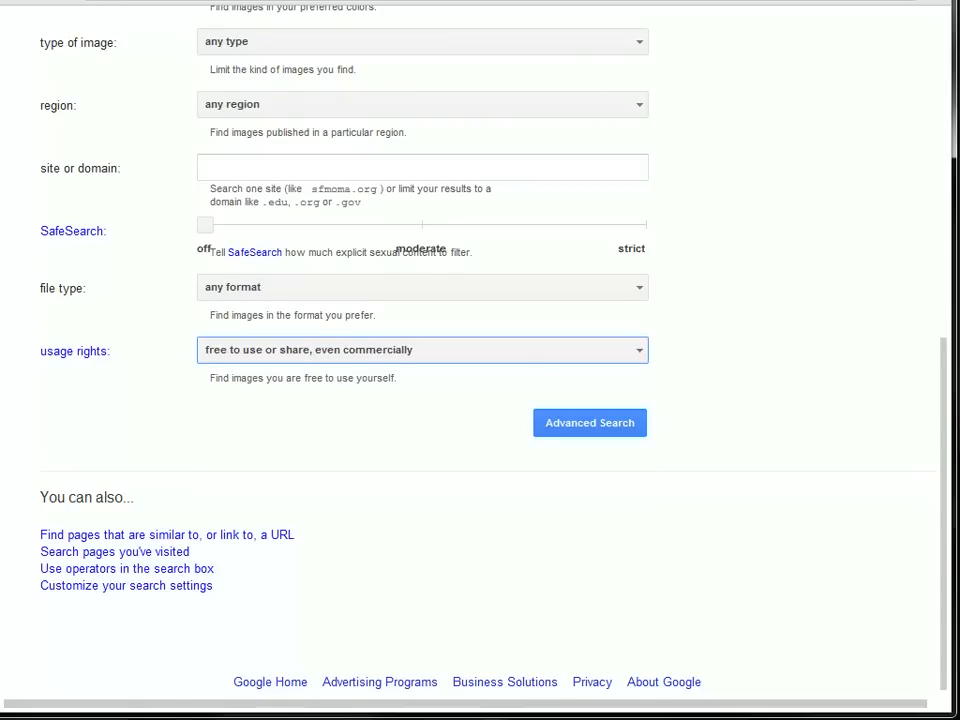
click(588, 422)
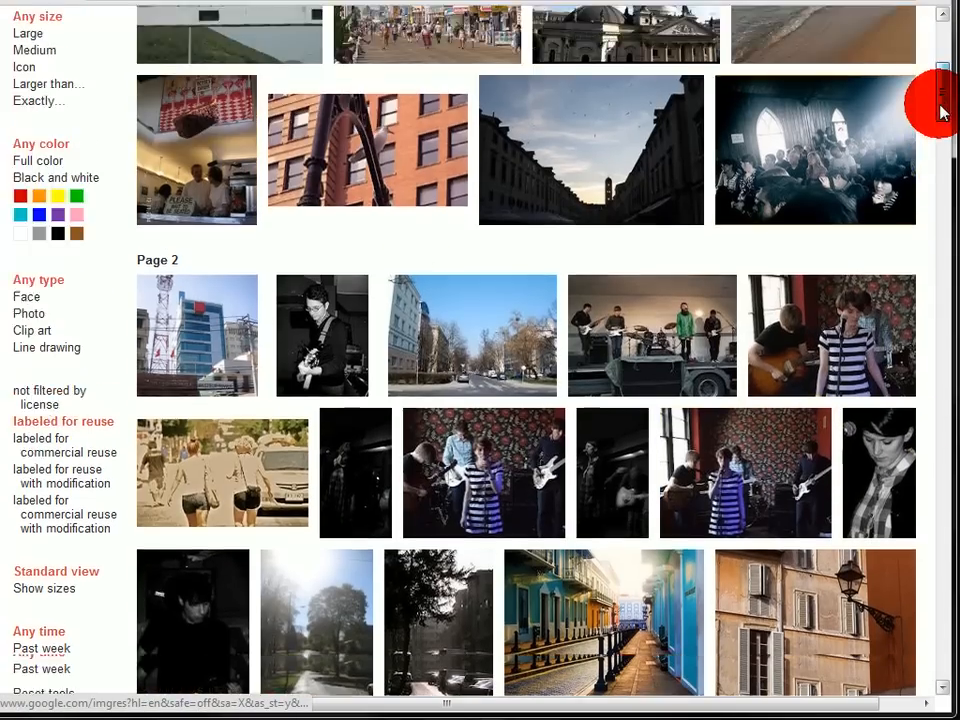
scroll(down, 3)
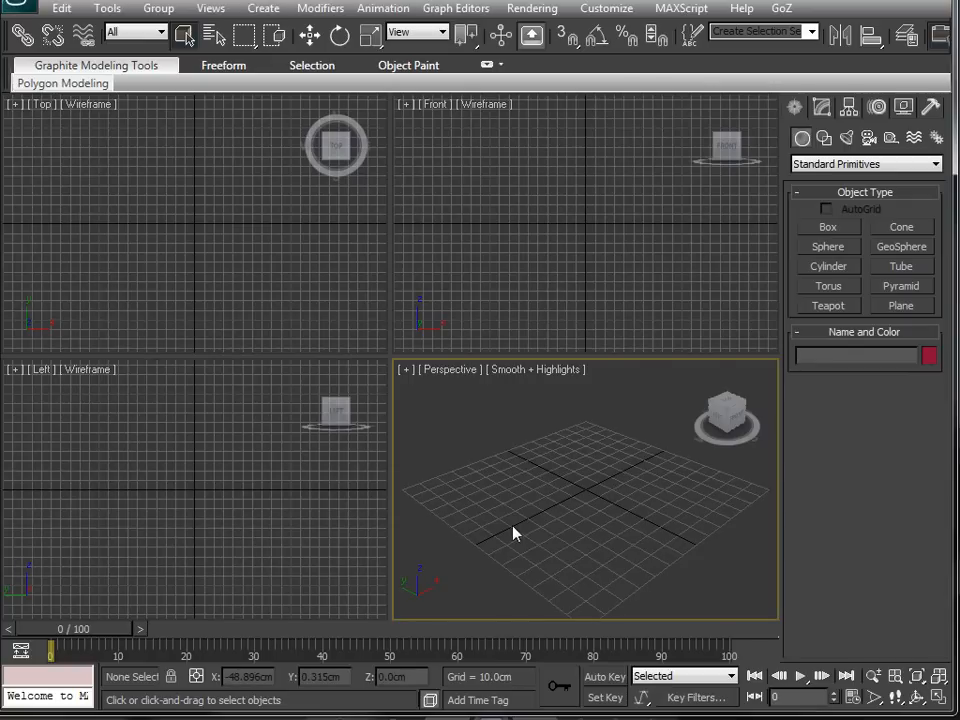
mouse_move(536, 480)
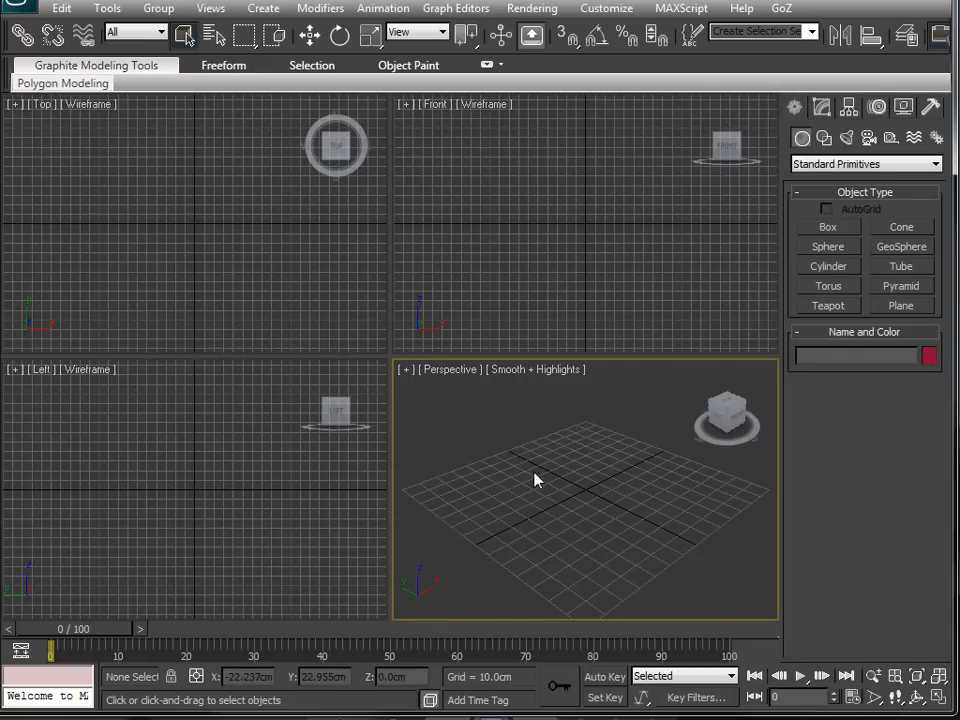
mouse_move(560, 312)
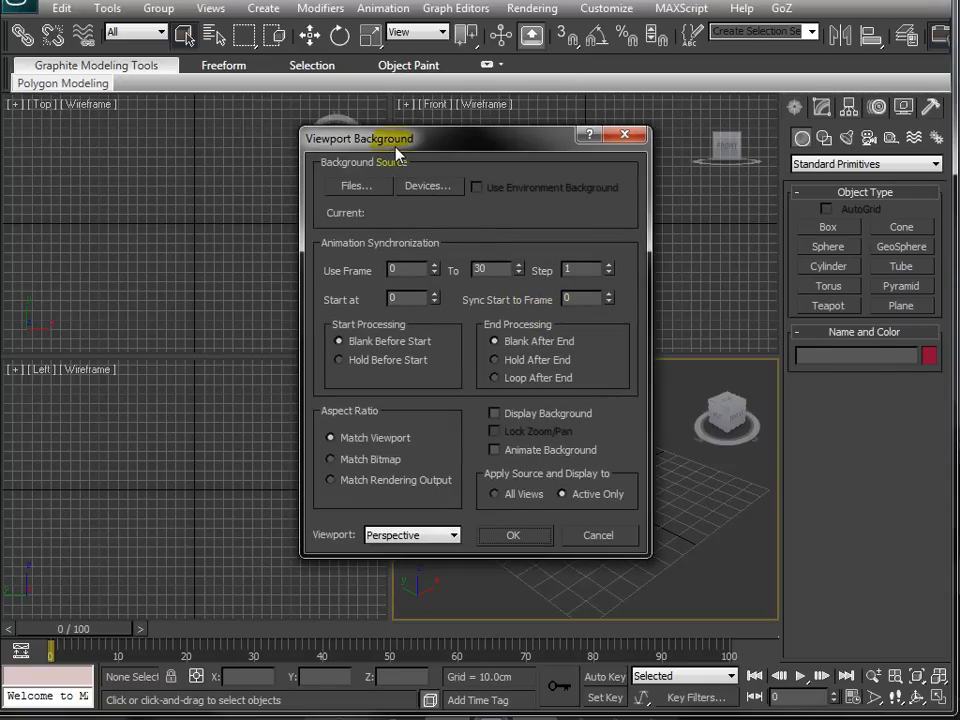
- Load the street photo from camera_match as the displayed viewport background
click(356, 186)
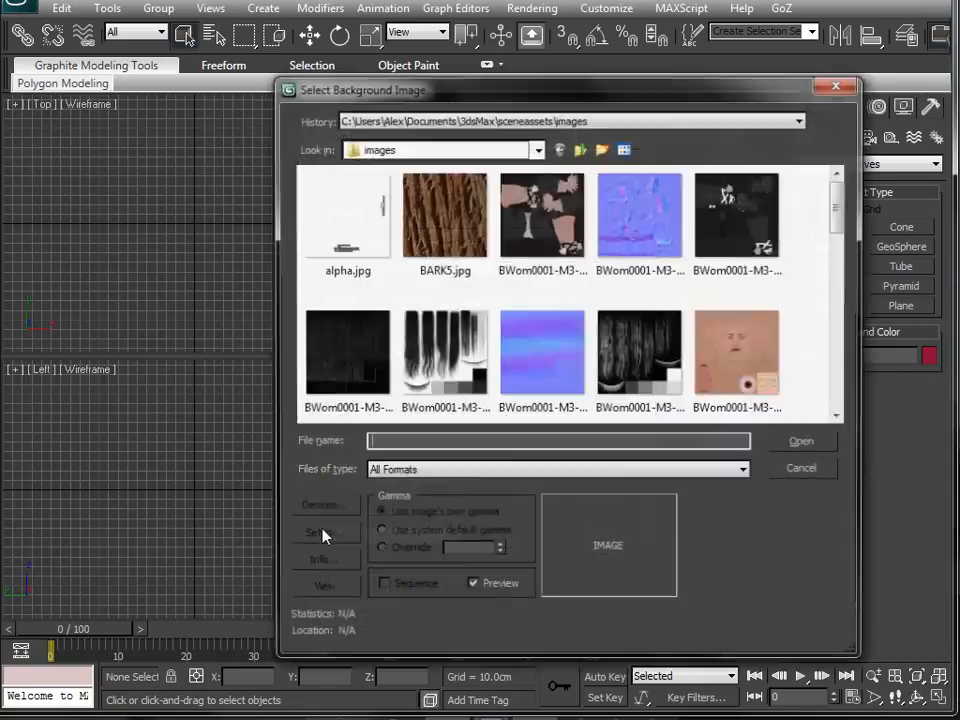
click(536, 148)
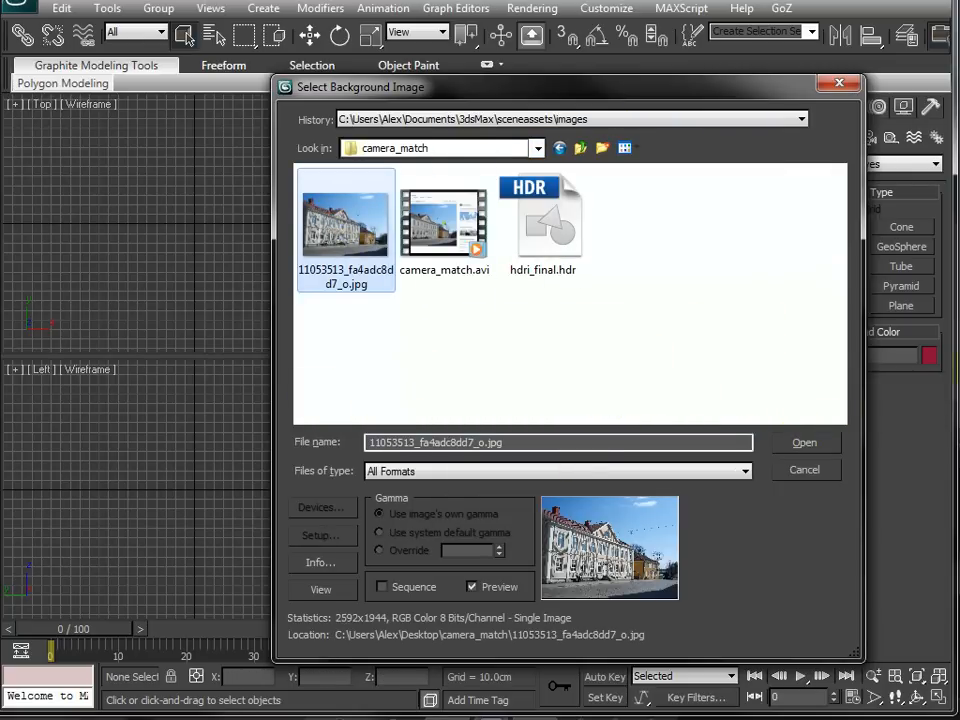
click(804, 442)
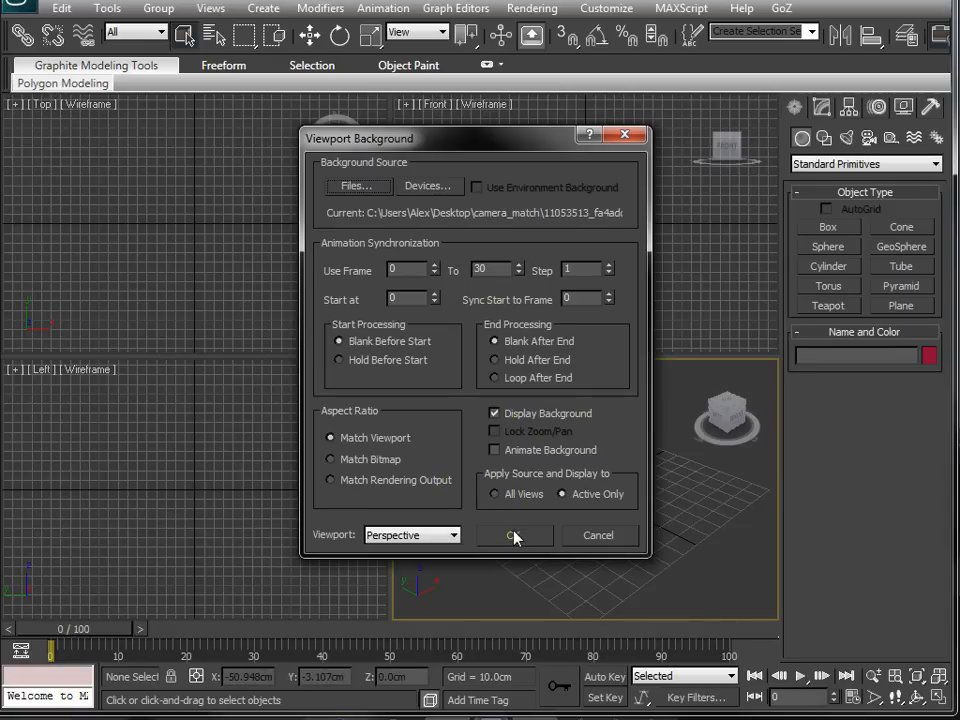
click(514, 536)
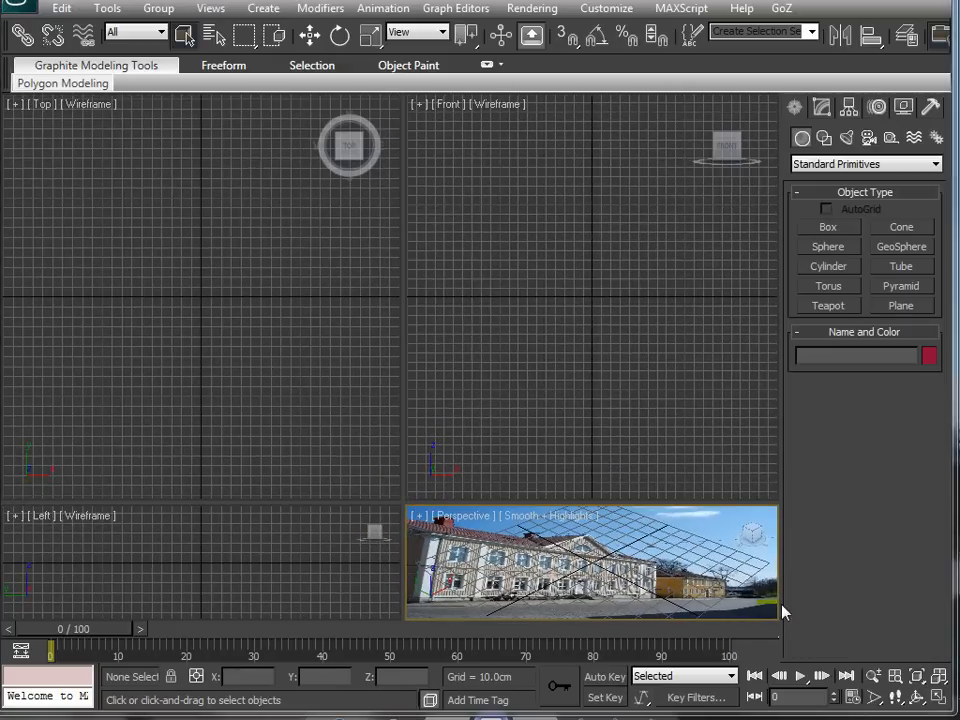
mouse_move(408, 330)
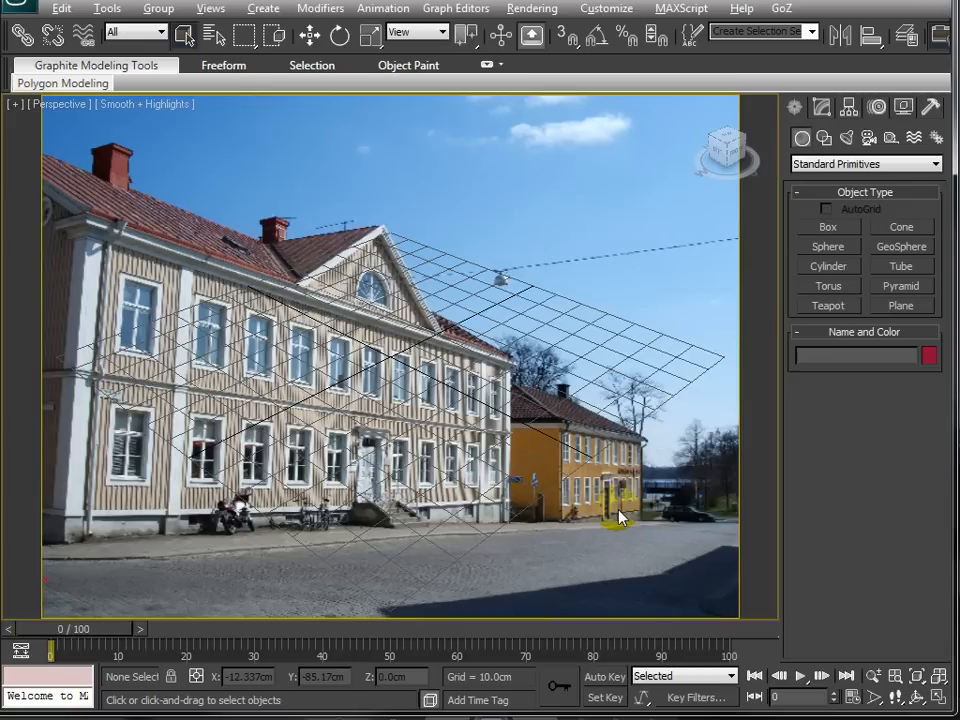
- Maximize the Perspective view and set render output to the 640x480 preset
drag(610, 516, 264, 360)
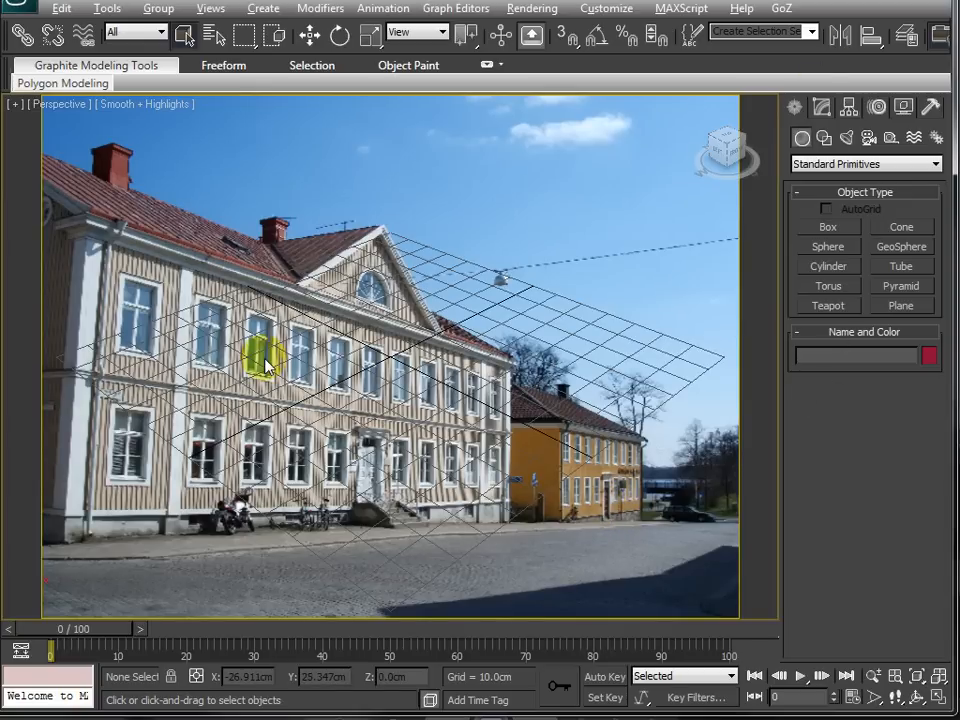
mouse_move(930, 36)
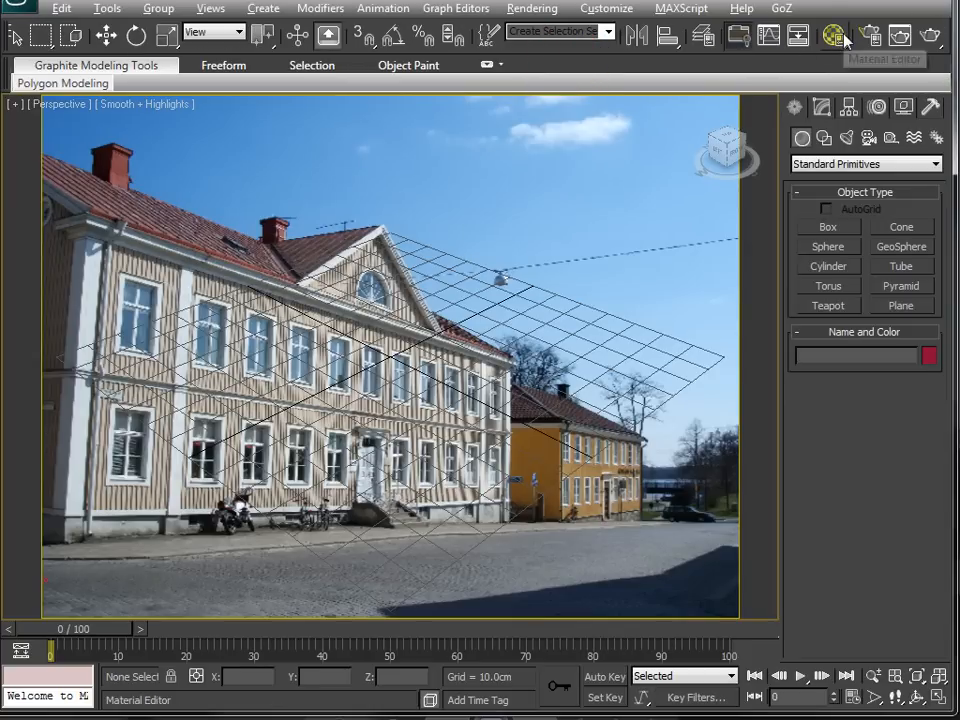
click(834, 36)
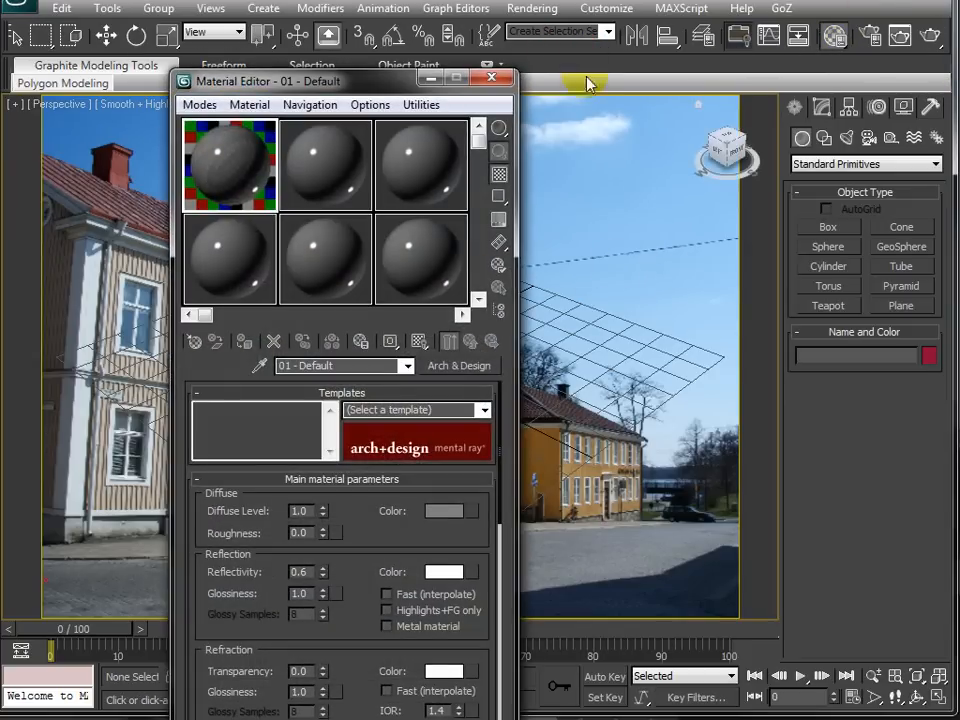
click(492, 76)
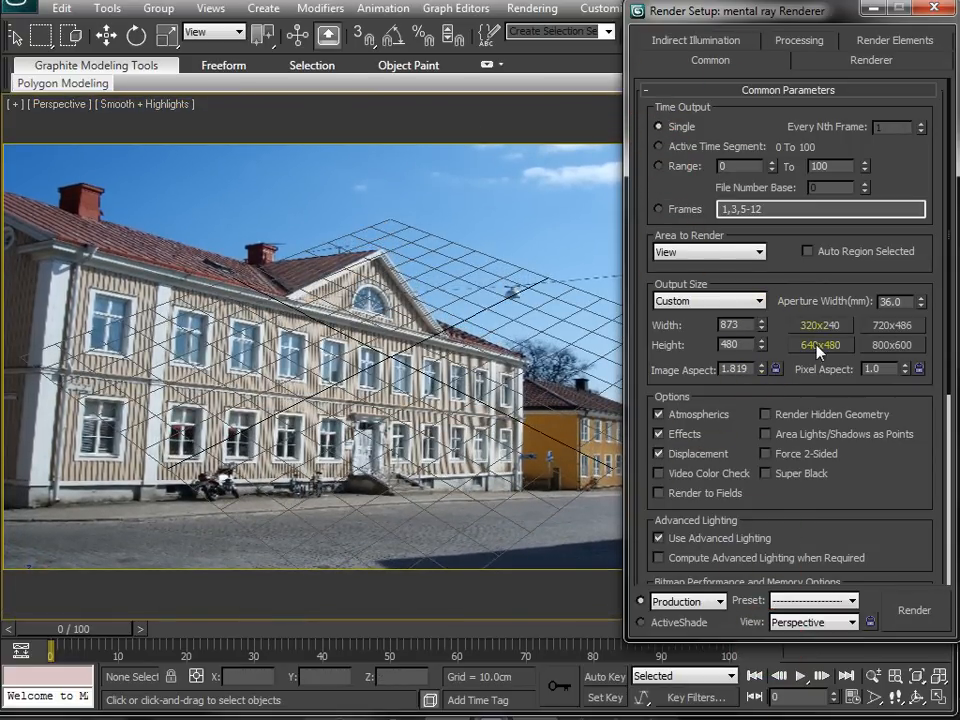
click(820, 344)
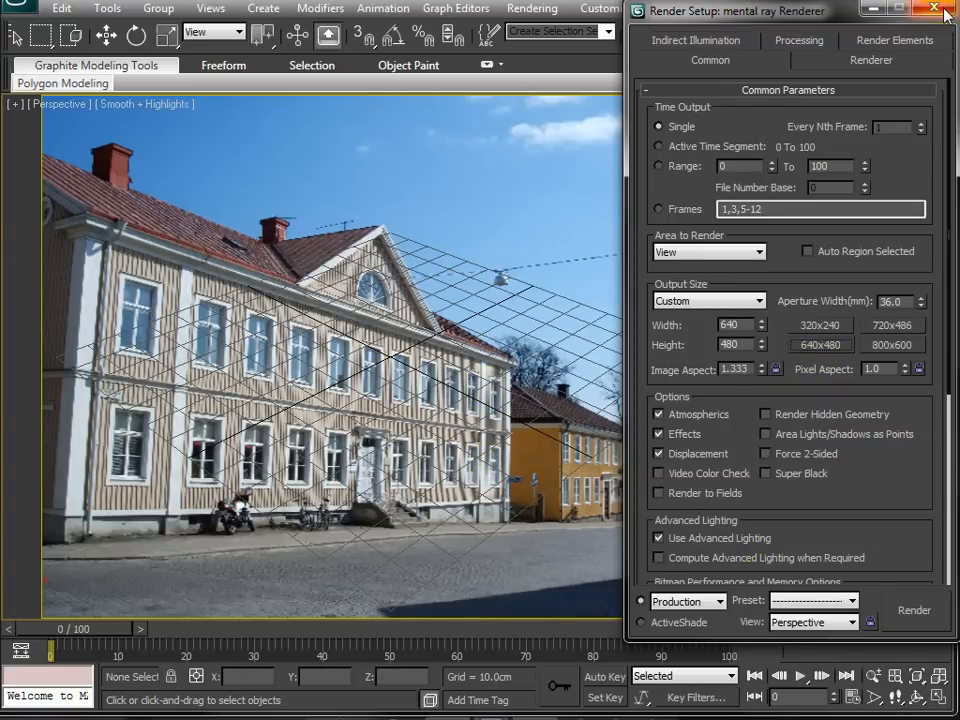
click(944, 12)
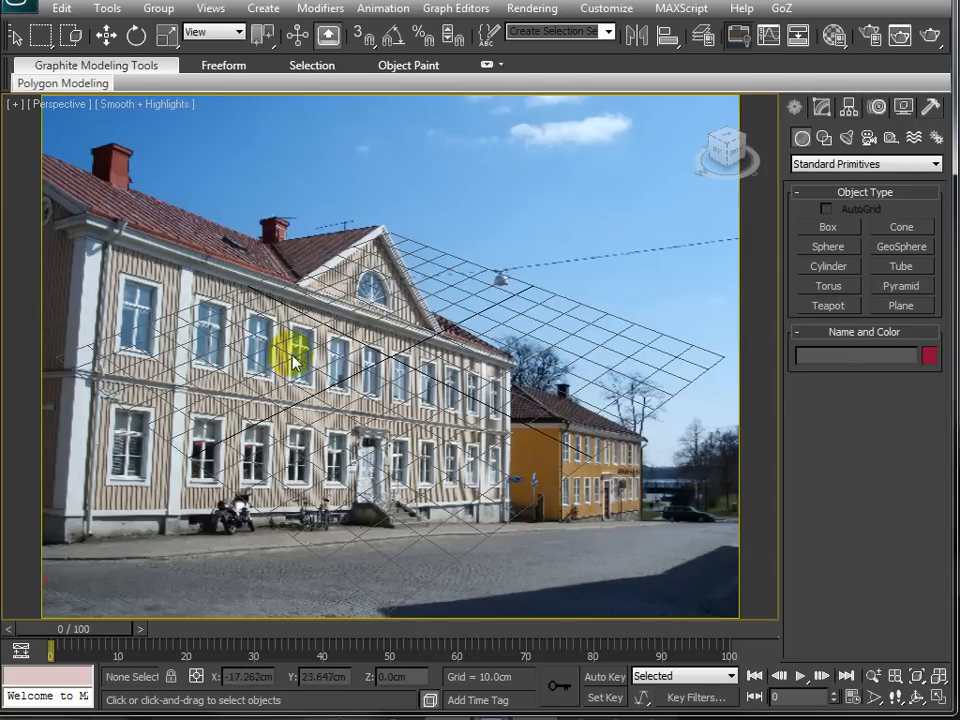
- Orbit, pan and dolly until the grid lies on the street plane in the photo
drag(290, 356, 390, 544)
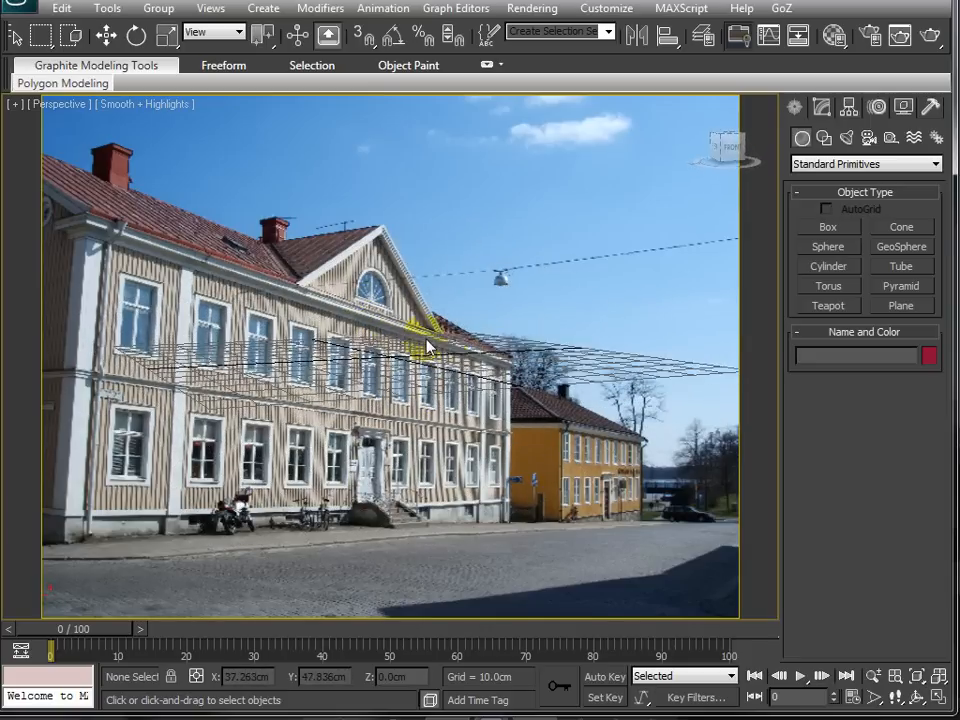
drag(424, 340, 410, 362)
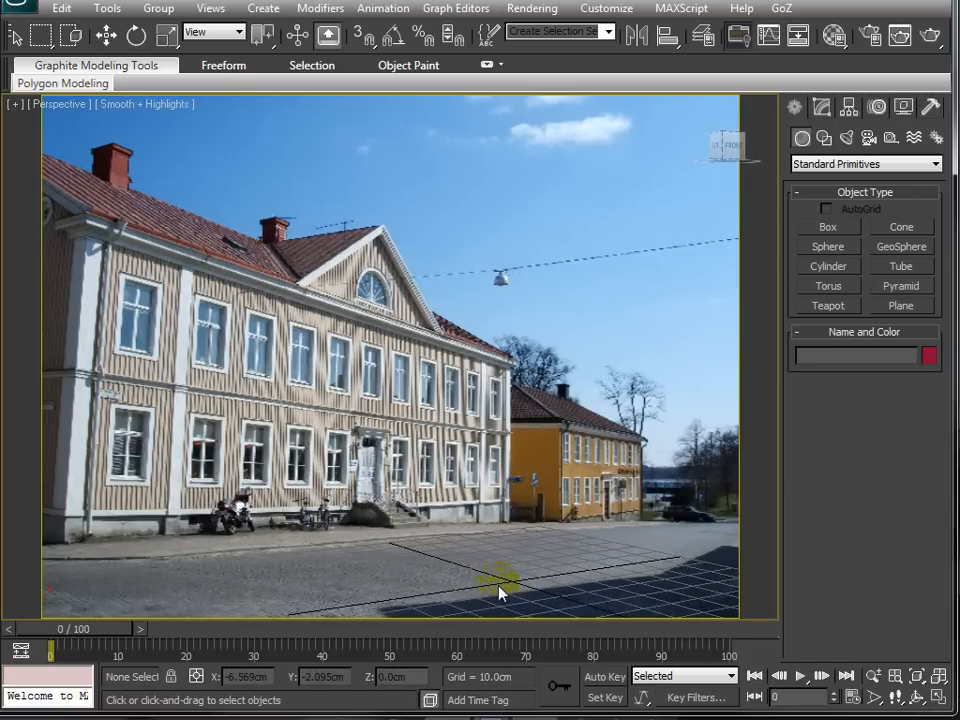
drag(500, 592, 370, 596)
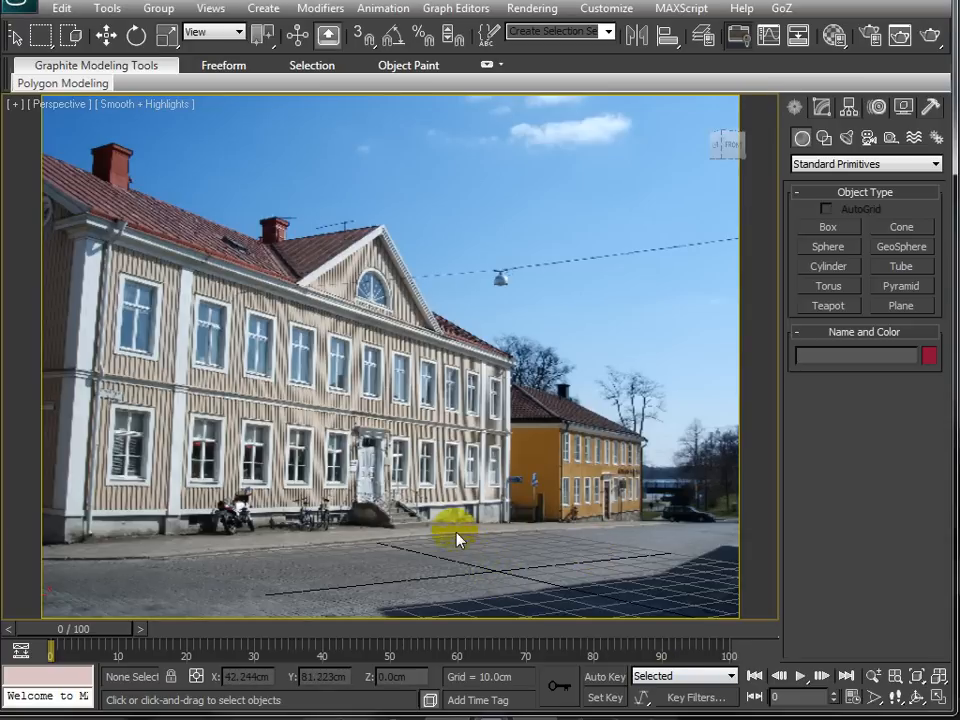
drag(470, 536, 440, 536)
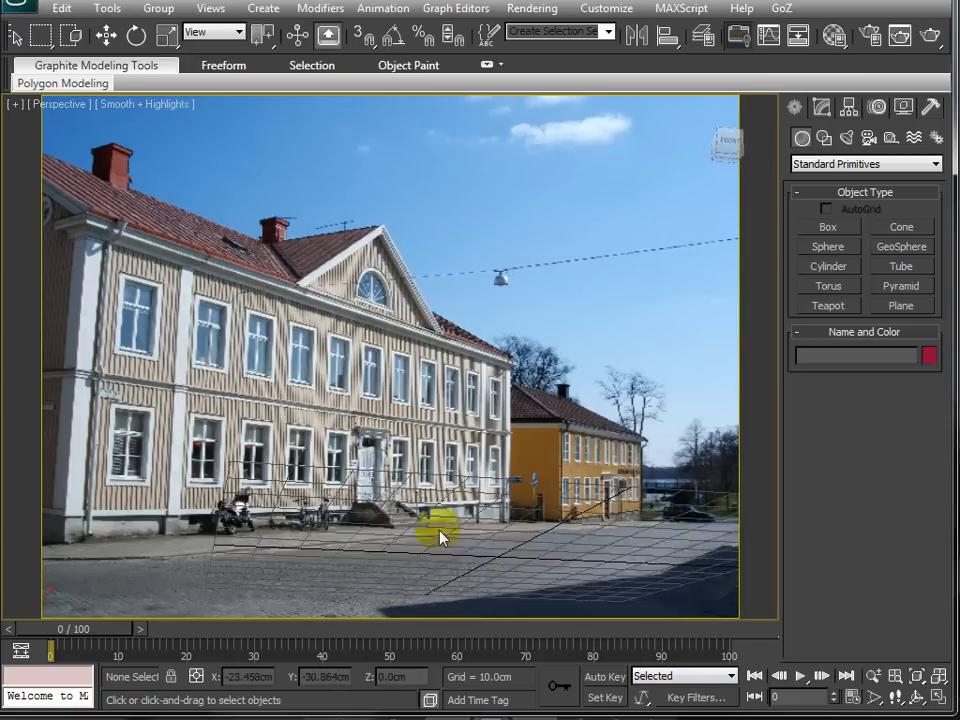
drag(440, 538, 480, 568)
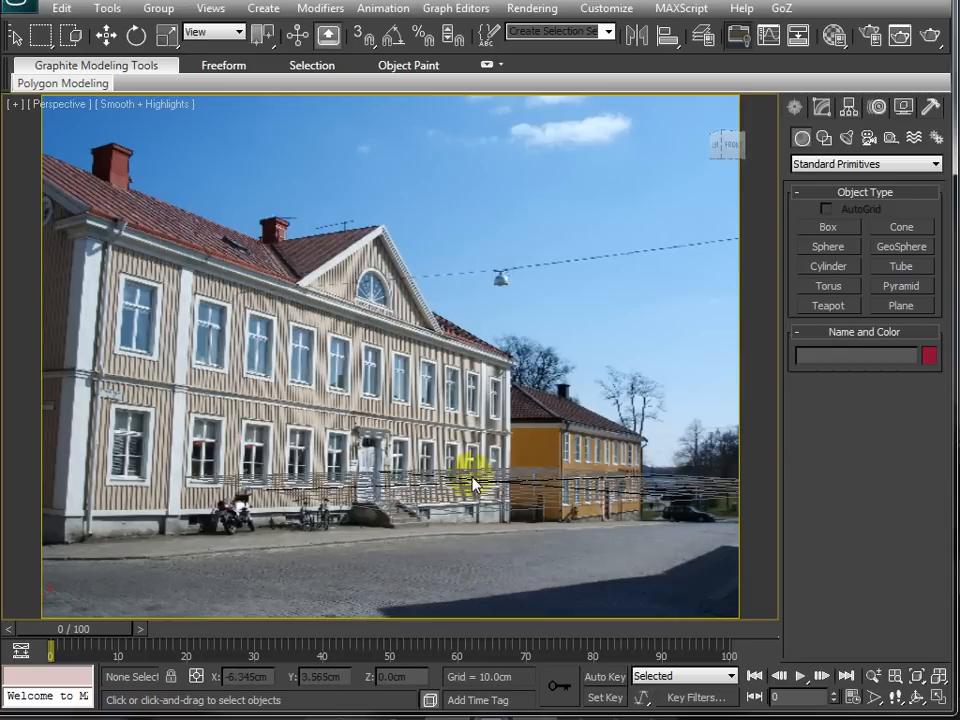
drag(476, 486, 476, 576)
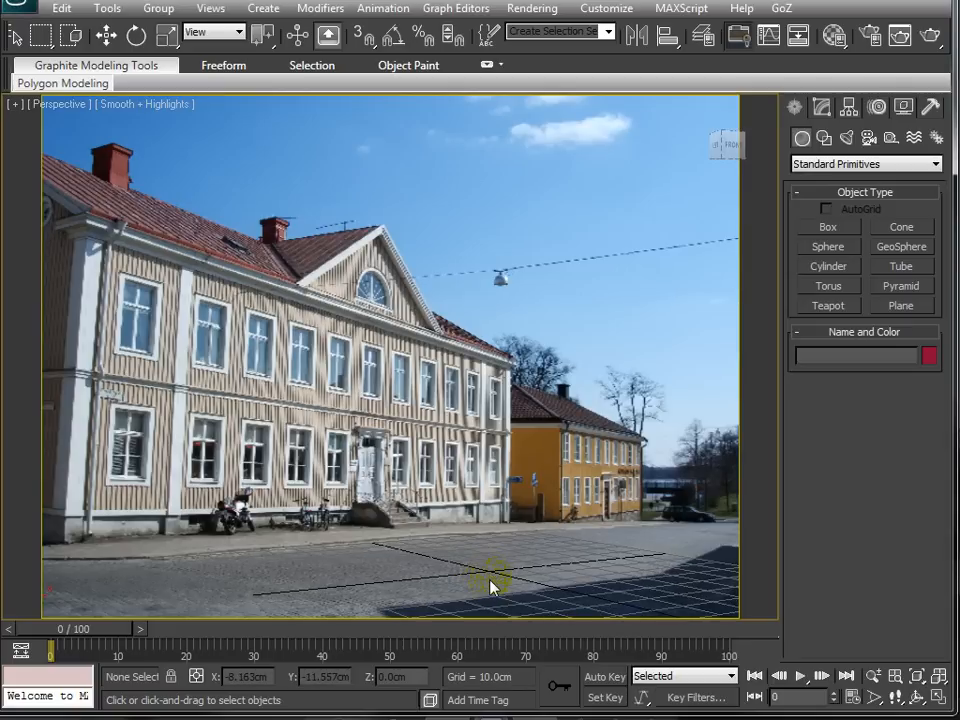
drag(490, 584, 486, 510)
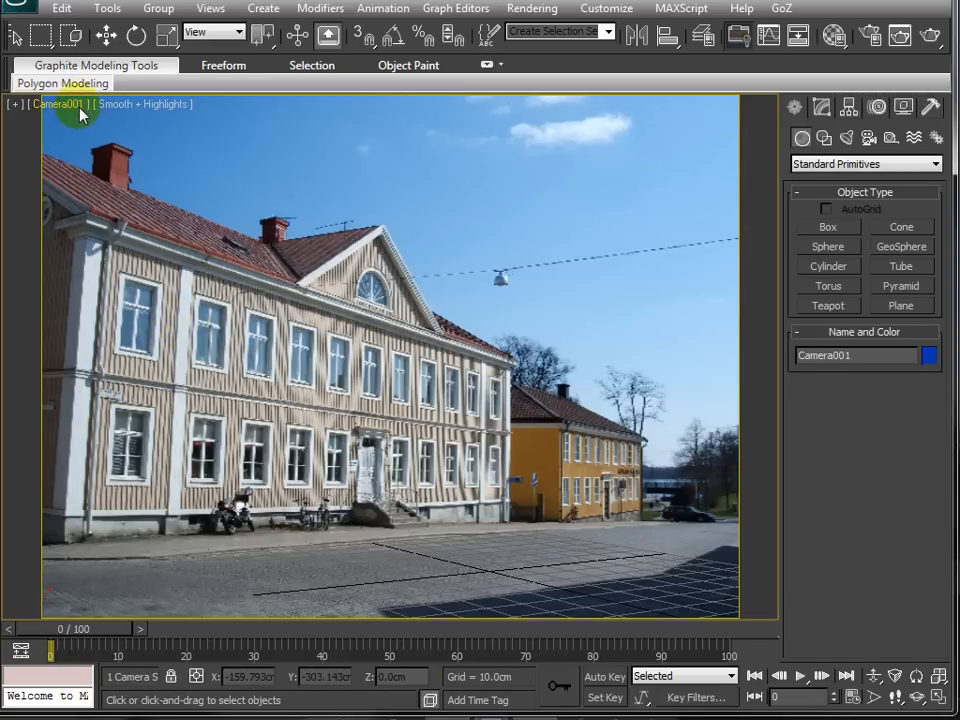
- Create Camera001 from the matched view and look through it in the viewport
click(264, 8)
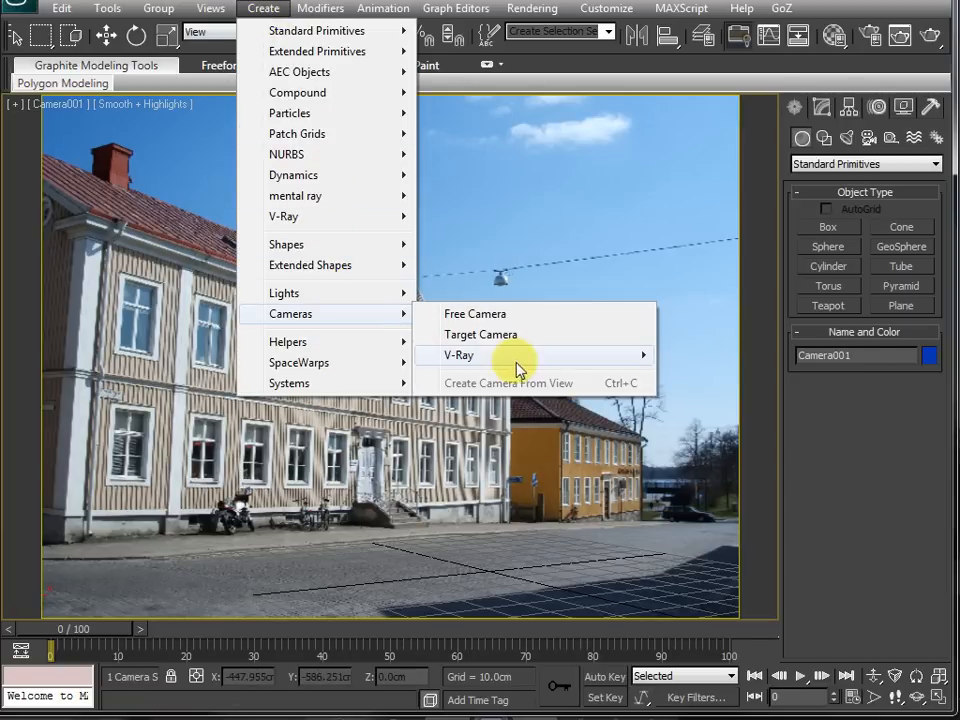
mouse_move(560, 388)
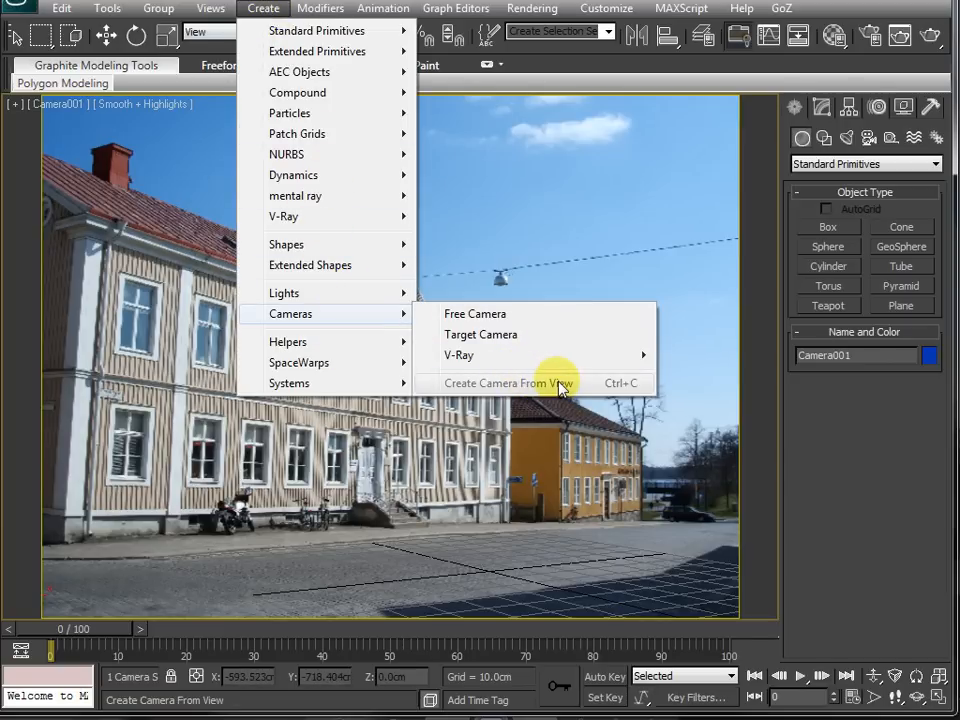
click(506, 384)
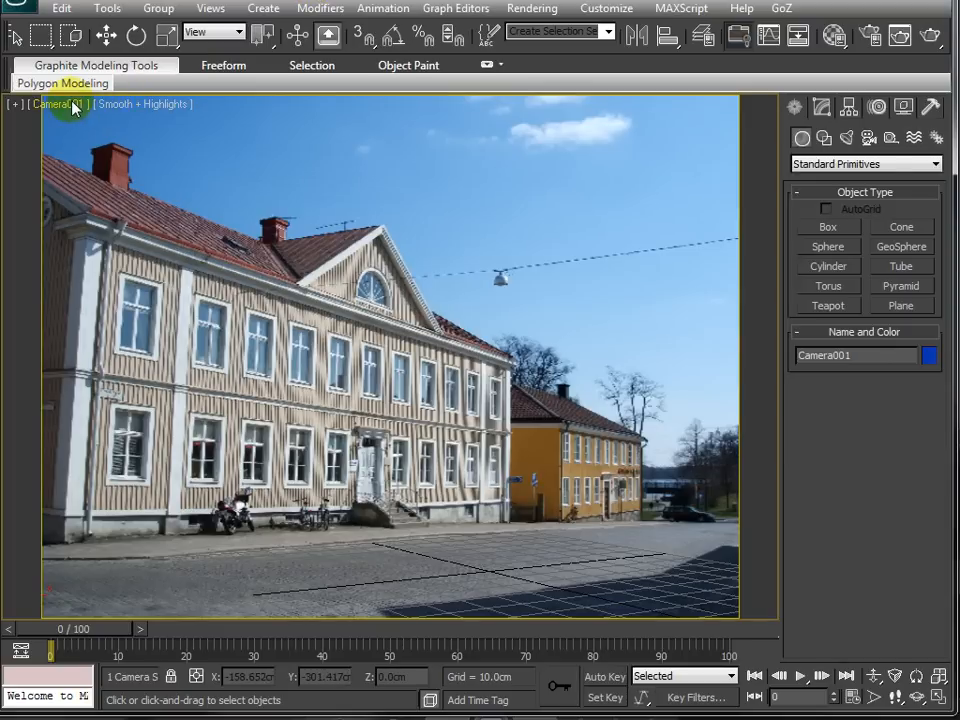
click(56, 104)
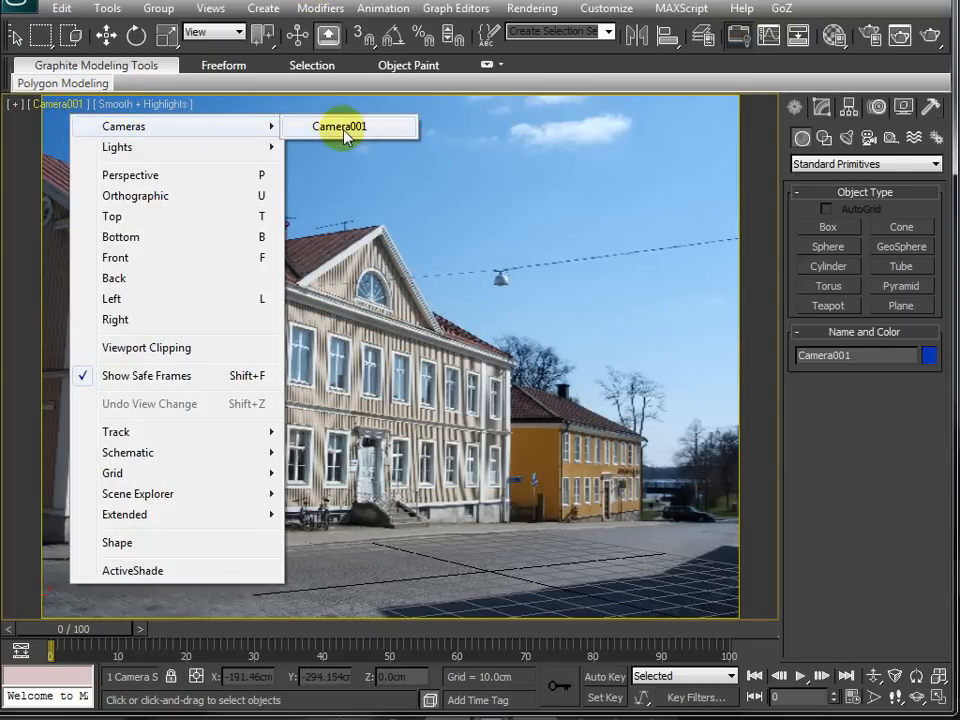
click(130, 176)
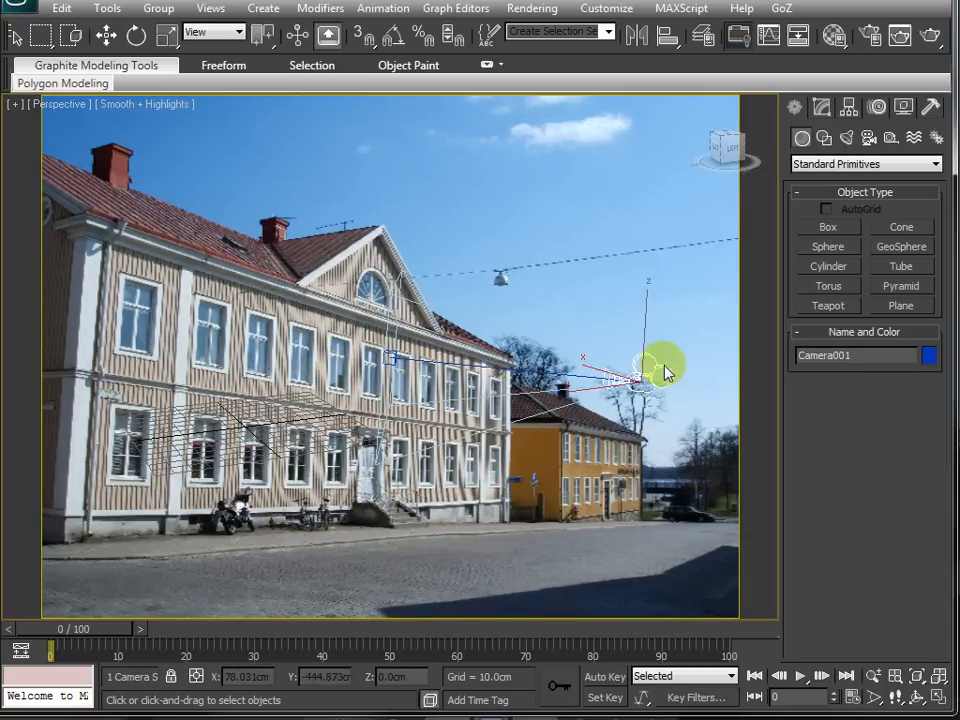
drag(656, 370, 450, 414)
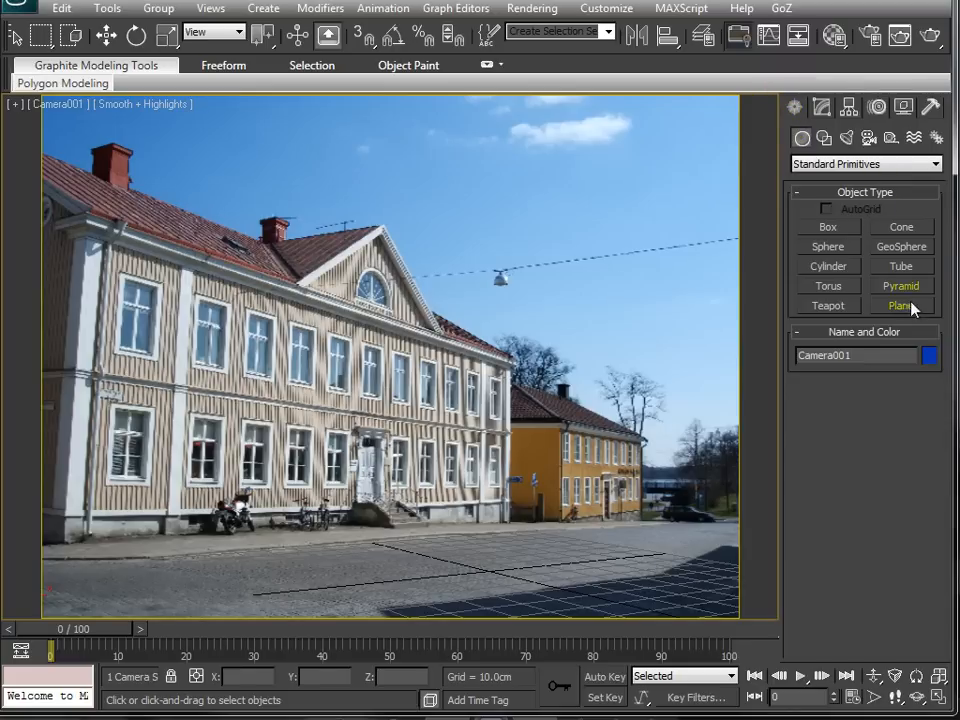
- Draw a ground plane over the street and a torus knot from Extended Primitives on it
click(900, 304)
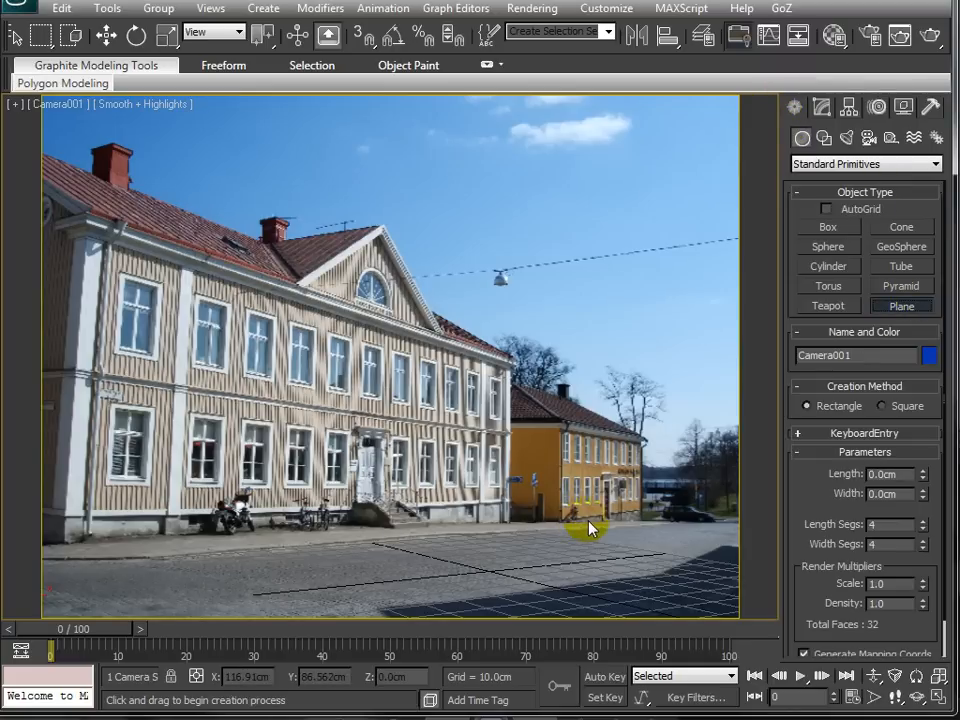
drag(590, 524, 486, 576)
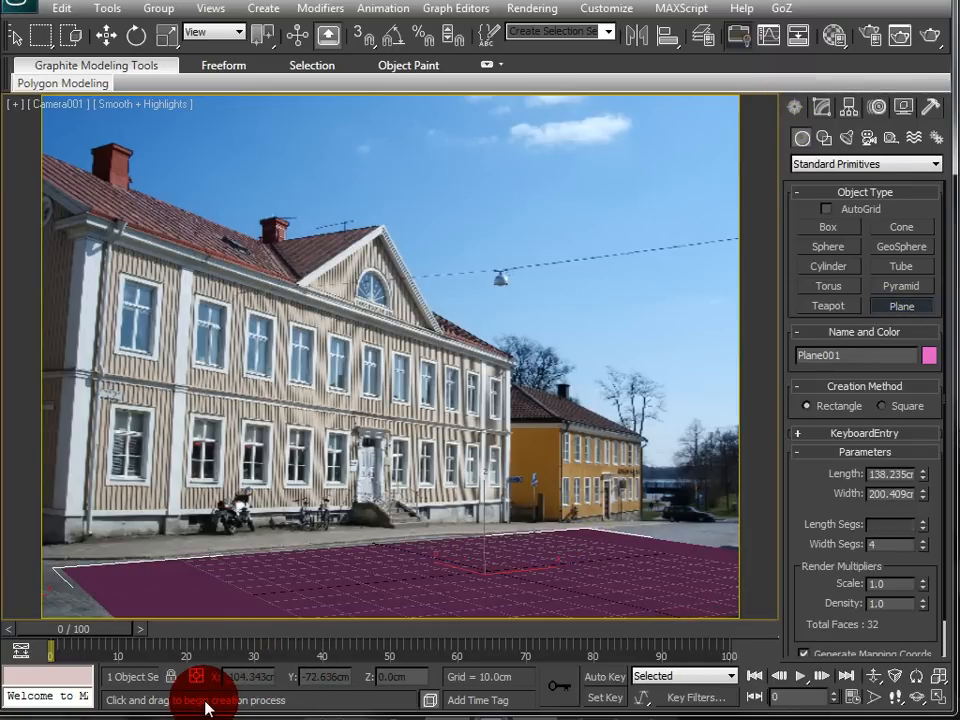
click(106, 36)
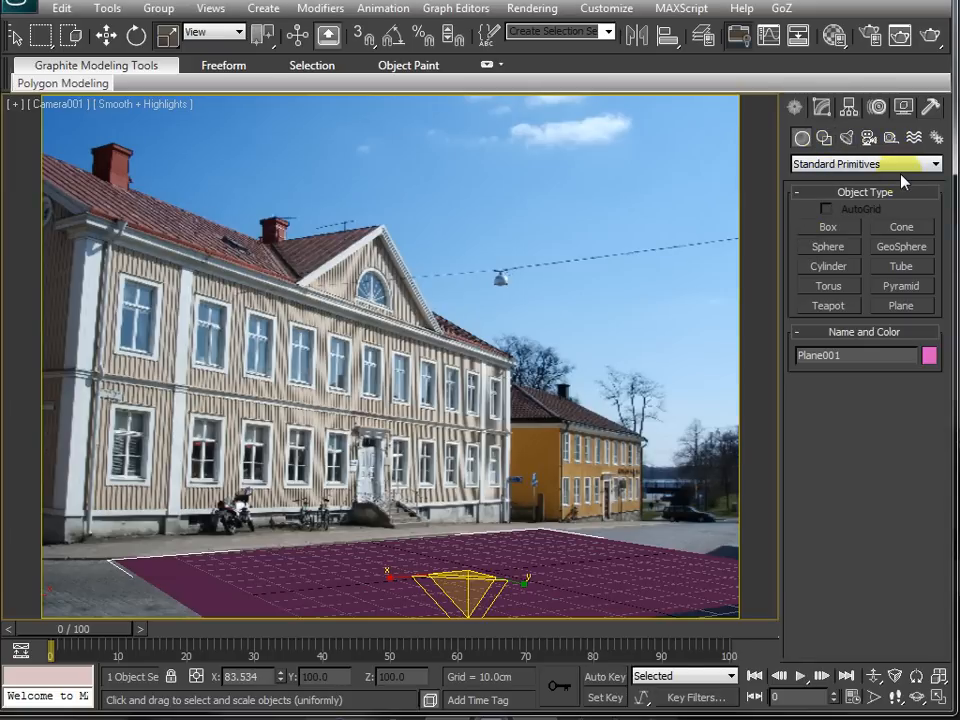
click(864, 164)
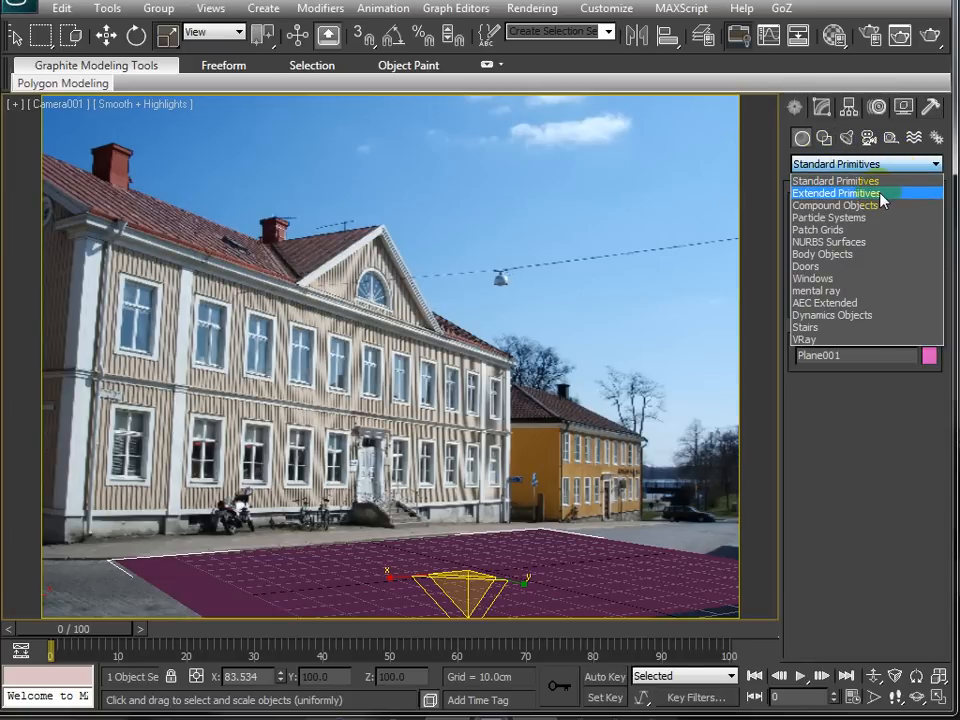
click(836, 192)
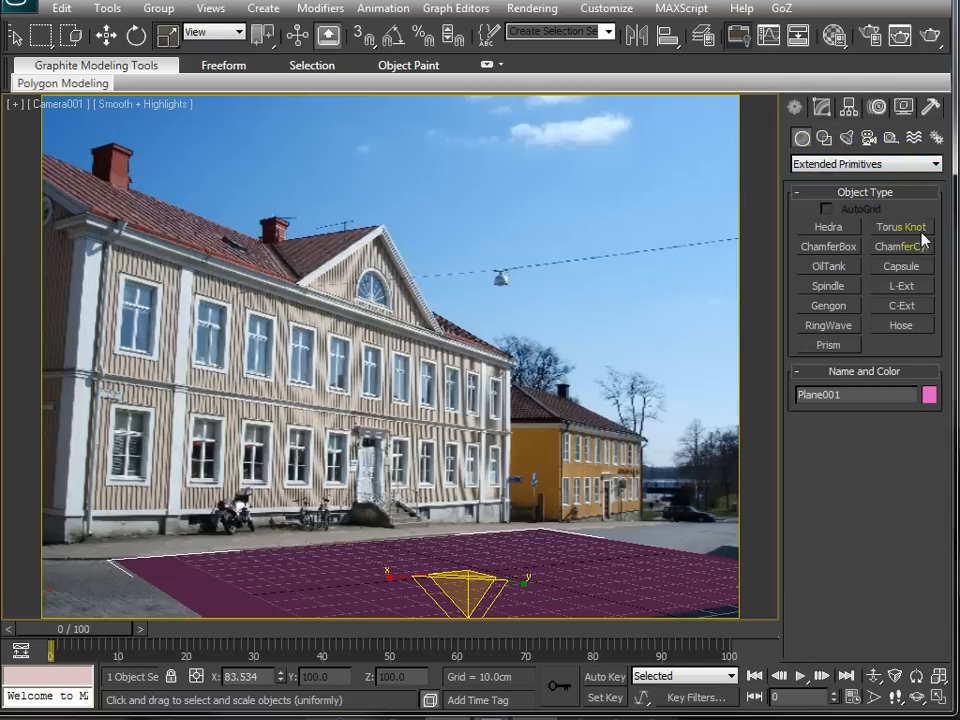
click(900, 228)
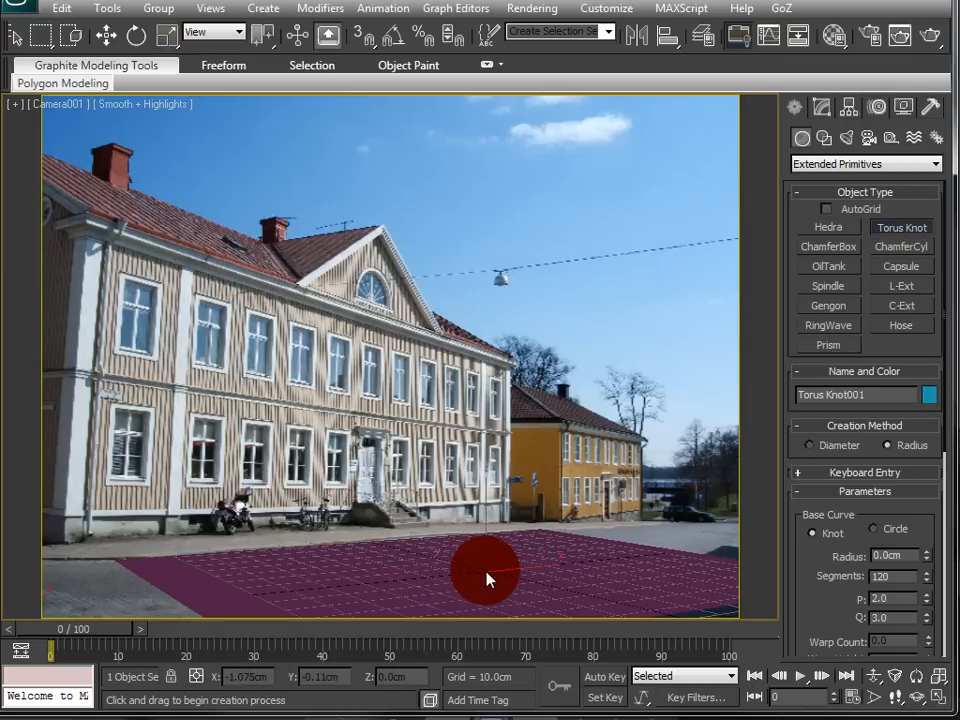
drag(486, 578, 510, 564)
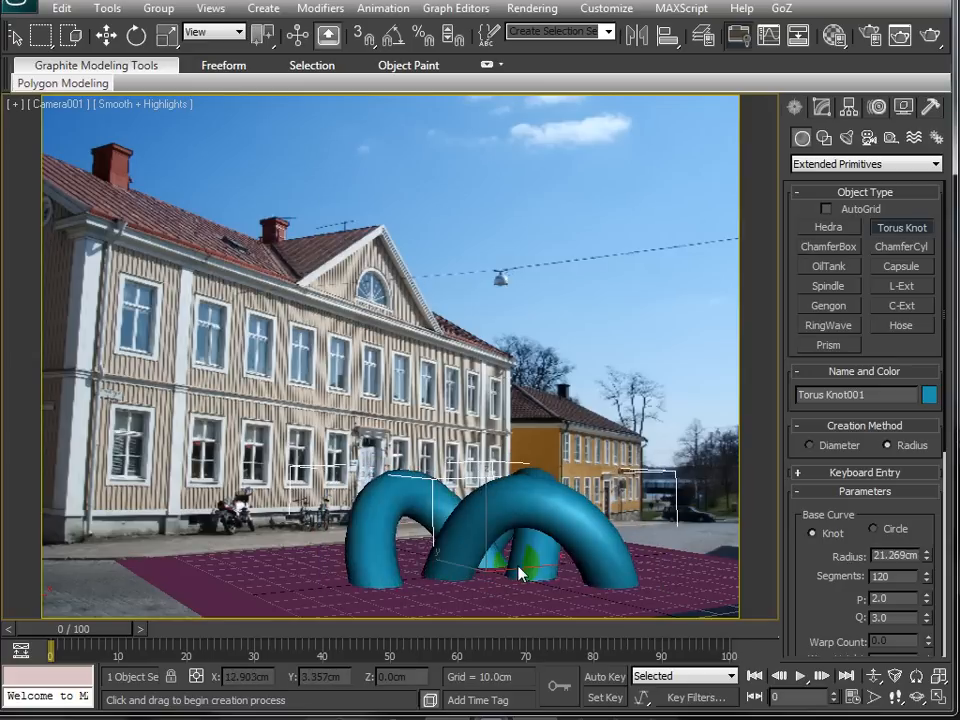
drag(520, 572, 524, 578)
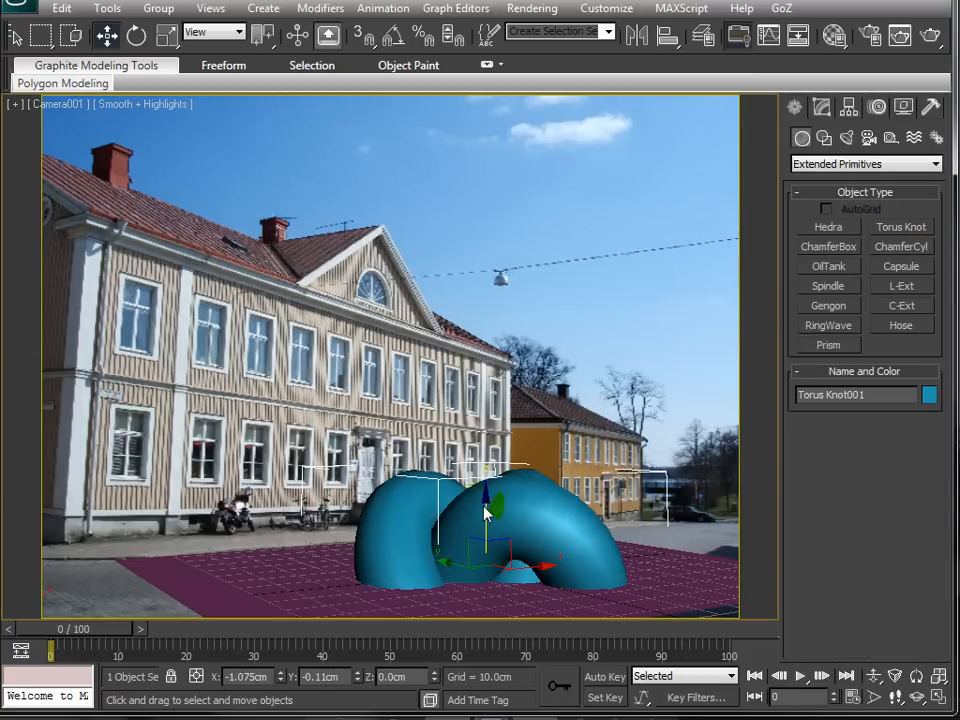
- Move the torus knot to rest on the plane and rotate it to an angle
drag(488, 510, 488, 410)
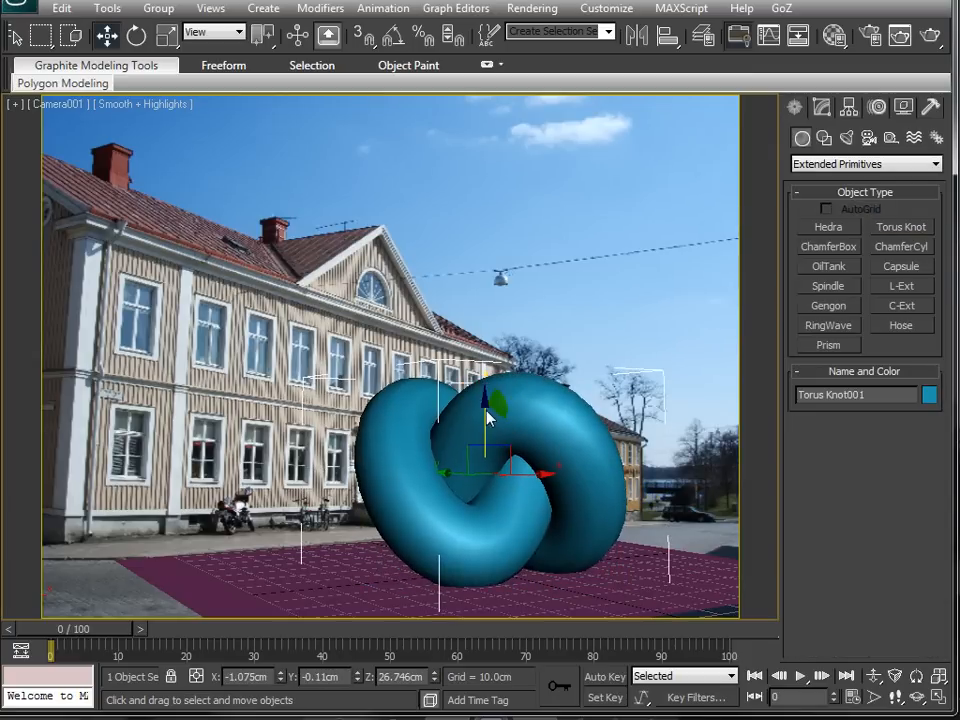
click(108, 36)
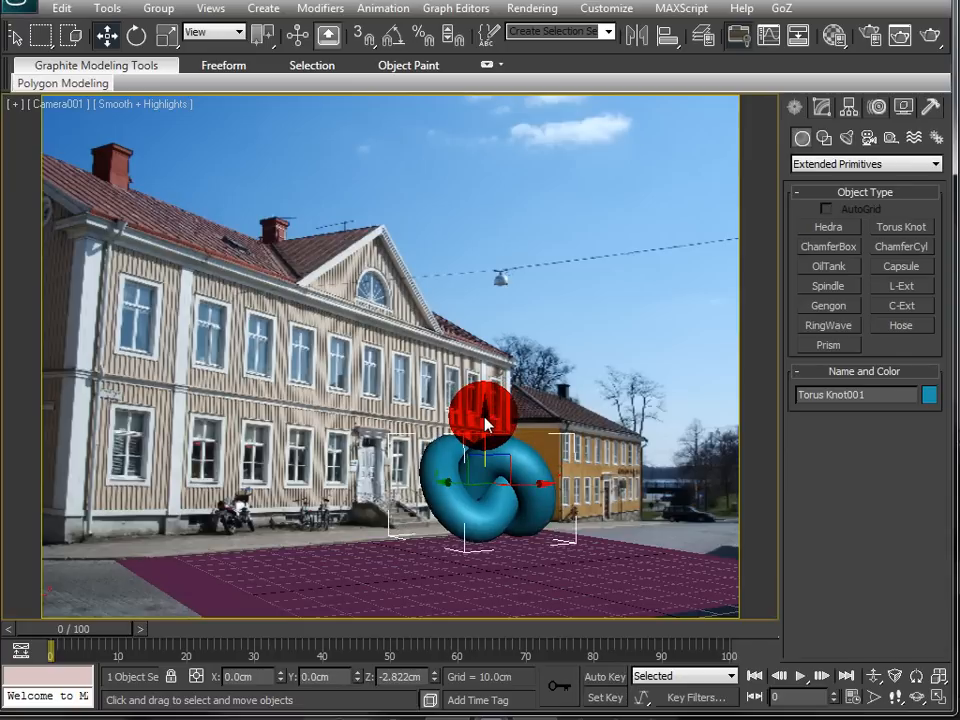
drag(486, 420, 486, 460)
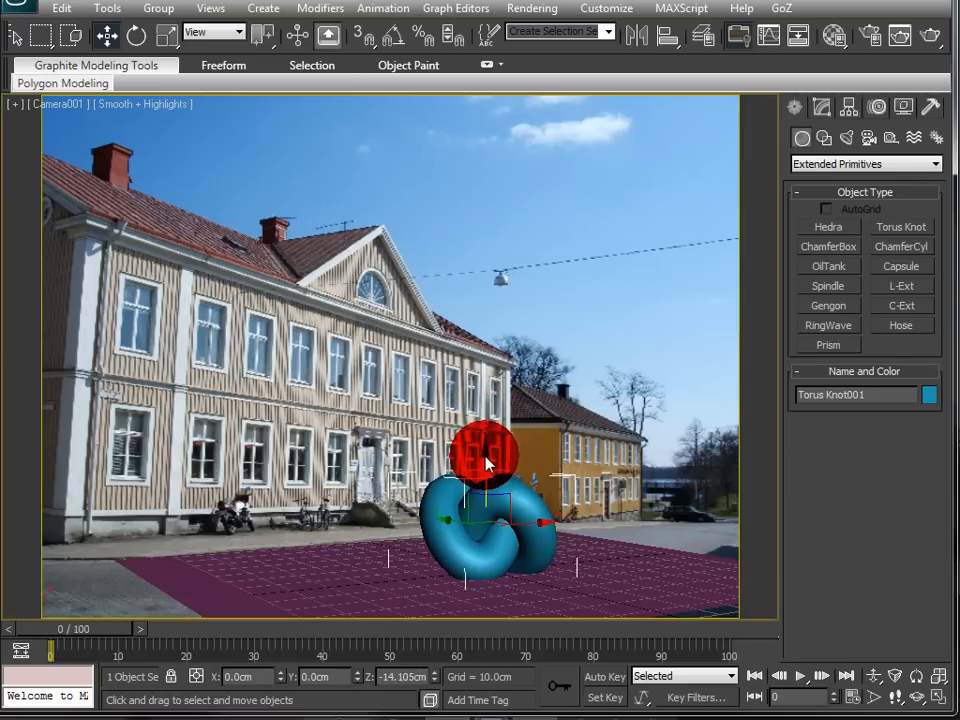
drag(490, 460, 490, 450)
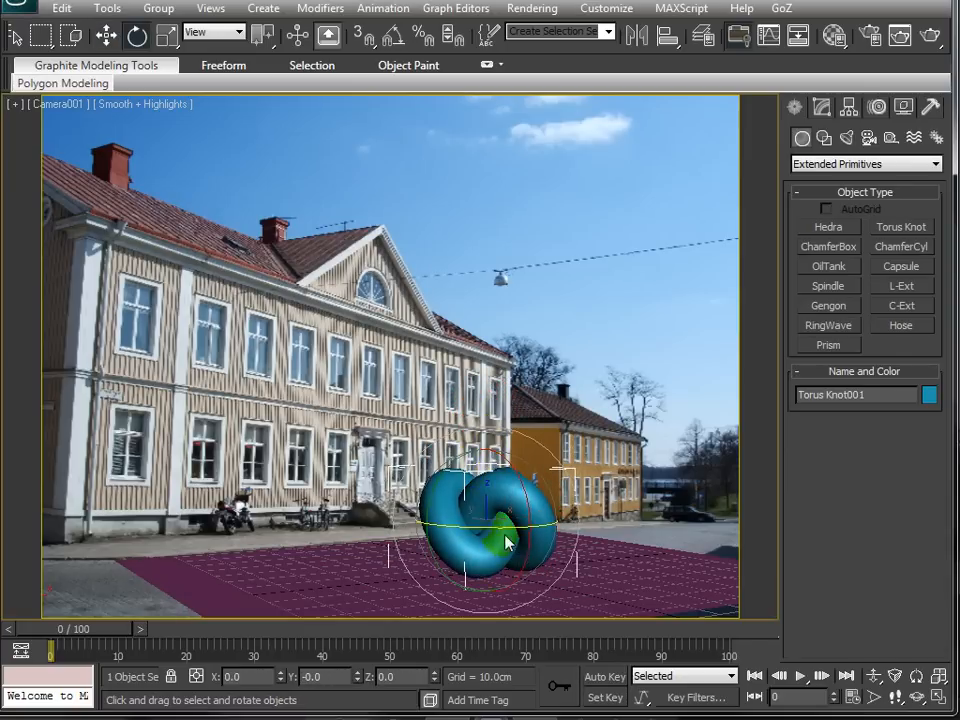
drag(504, 540, 460, 530)
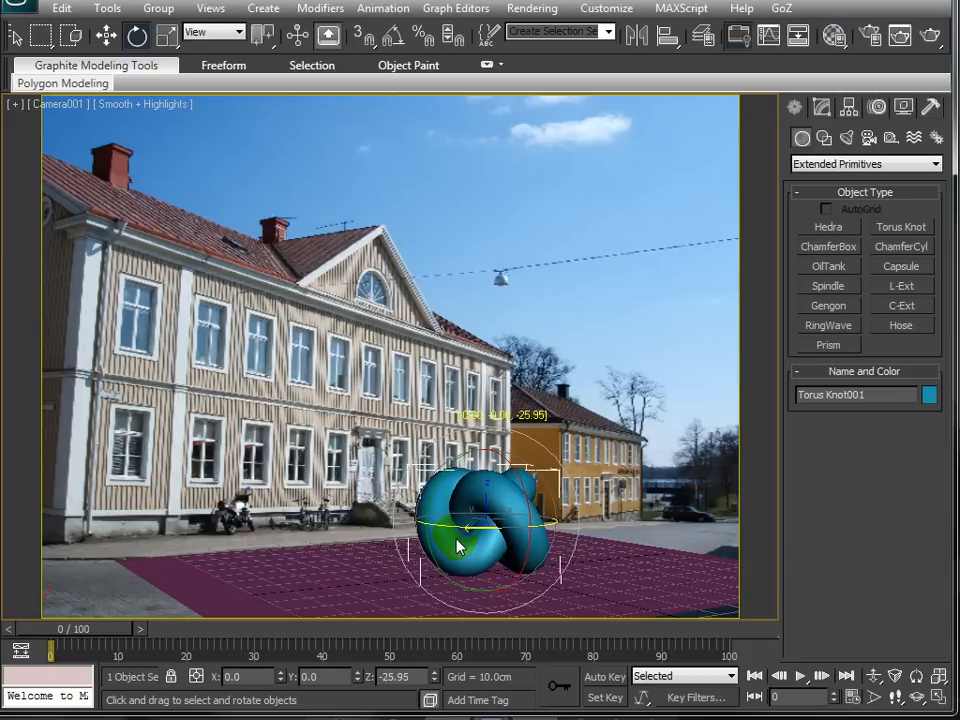
drag(456, 544, 436, 490)
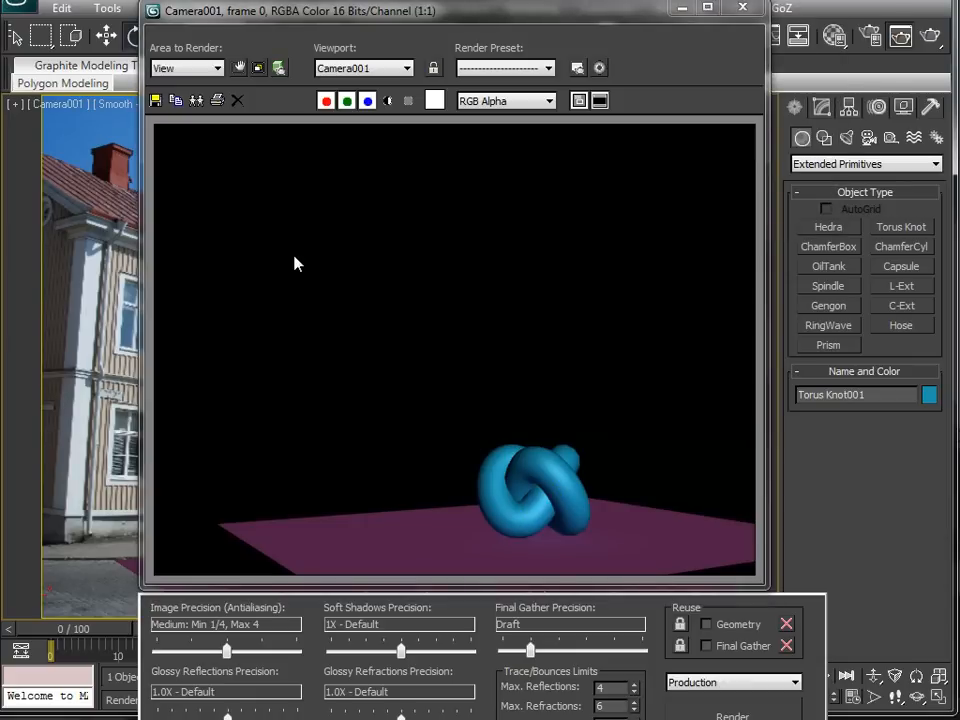
mouse_move(198, 376)
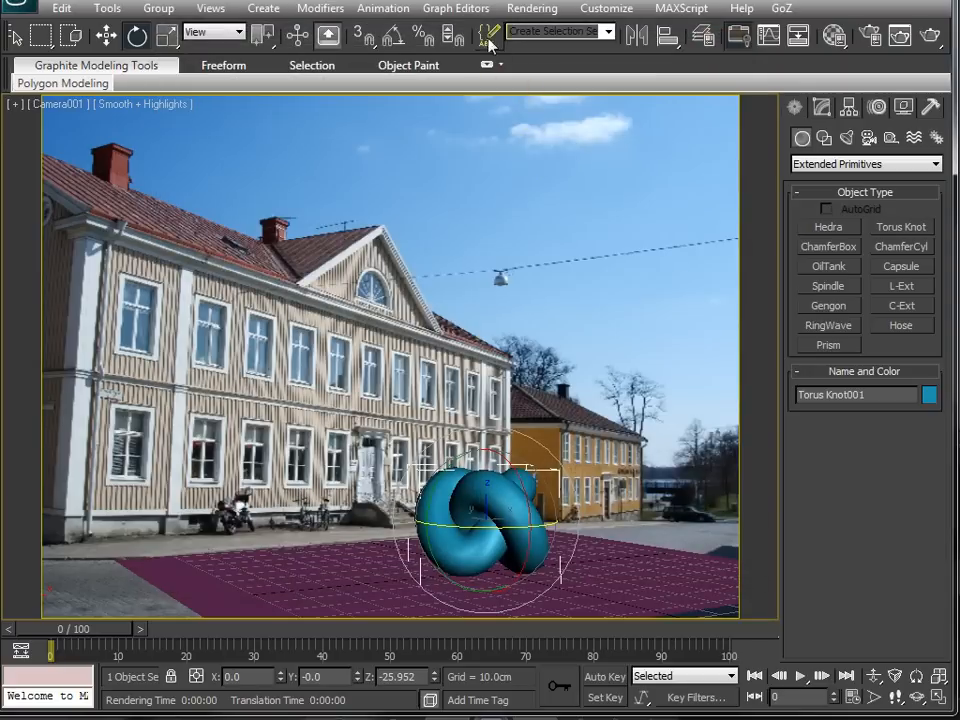
- Assign the street photo JPG as the Environment Map bitmap and bring up the material editor
click(606, 8)
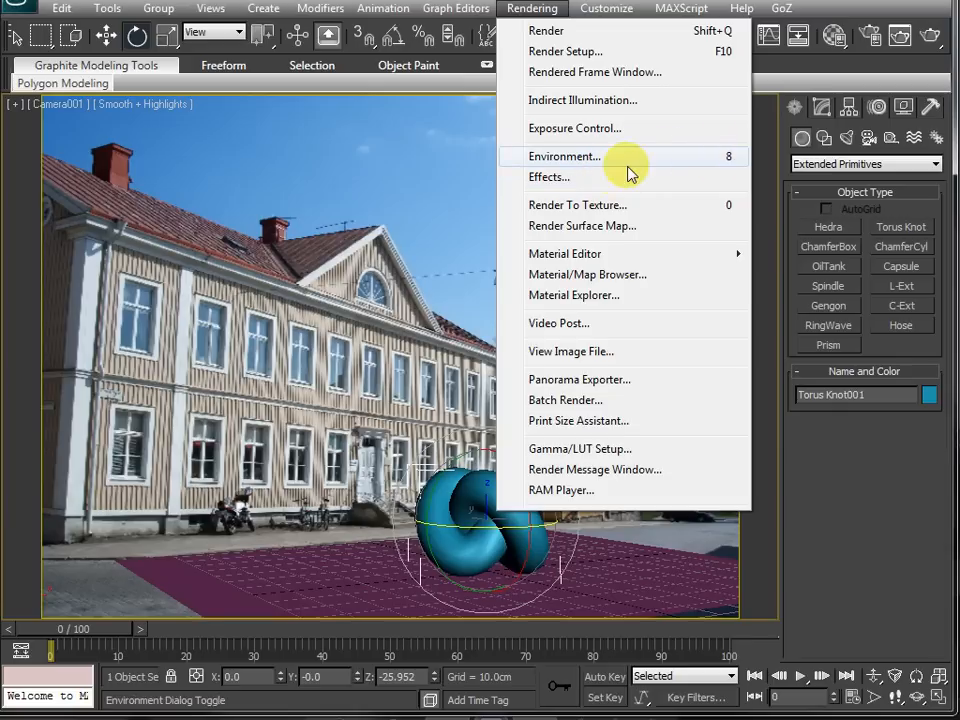
click(564, 156)
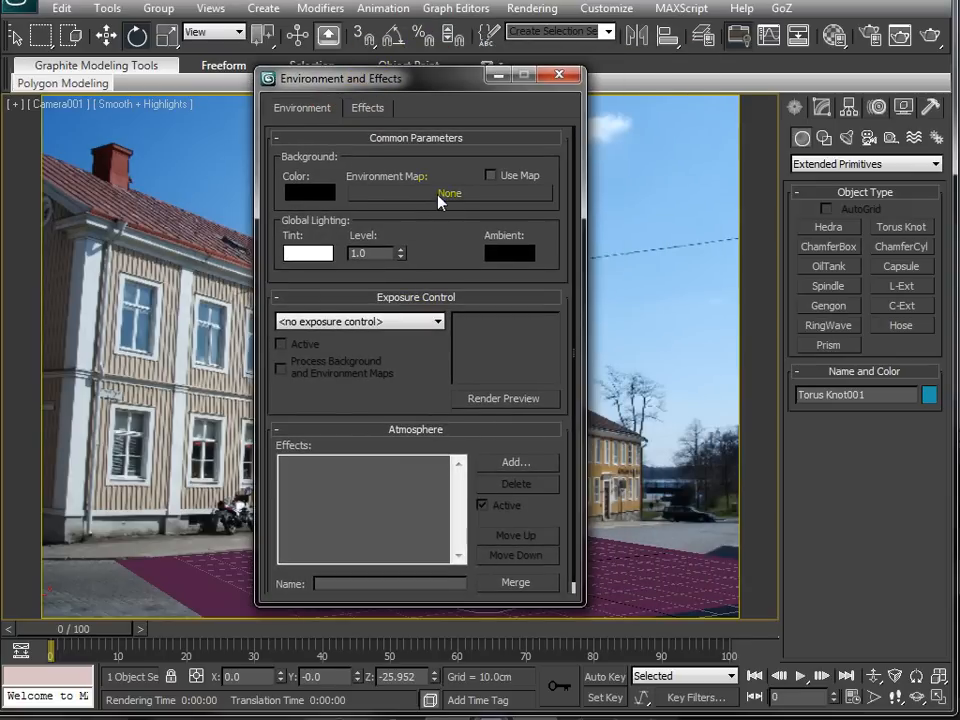
click(448, 192)
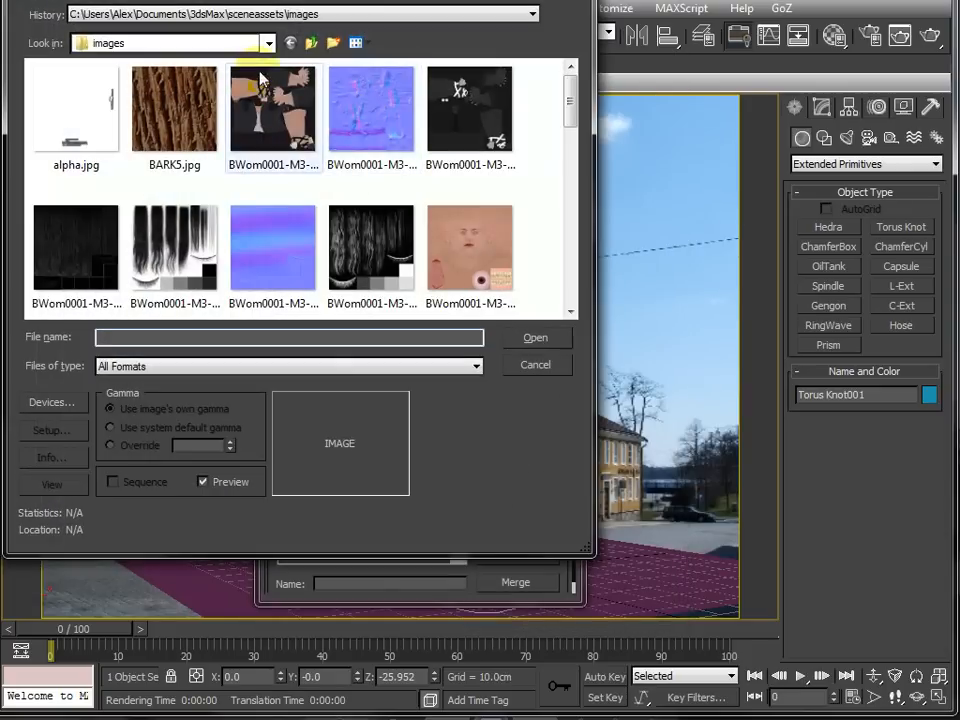
click(268, 42)
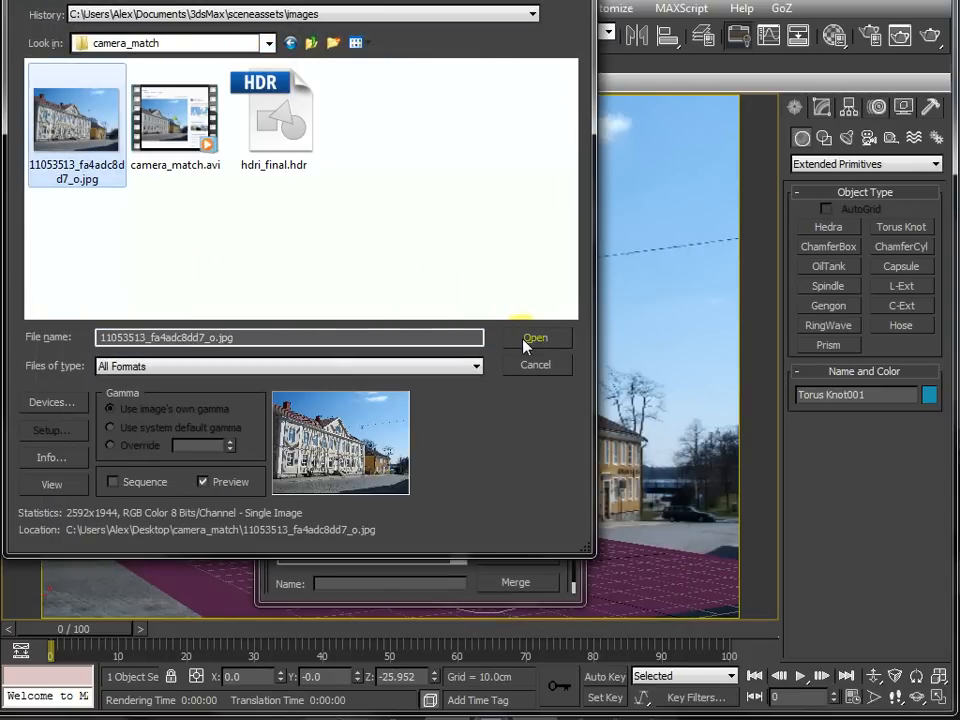
click(536, 338)
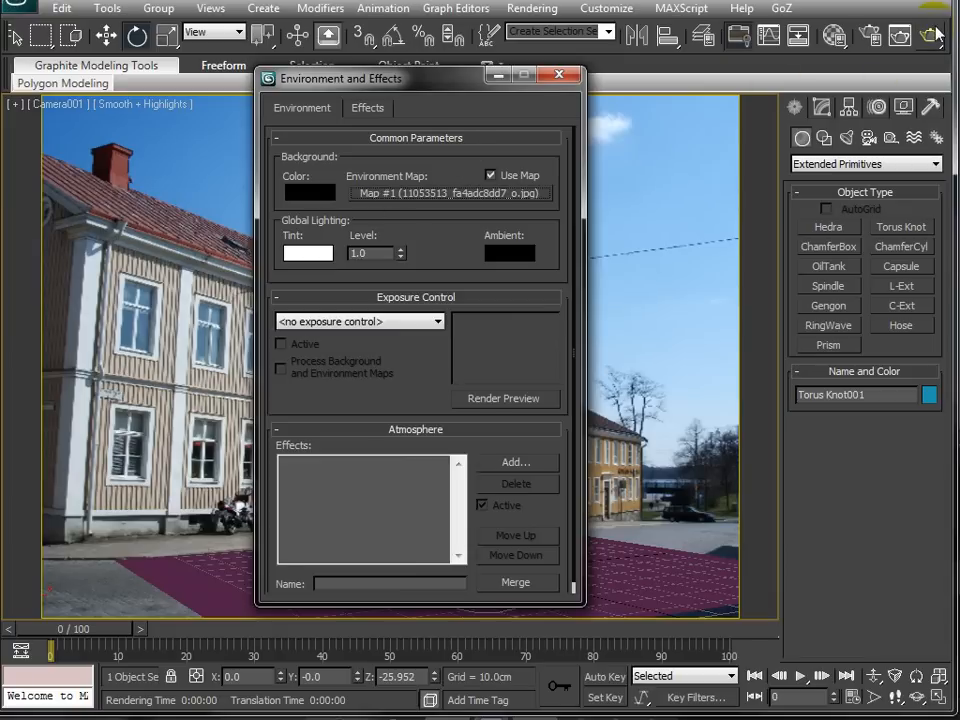
click(928, 36)
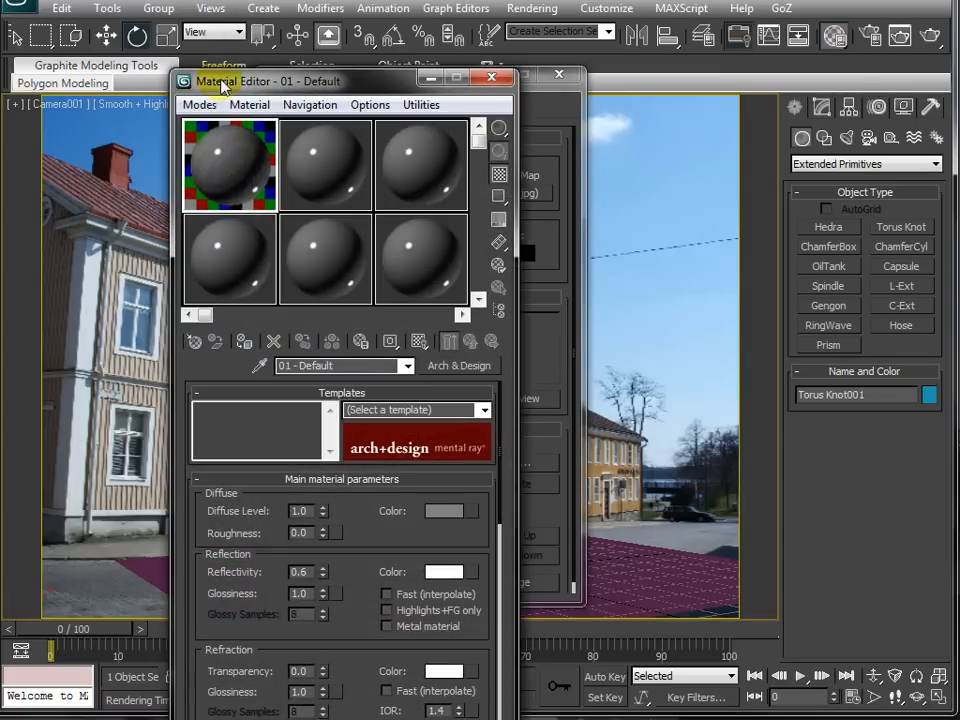
- Make material slot 02 a Matte/Shadow/Reflection material with mental ray as renderer
click(200, 104)
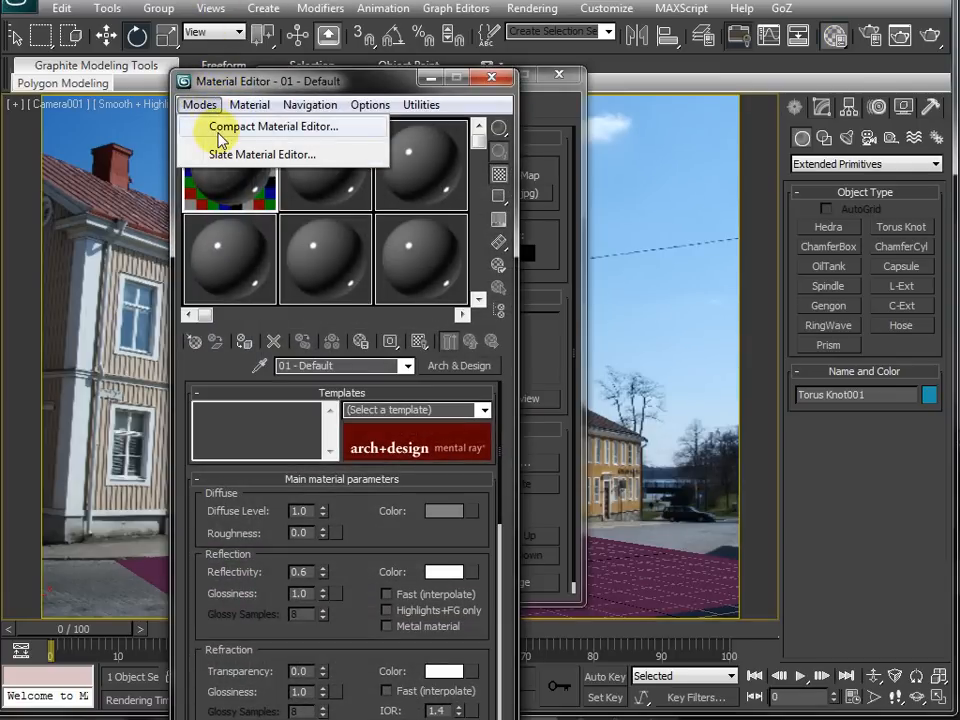
mouse_move(240, 132)
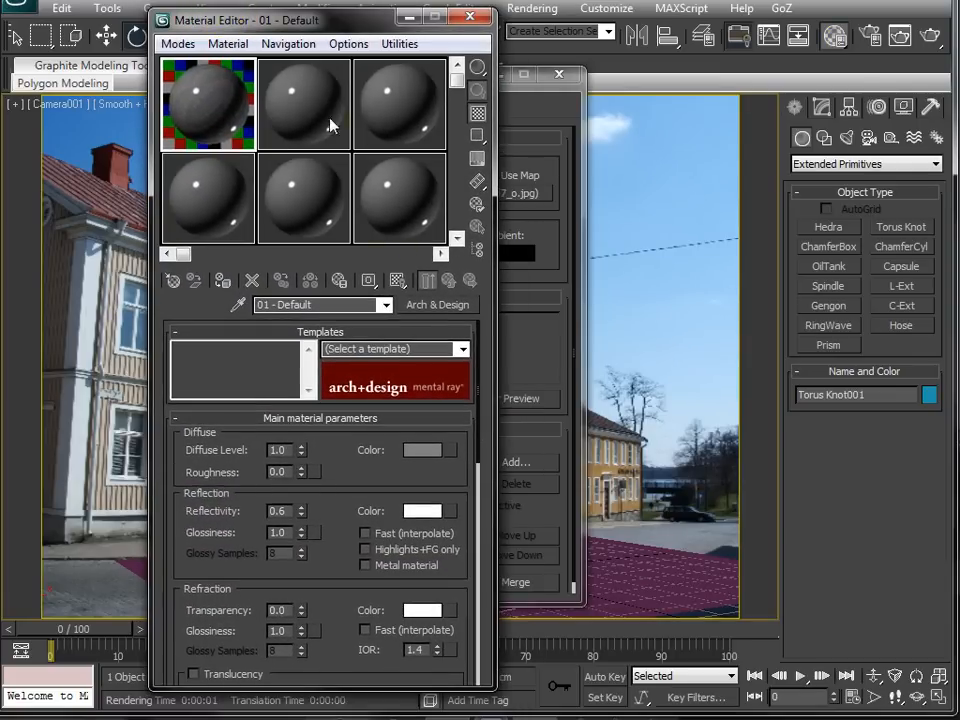
click(304, 104)
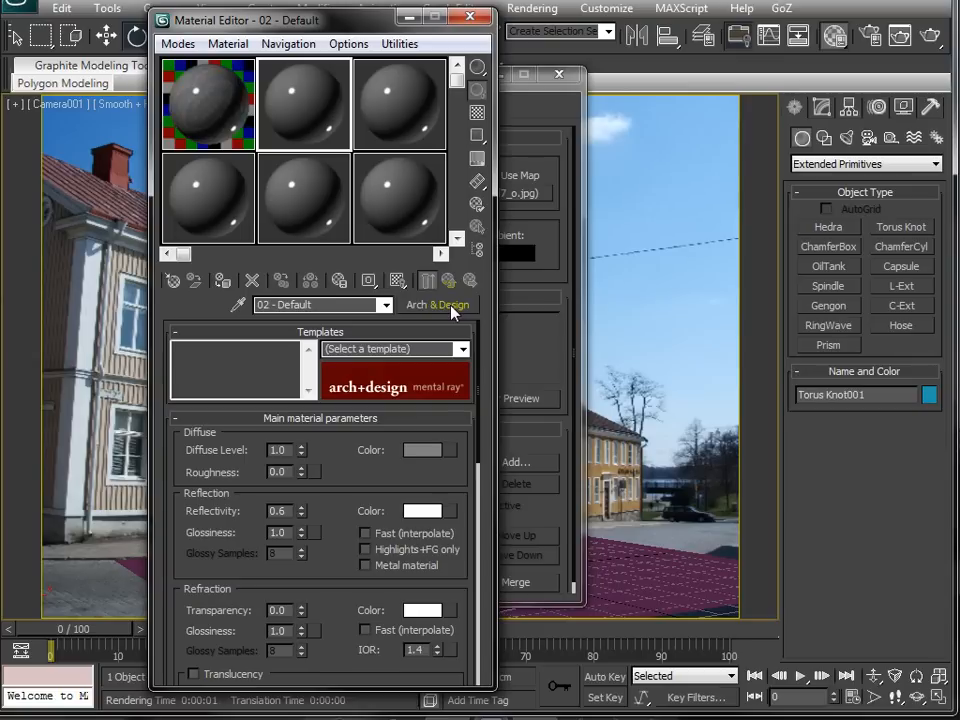
click(436, 304)
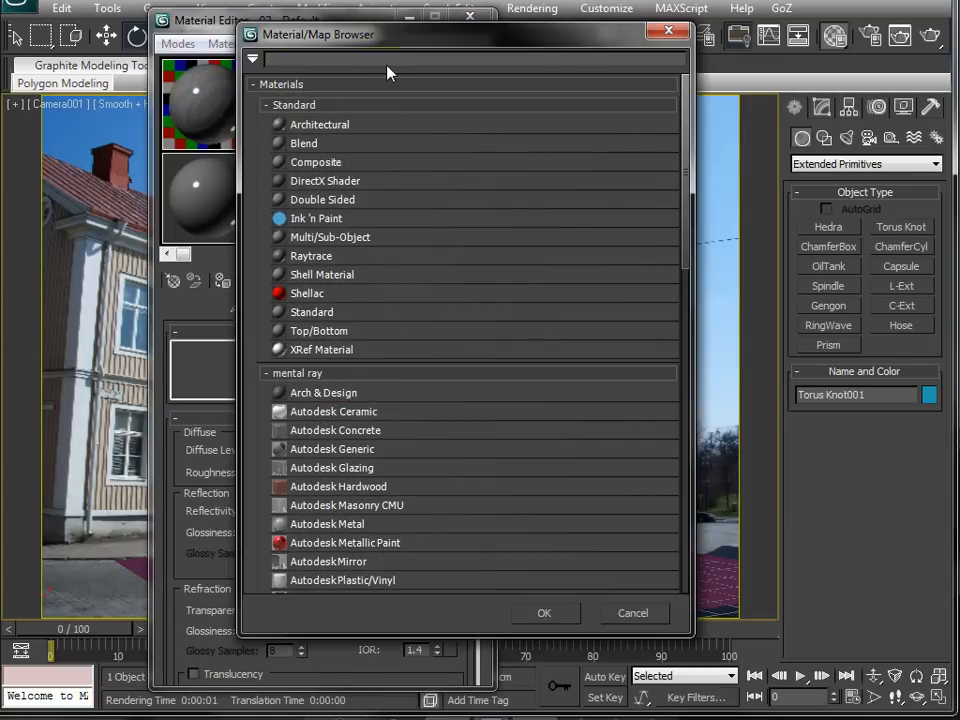
text(matte)
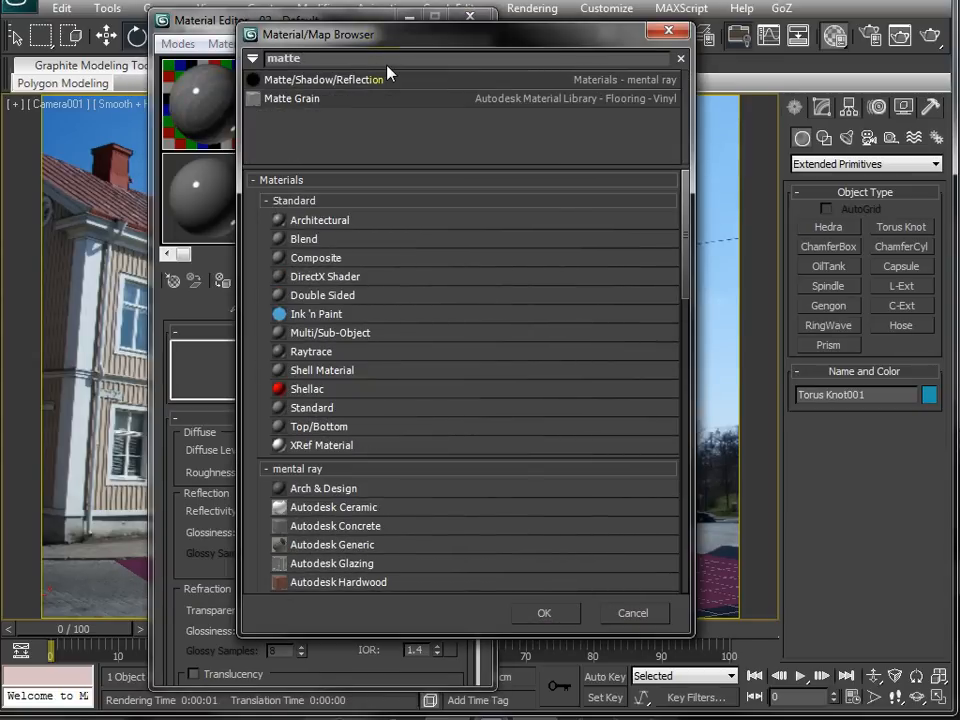
mouse_move(398, 80)
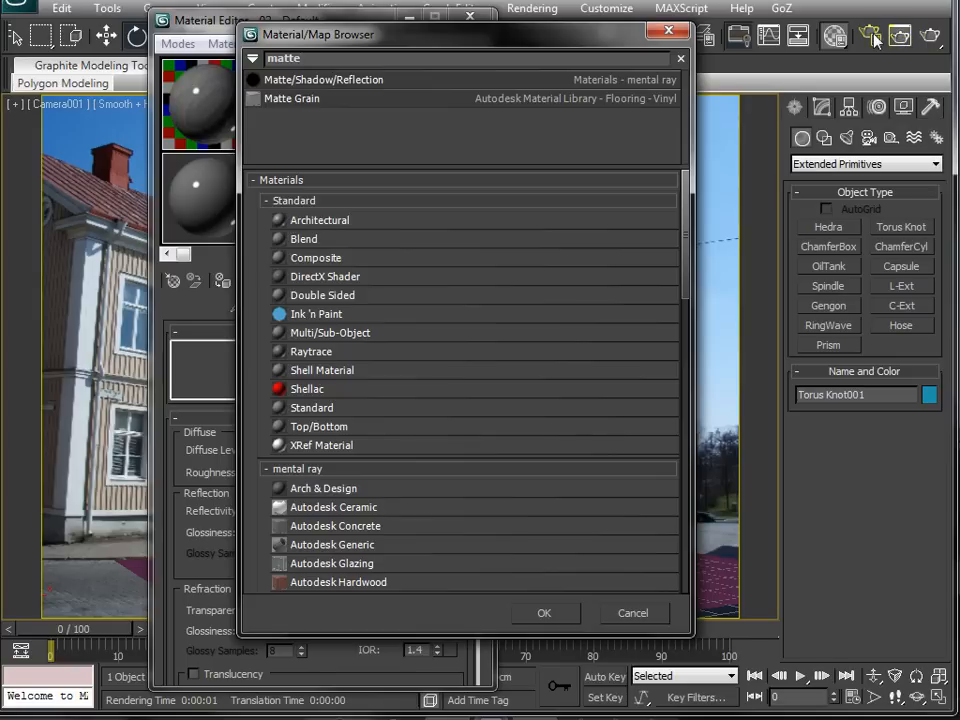
mouse_move(404, 80)
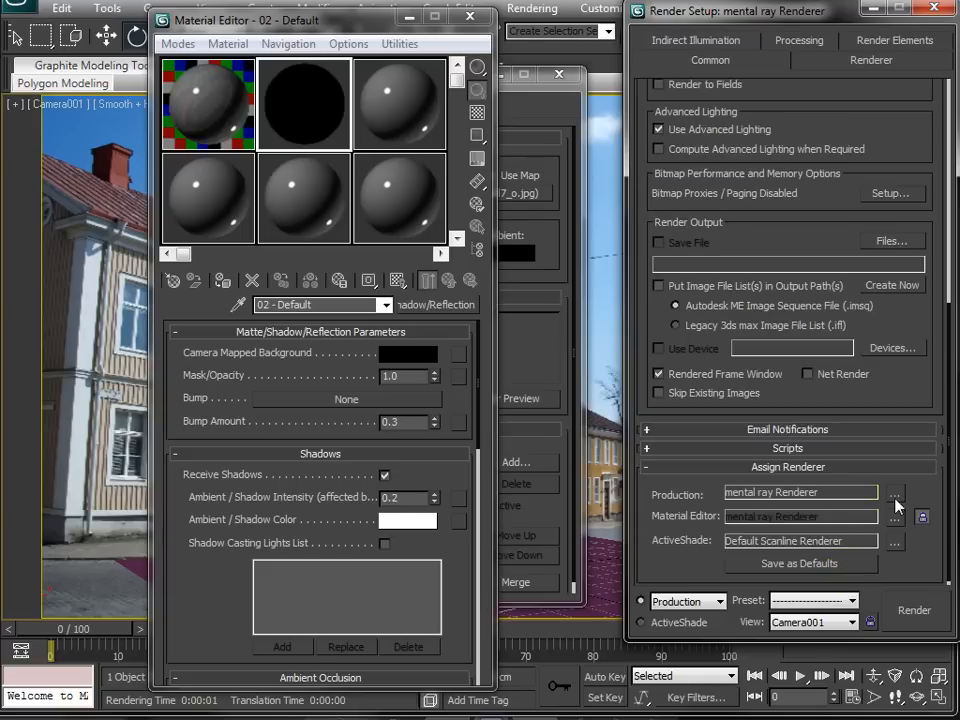
click(894, 492)
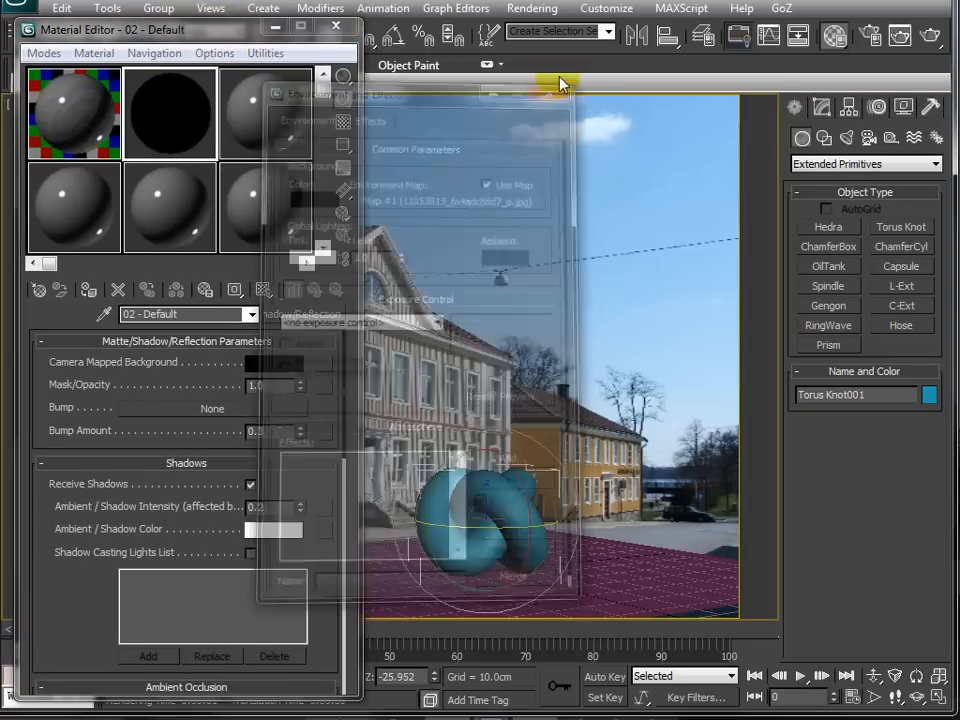
- Assign the matte material to the ground plane and test-render the camera view
click(560, 82)
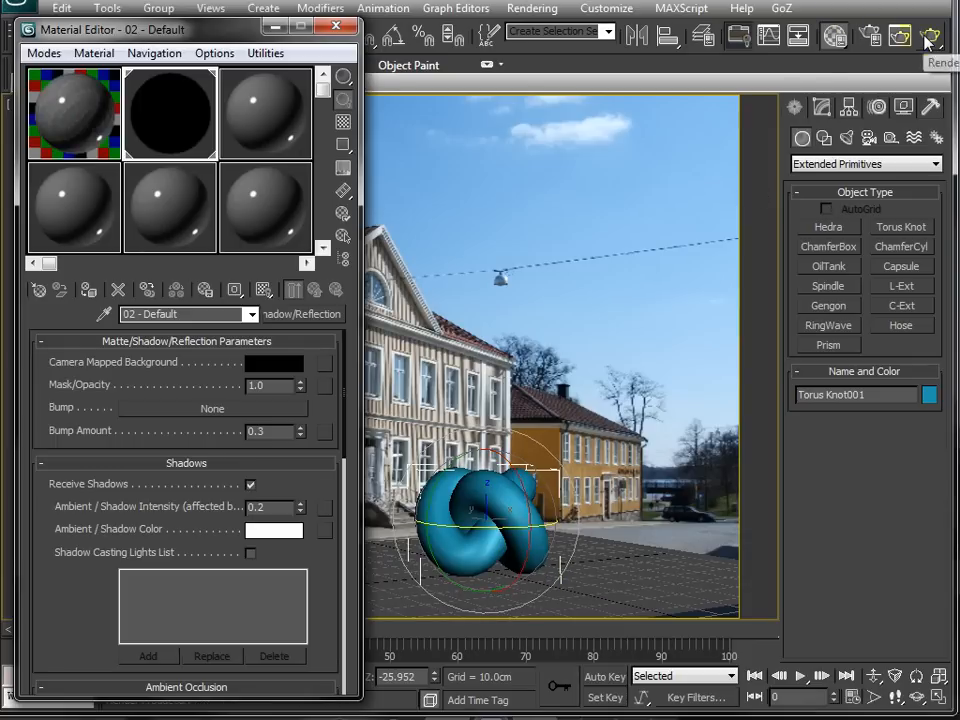
click(930, 36)
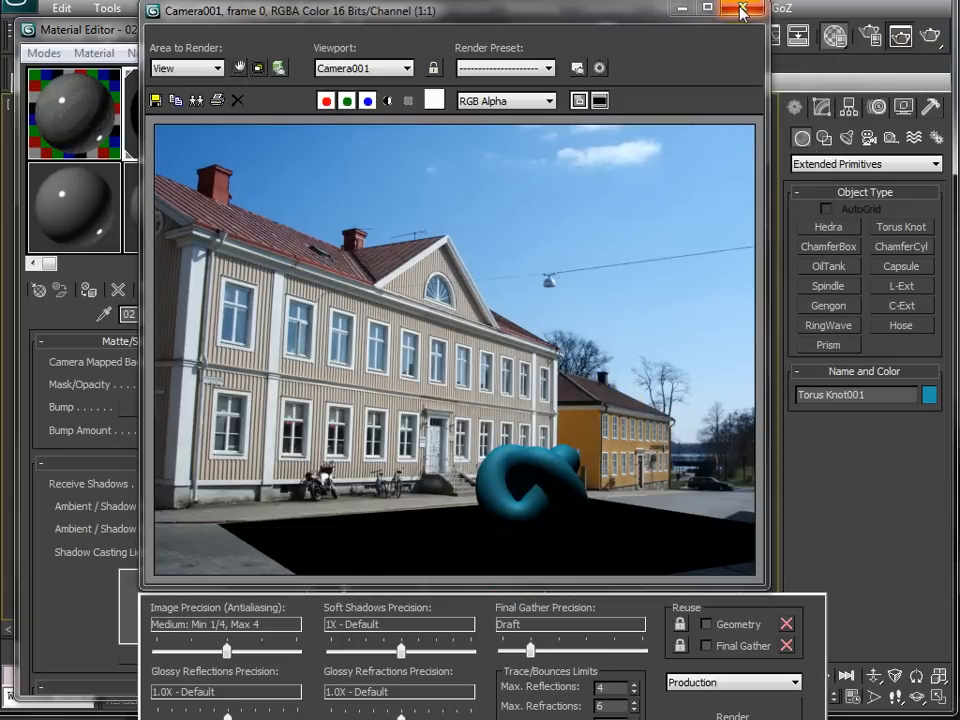
click(742, 10)
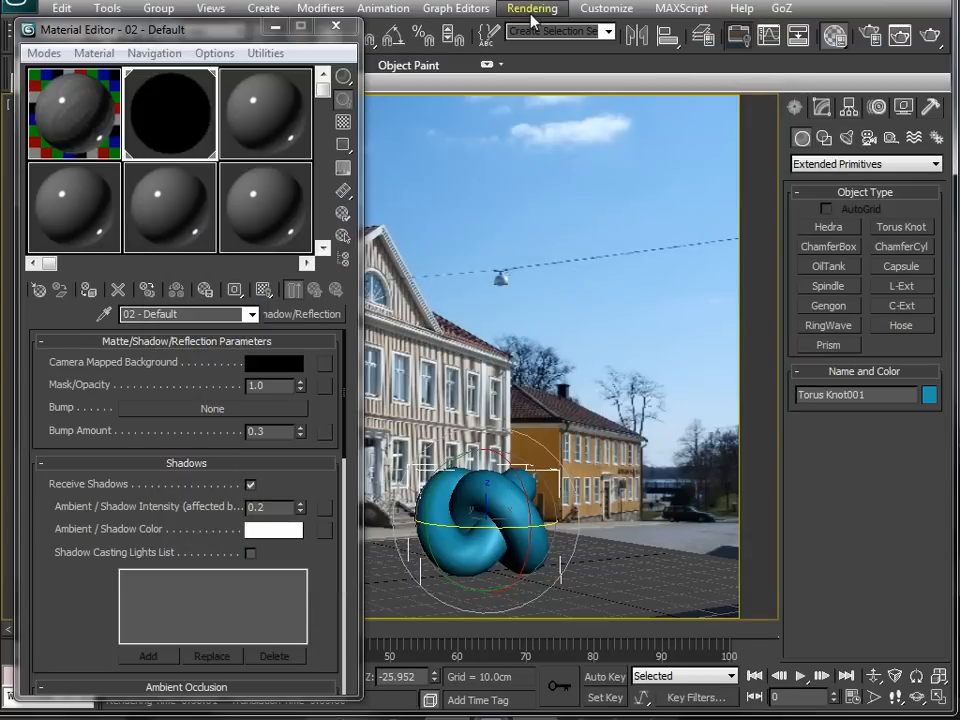
- Copy the environment map into the material's Camera Mapped Background
click(532, 8)
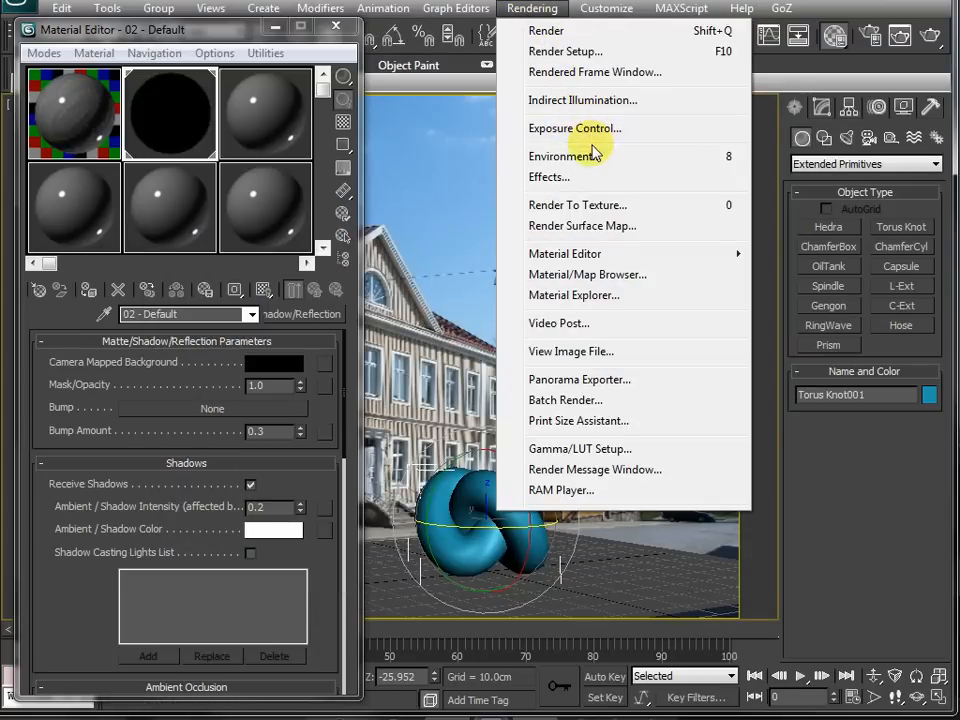
click(568, 156)
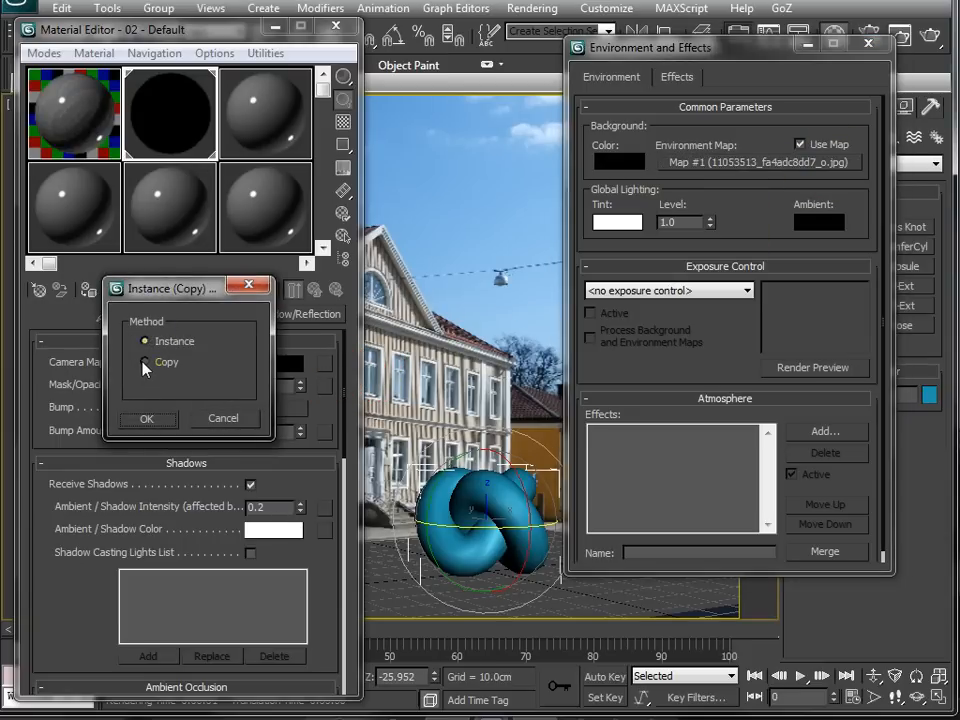
click(146, 360)
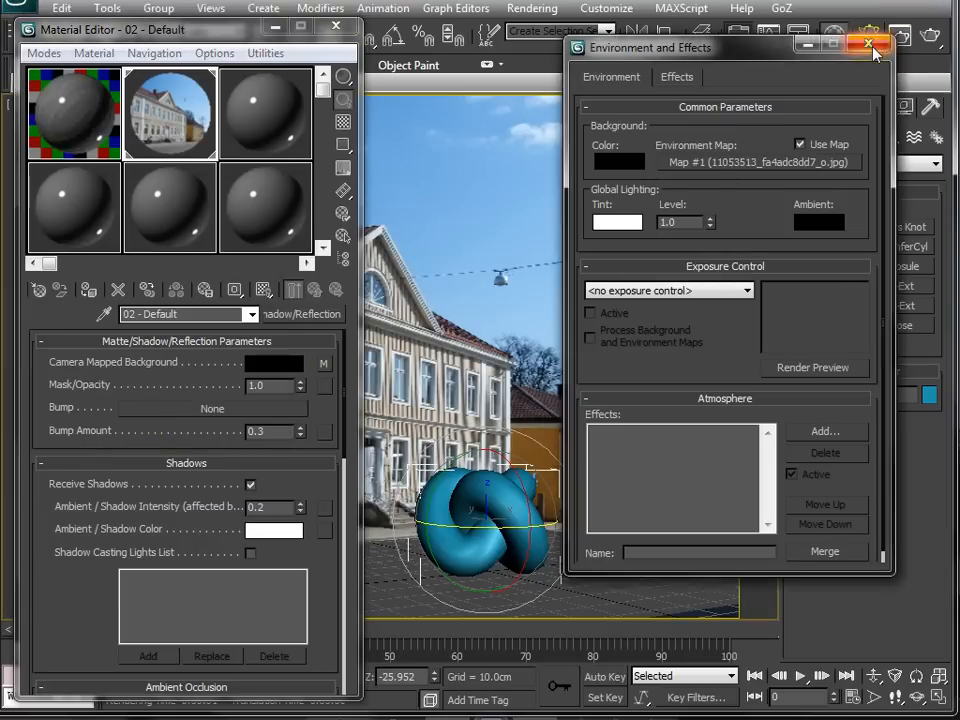
click(868, 46)
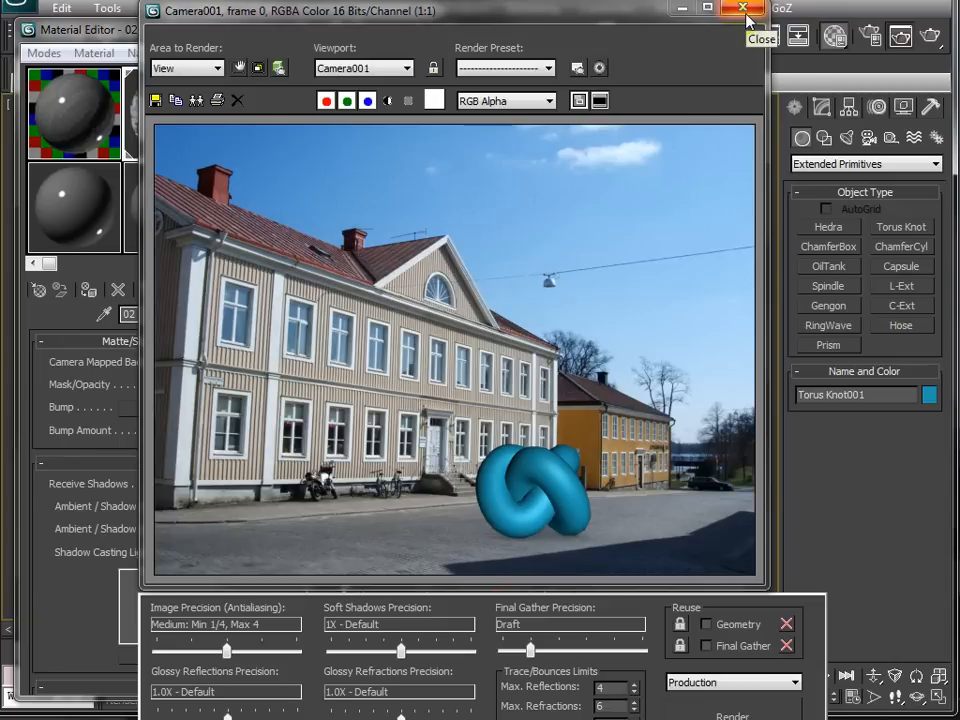
- Place a Standard Skylight (Sky001) in the scene and render the softly shadowed knot
click(742, 10)
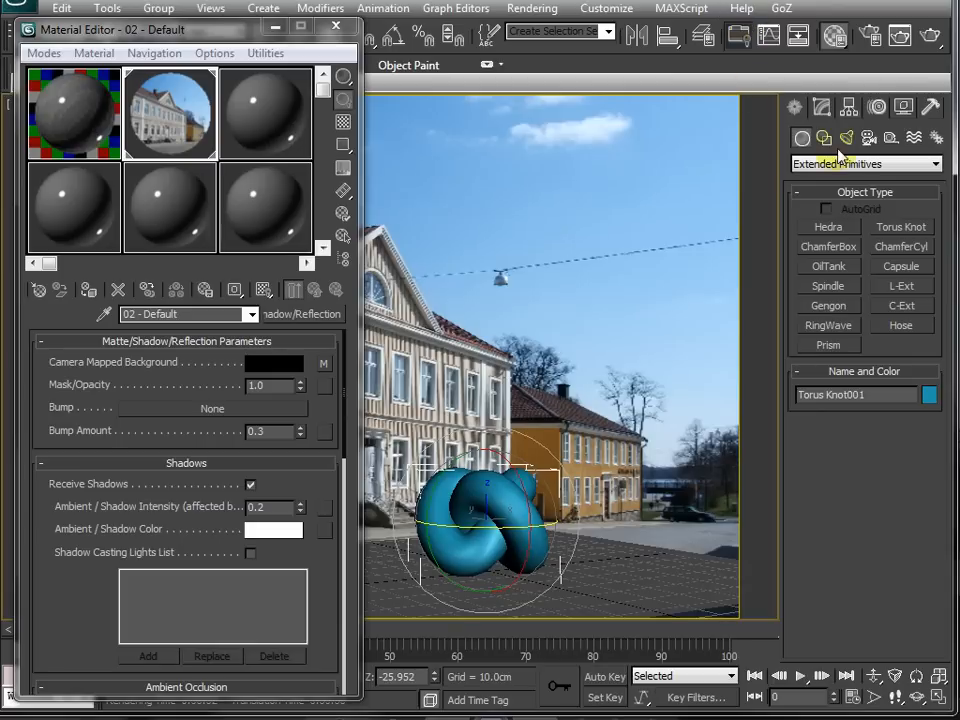
click(336, 26)
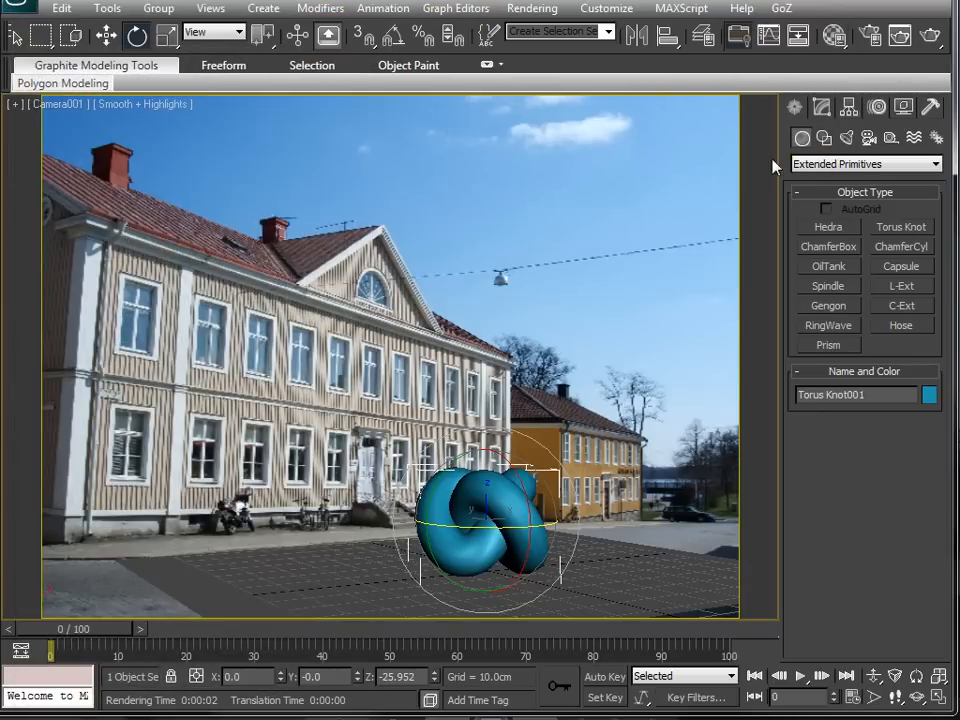
click(820, 108)
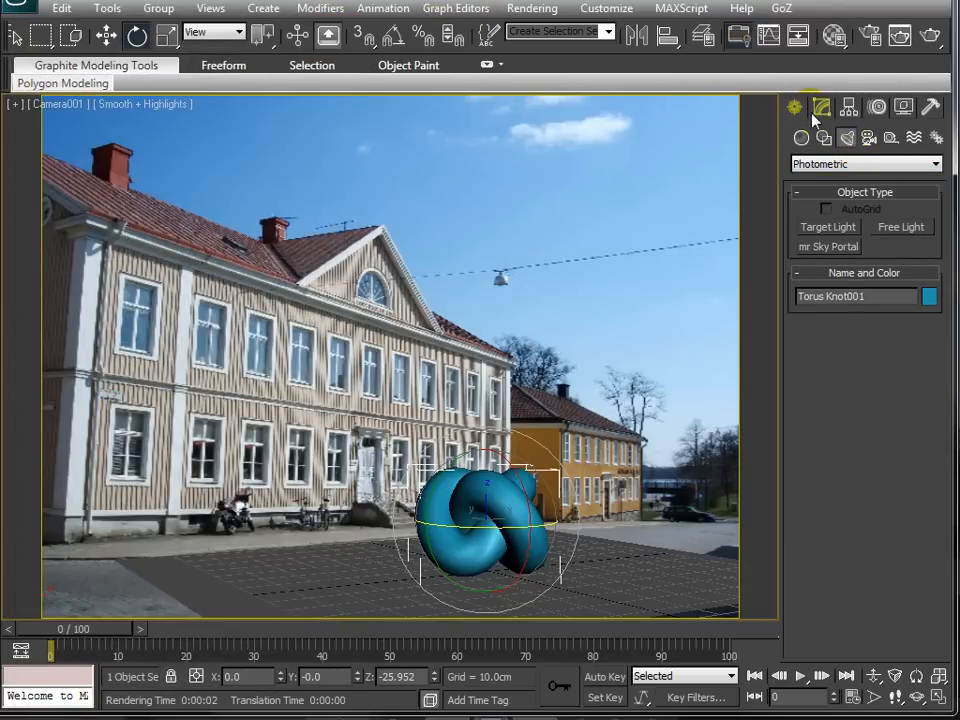
mouse_move(820, 108)
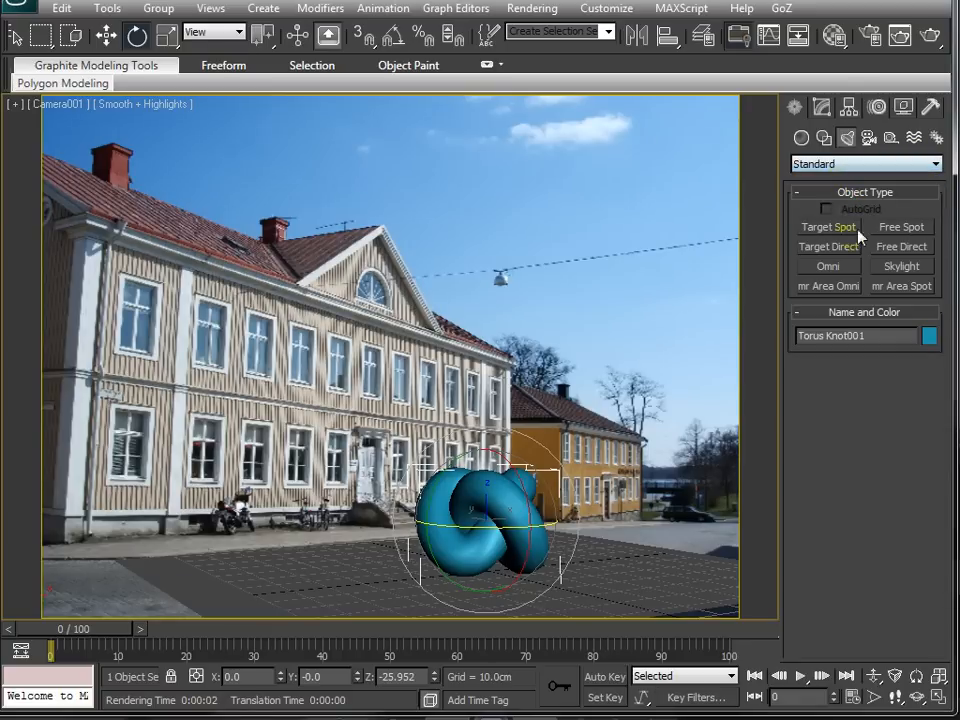
click(900, 266)
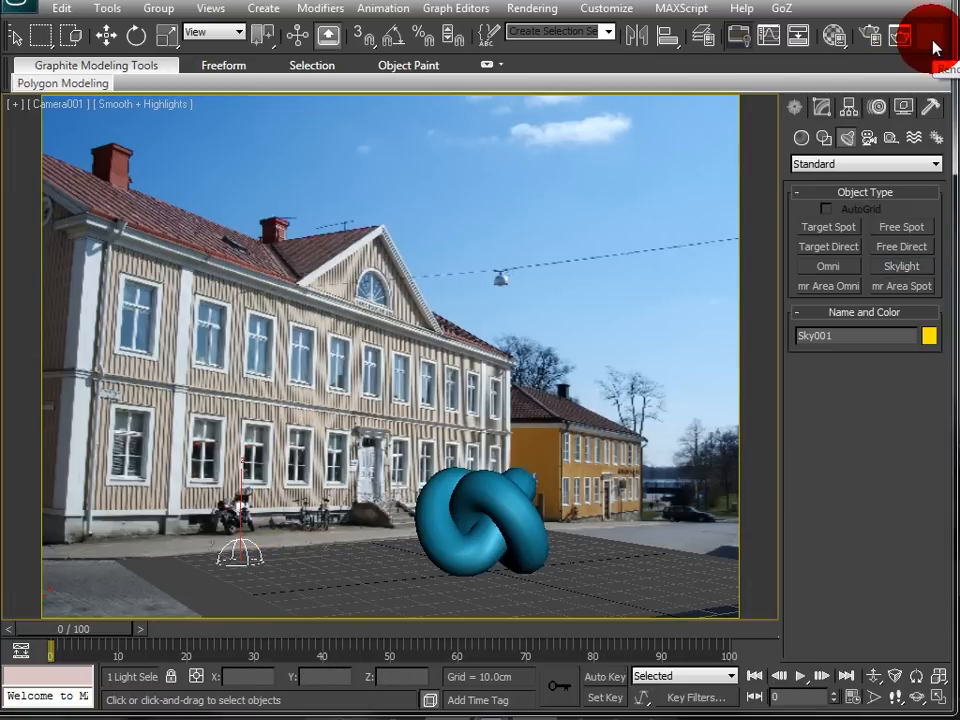
click(900, 36)
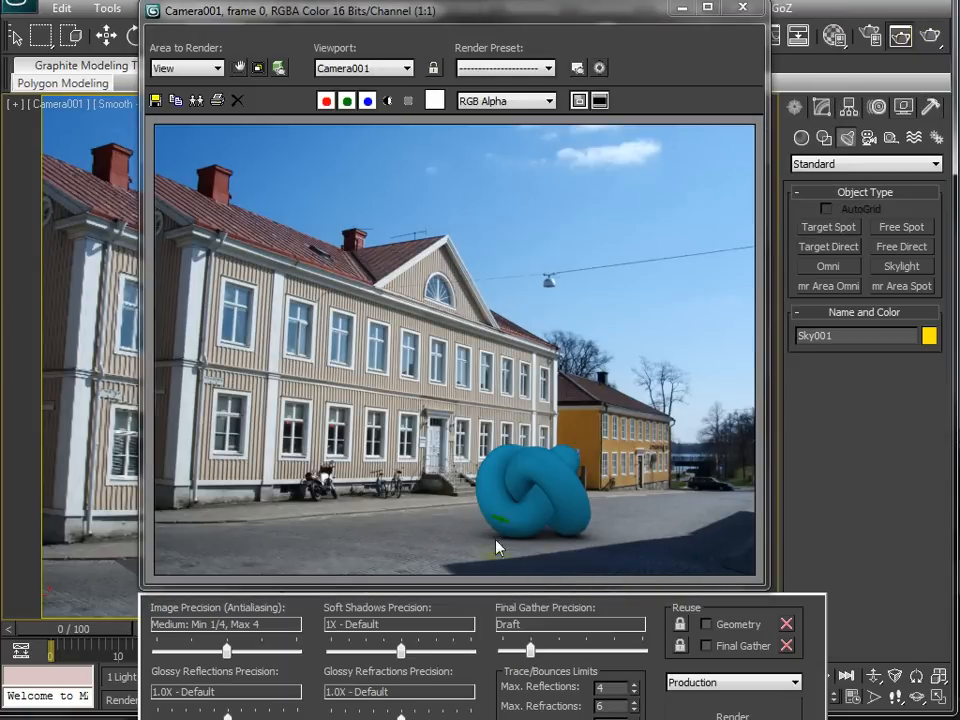
mouse_move(516, 548)
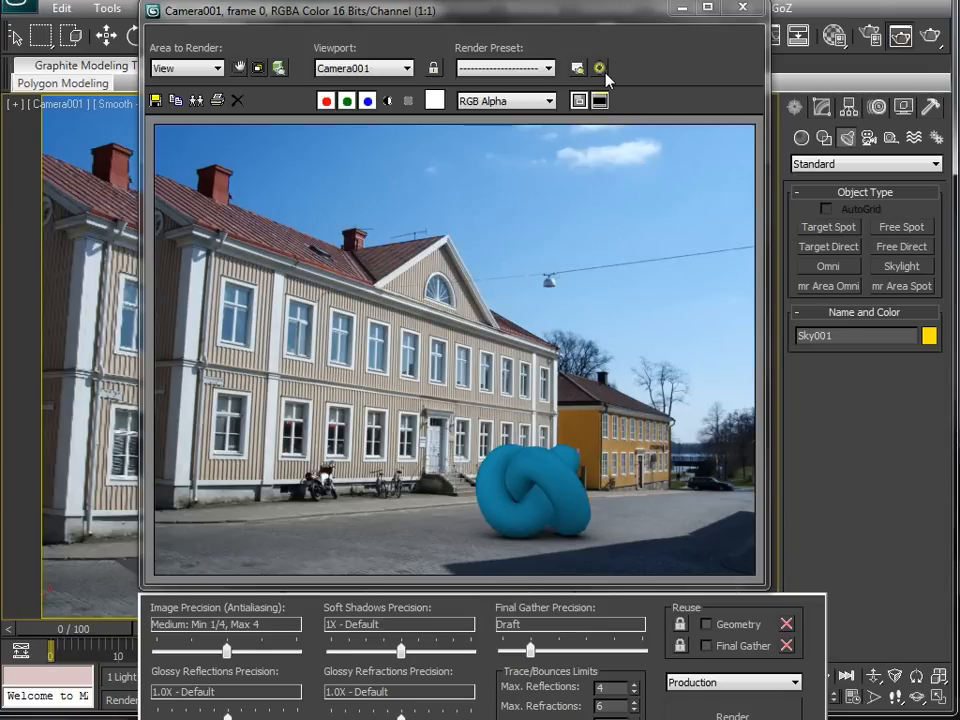
click(742, 10)
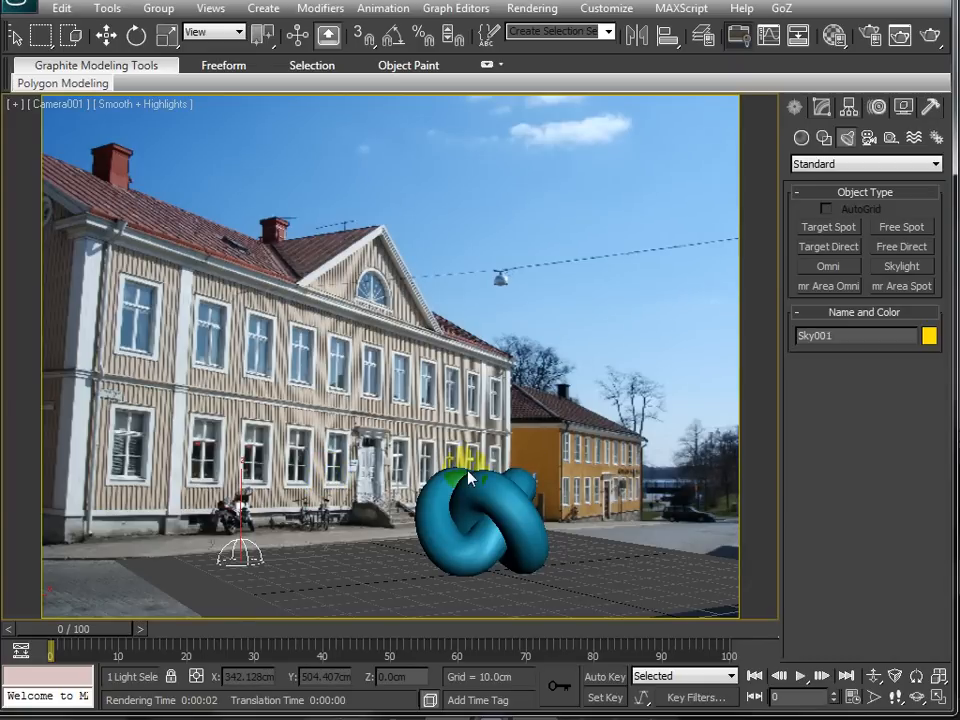
- With four viewports shown, place an mr Area Spot in the Top view aimed at the knot
key(Alt+w)
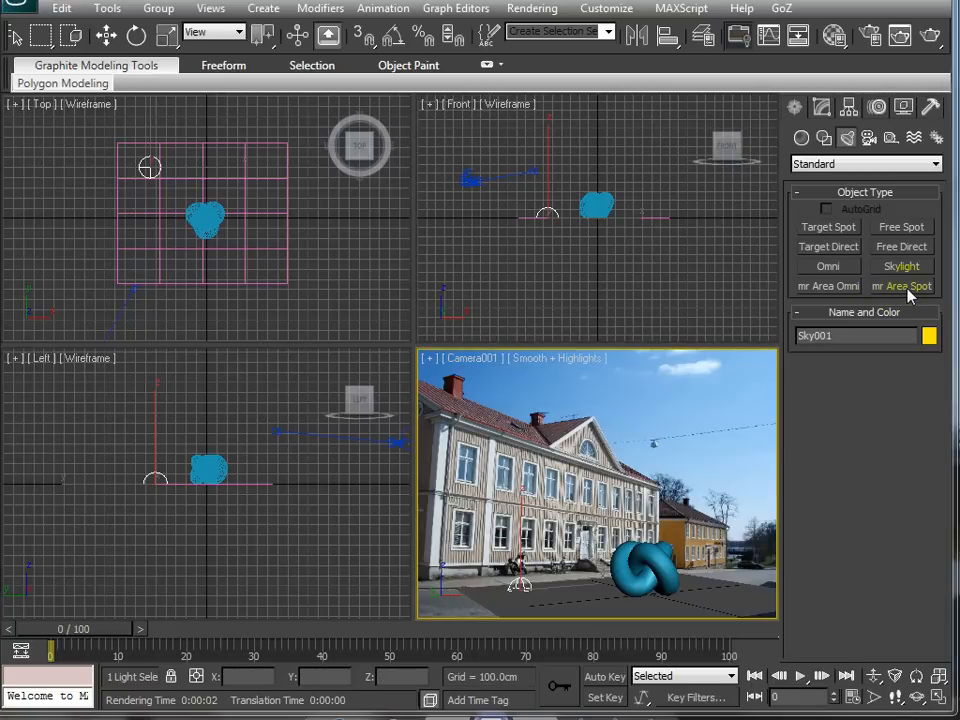
click(904, 288)
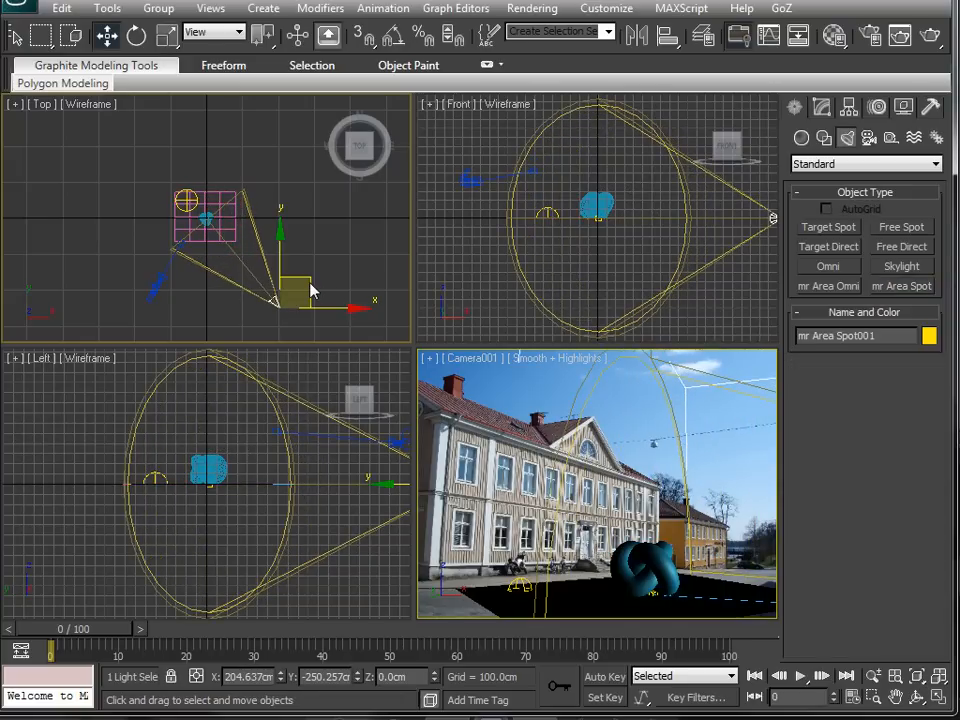
drag(296, 284, 256, 290)
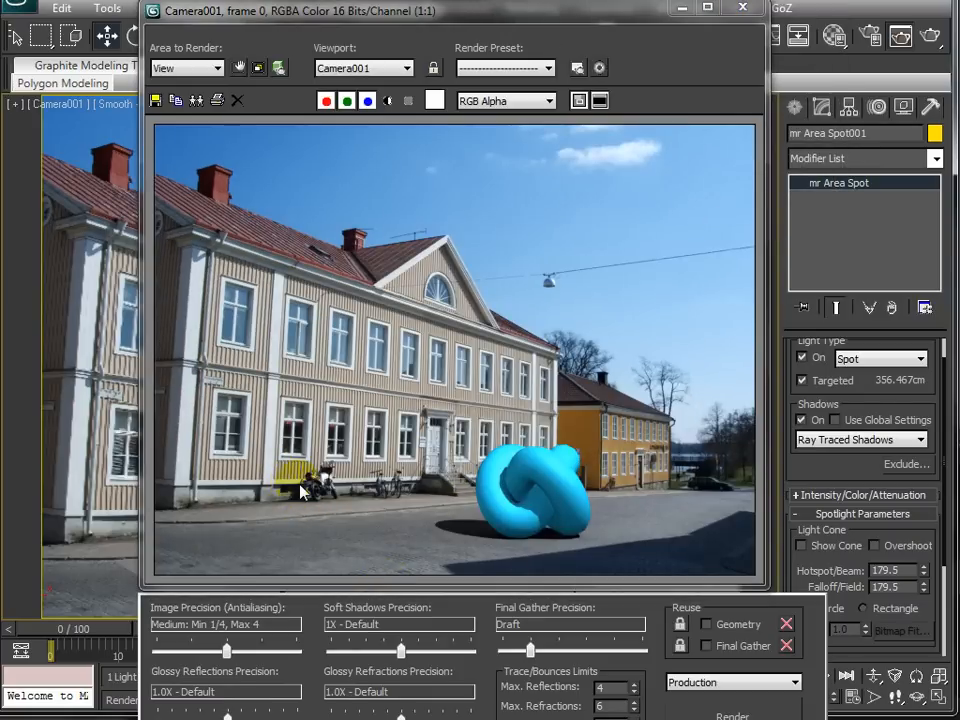
mouse_move(396, 628)
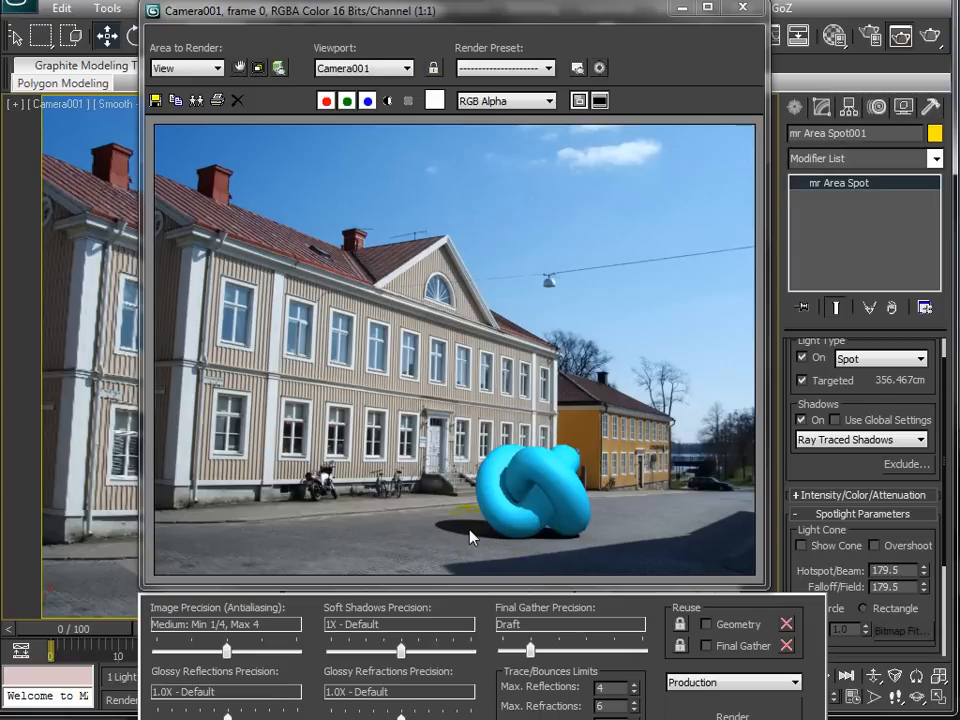
mouse_move(408, 536)
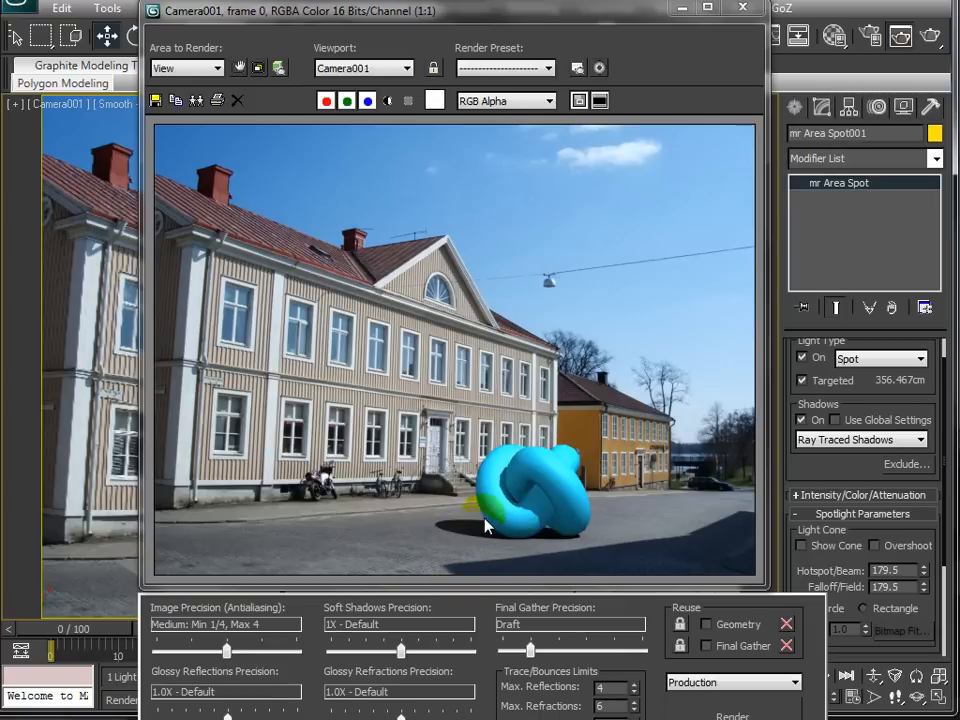
mouse_move(652, 564)
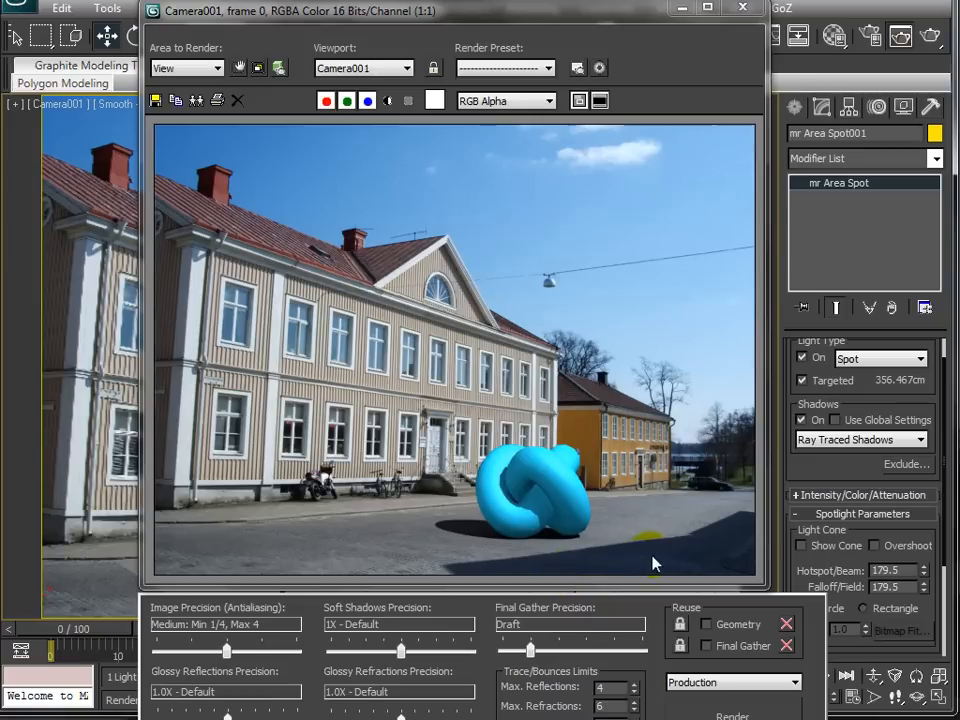
mouse_move(636, 580)
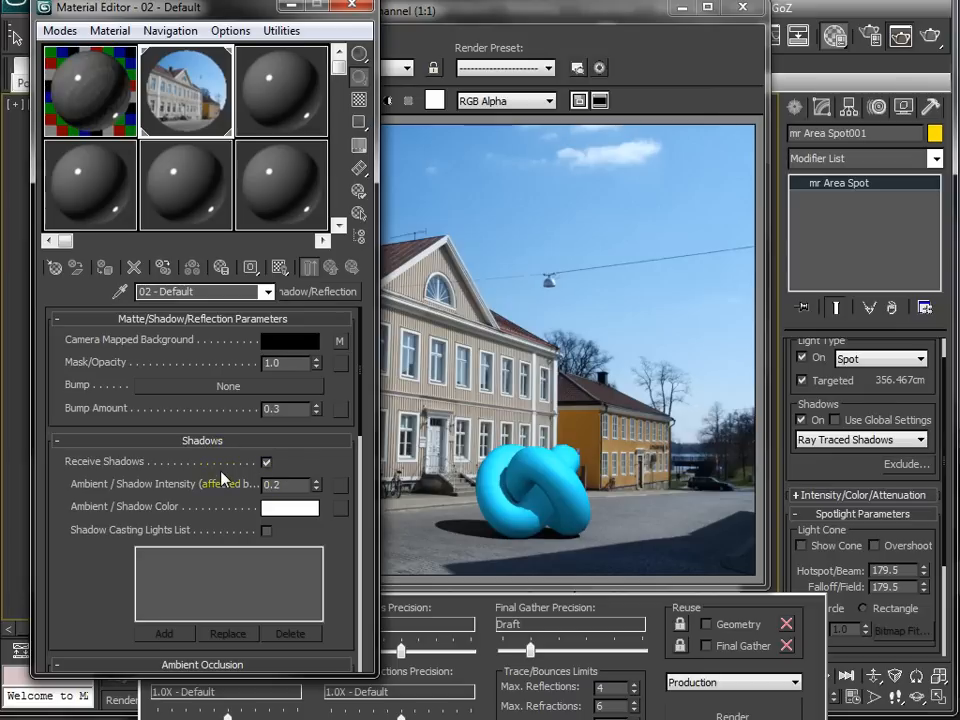
mouse_move(224, 476)
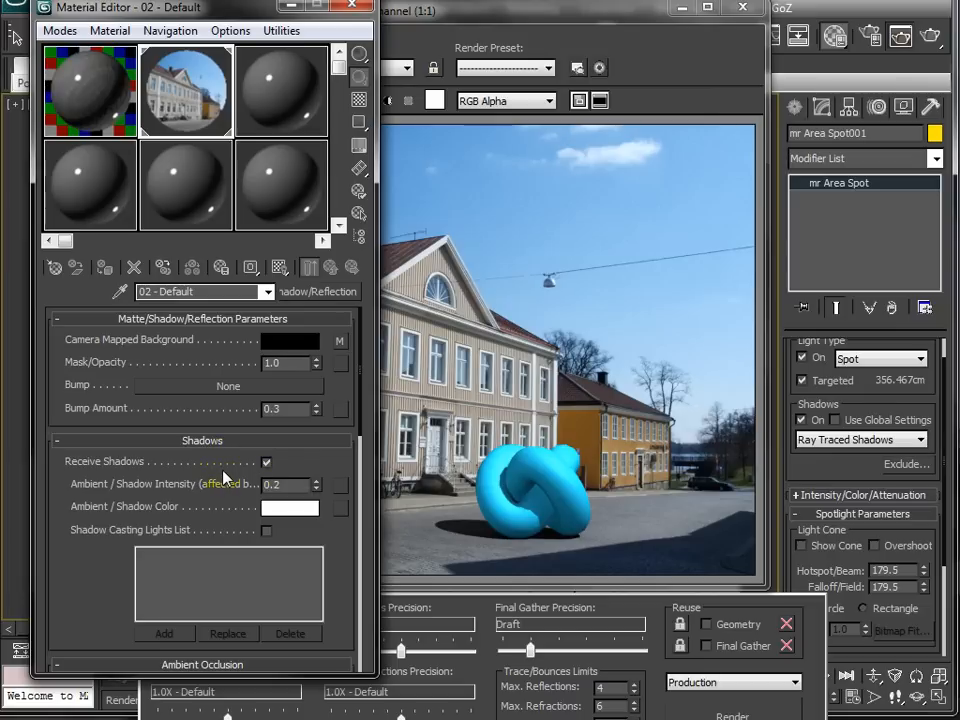
mouse_move(290, 508)
text(0.45)
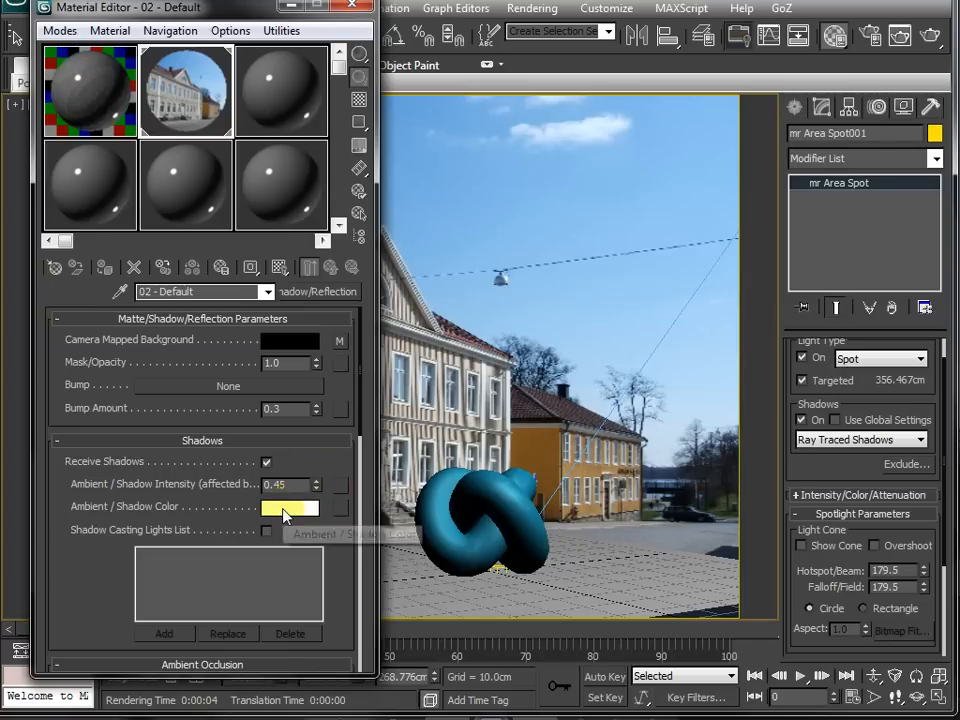
- Tint the matte ground's Ambient/Shadow Color light blue at 0.55 intensity and render the bluish shadows
click(290, 508)
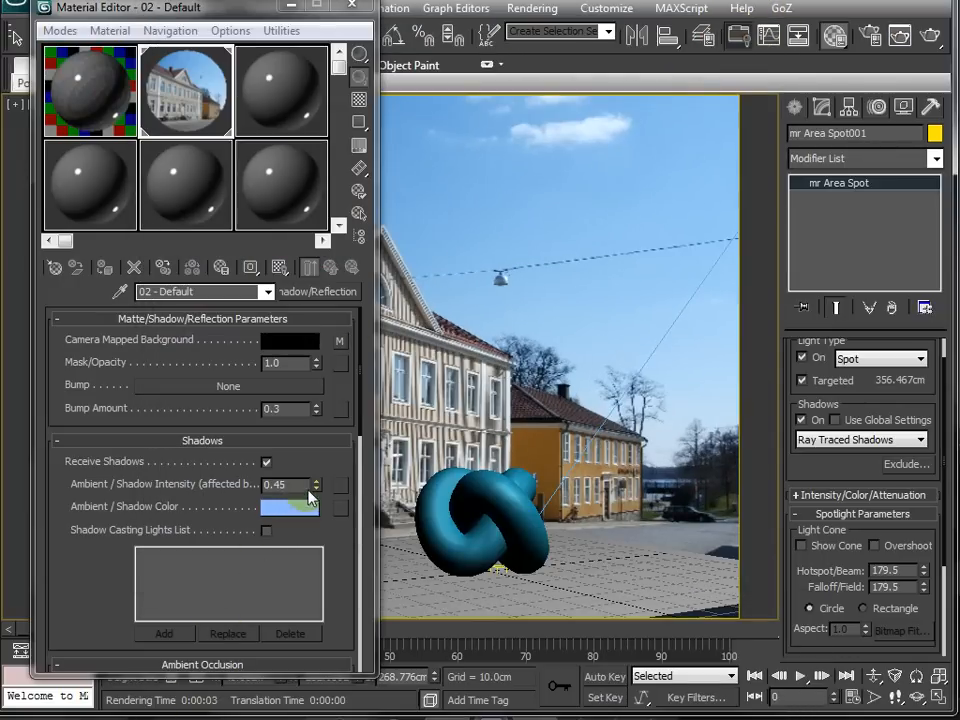
click(316, 480)
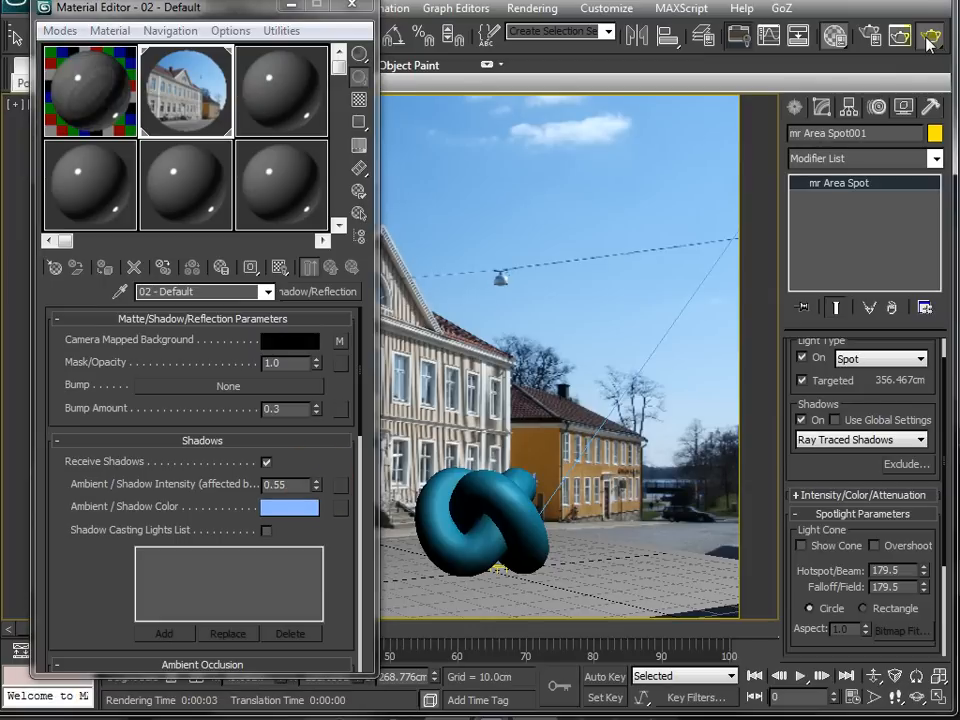
click(930, 36)
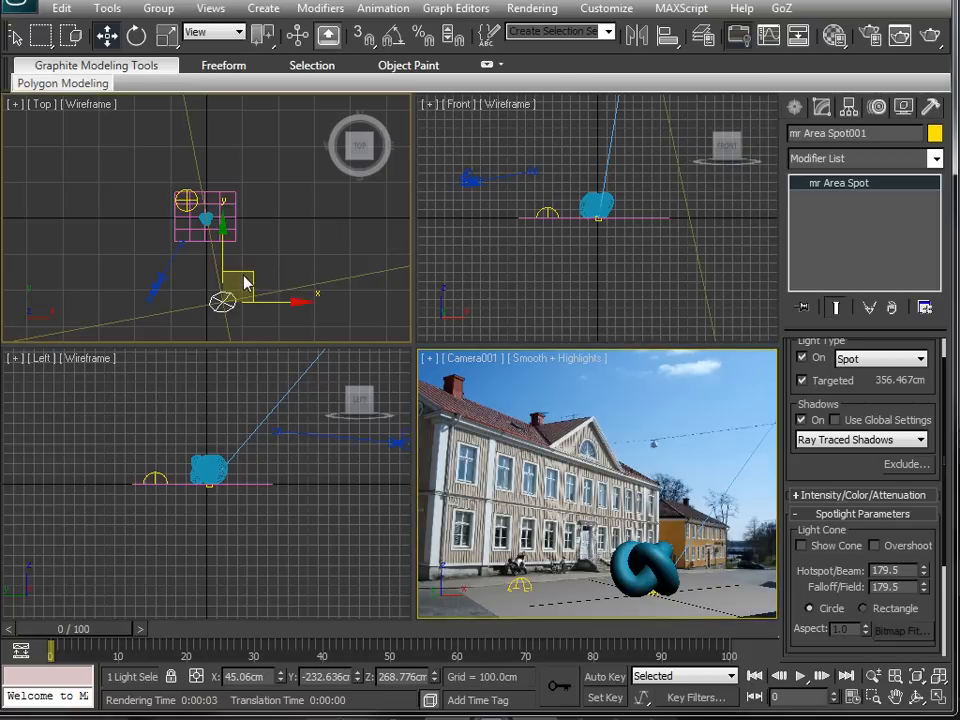
- Move mr Area Spot001 to a new position in the Top viewport
drag(244, 280, 258, 284)
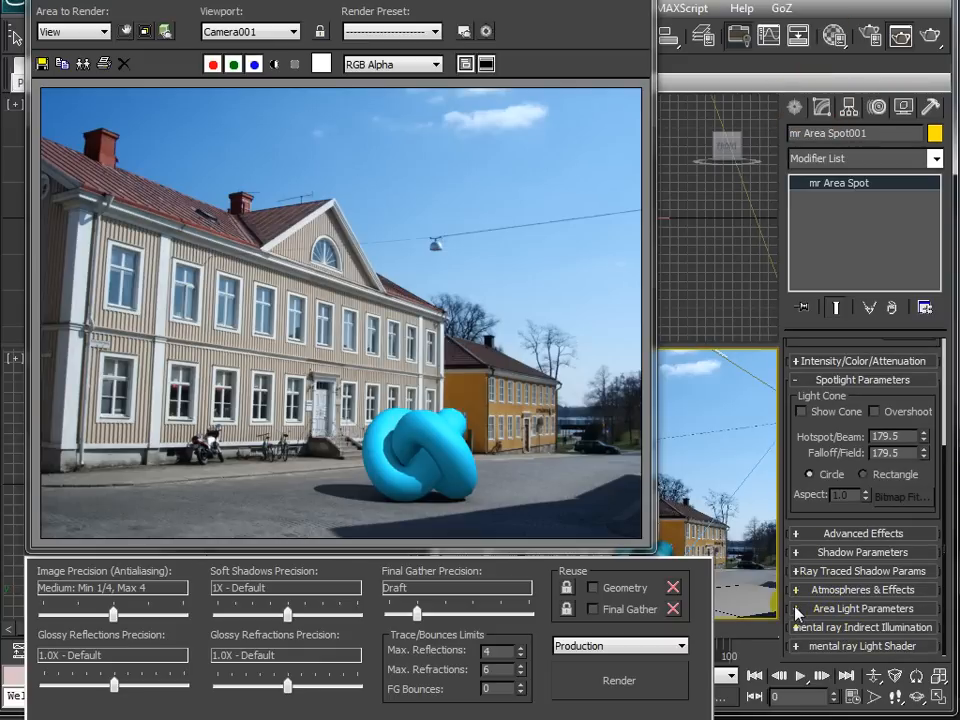
mouse_move(798, 616)
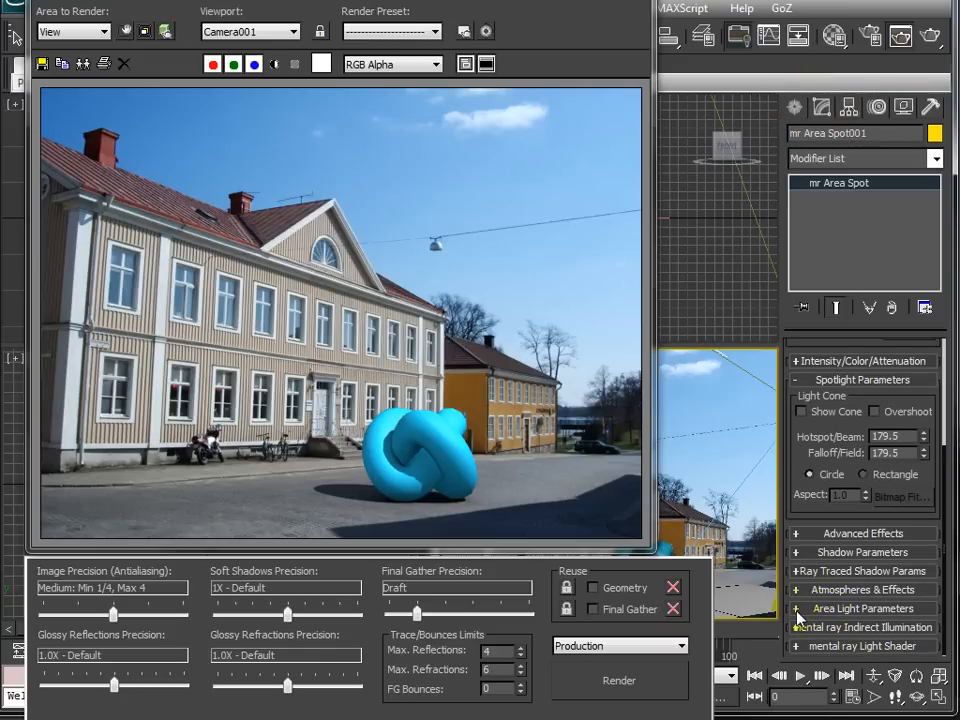
- Enable the mr Area Spot's disc area light of radius 15.24 and re-render the camera view
click(862, 608)
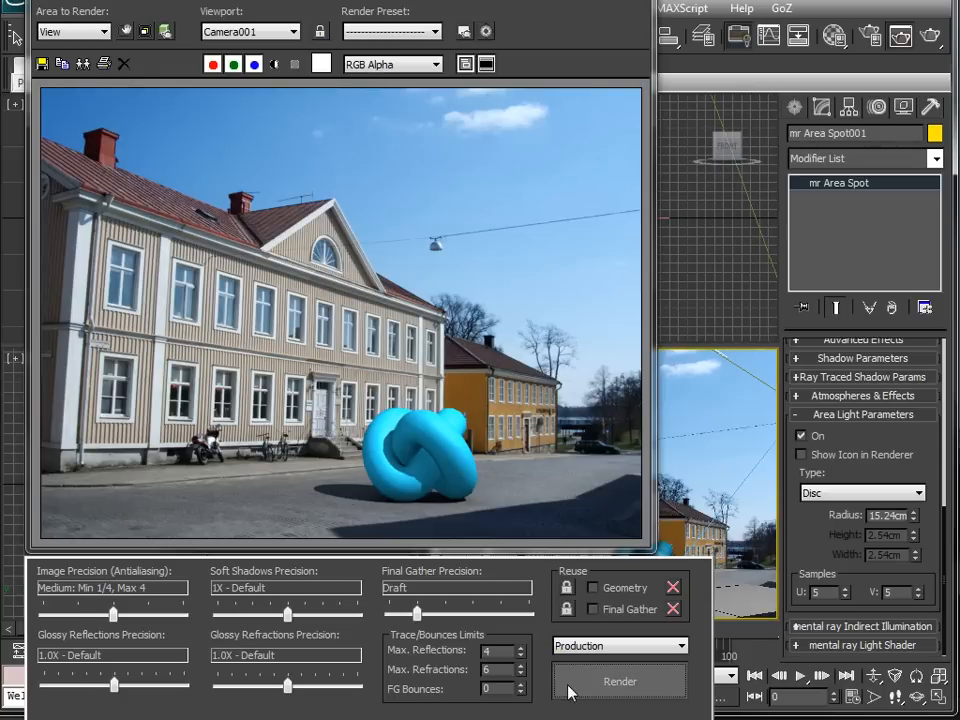
click(620, 680)
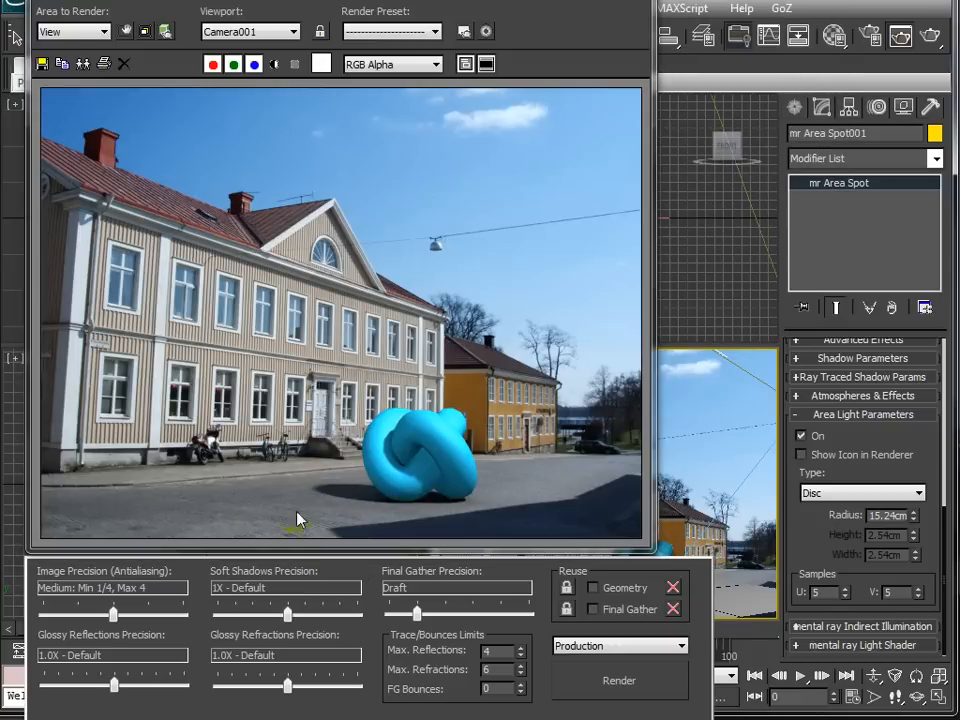
mouse_move(304, 496)
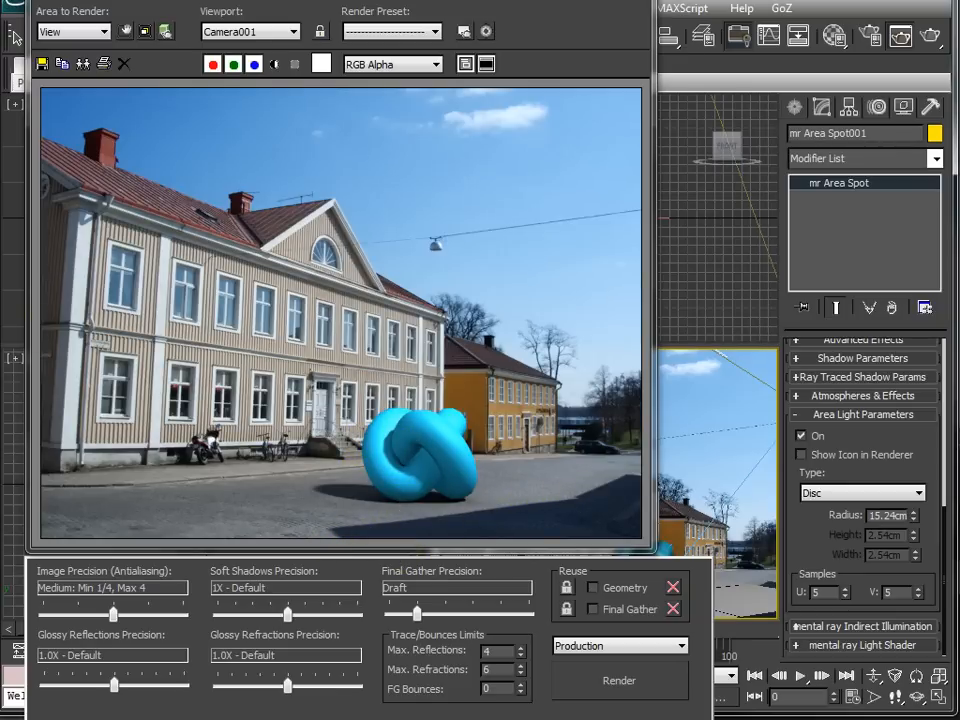
click(278, 332)
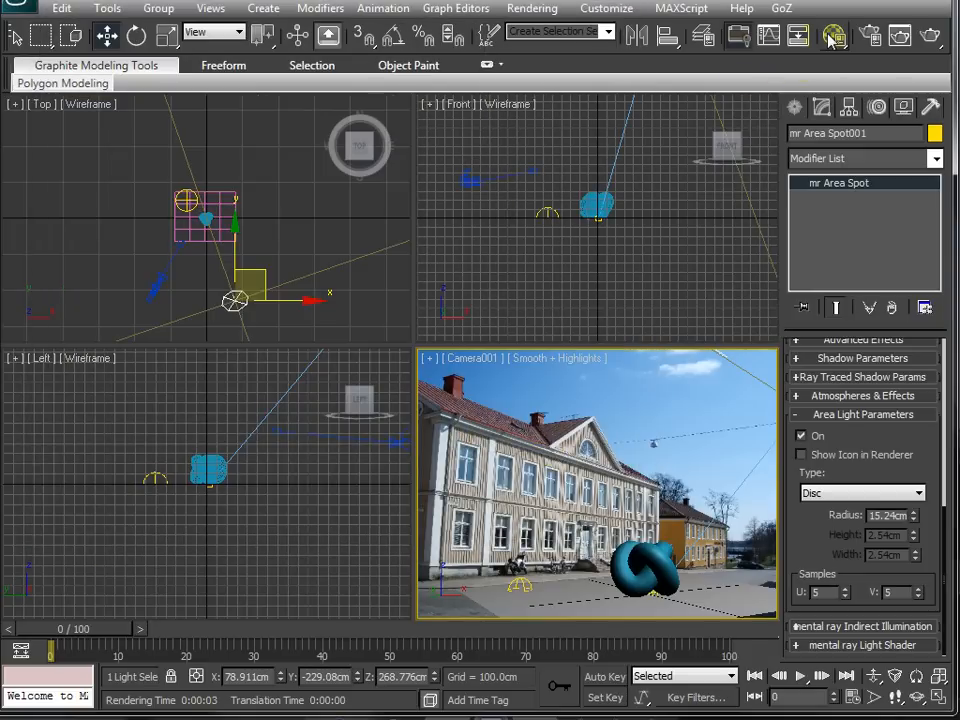
- Assign the Glossy Varnished Wood Arch & Design template to the knot and render it golden over the street
click(836, 36)
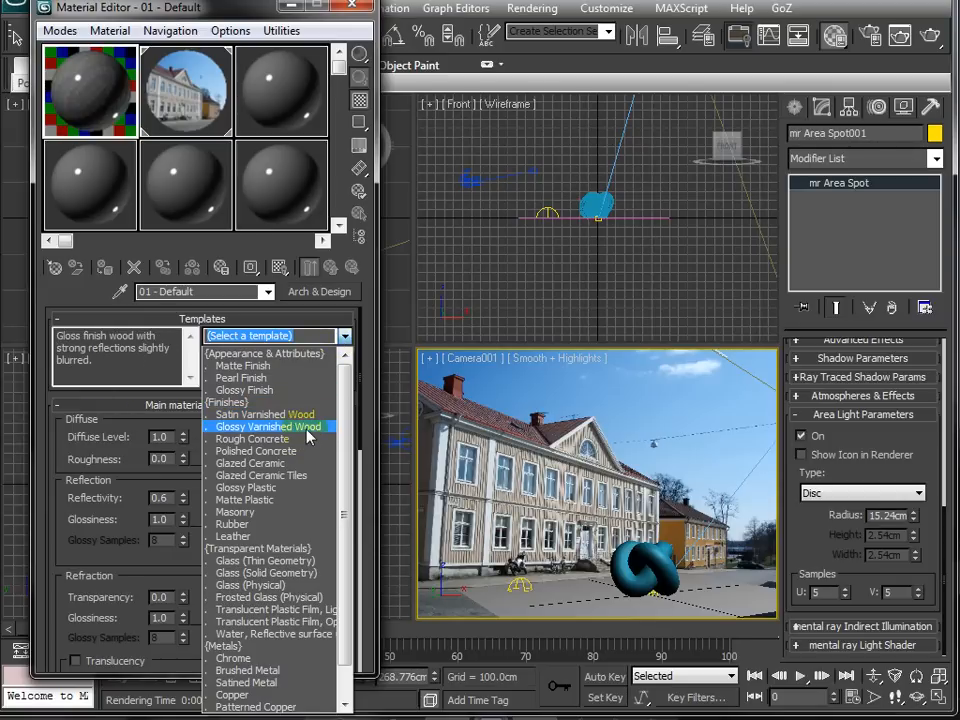
click(266, 426)
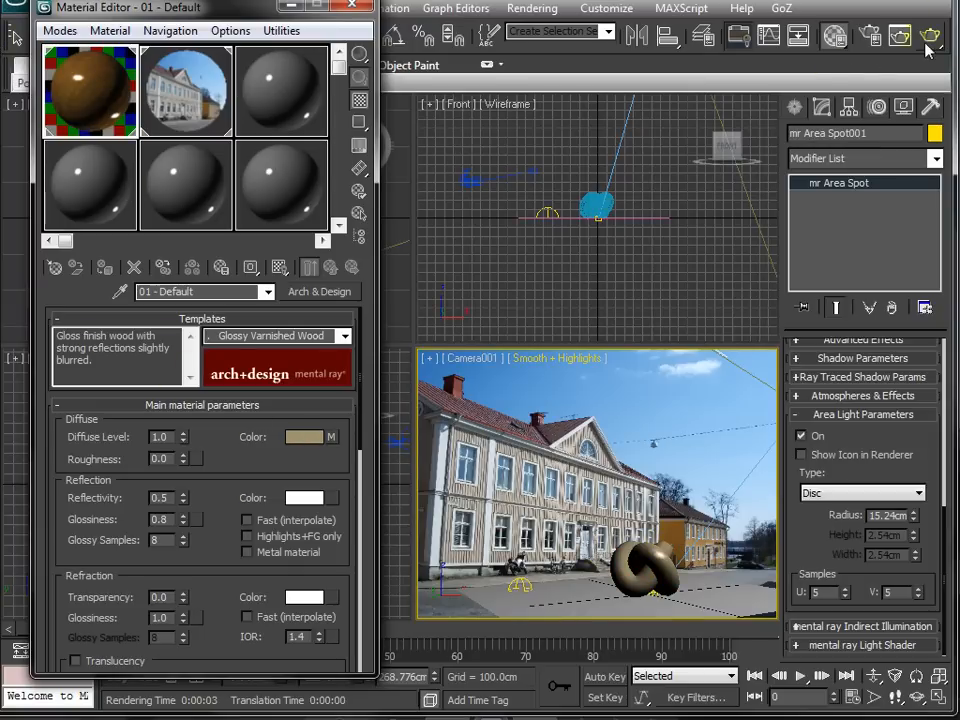
click(928, 36)
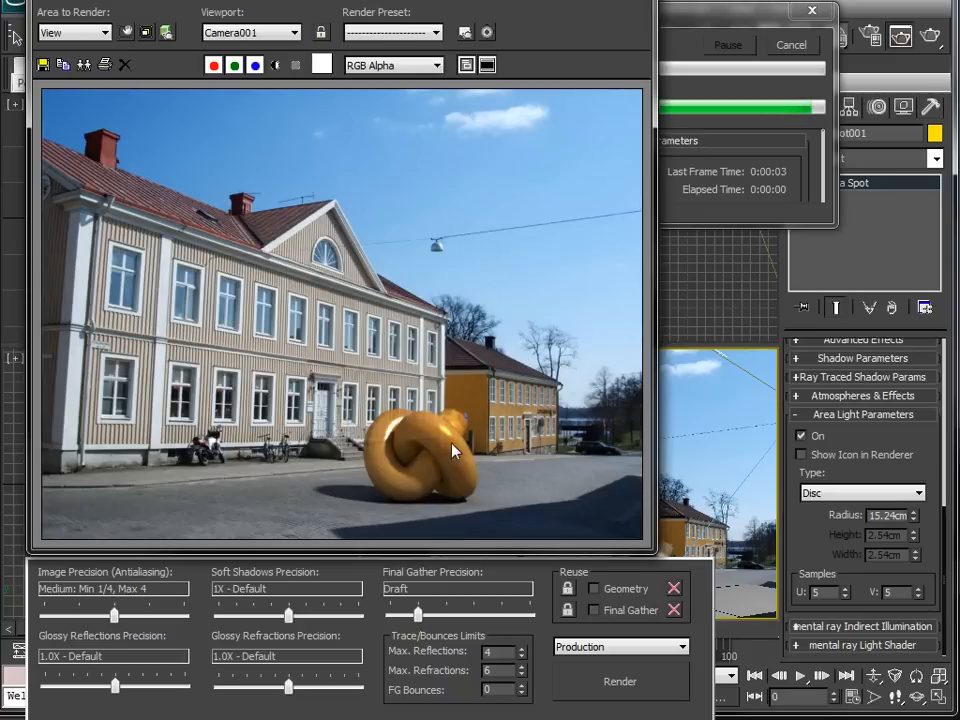
click(790, 44)
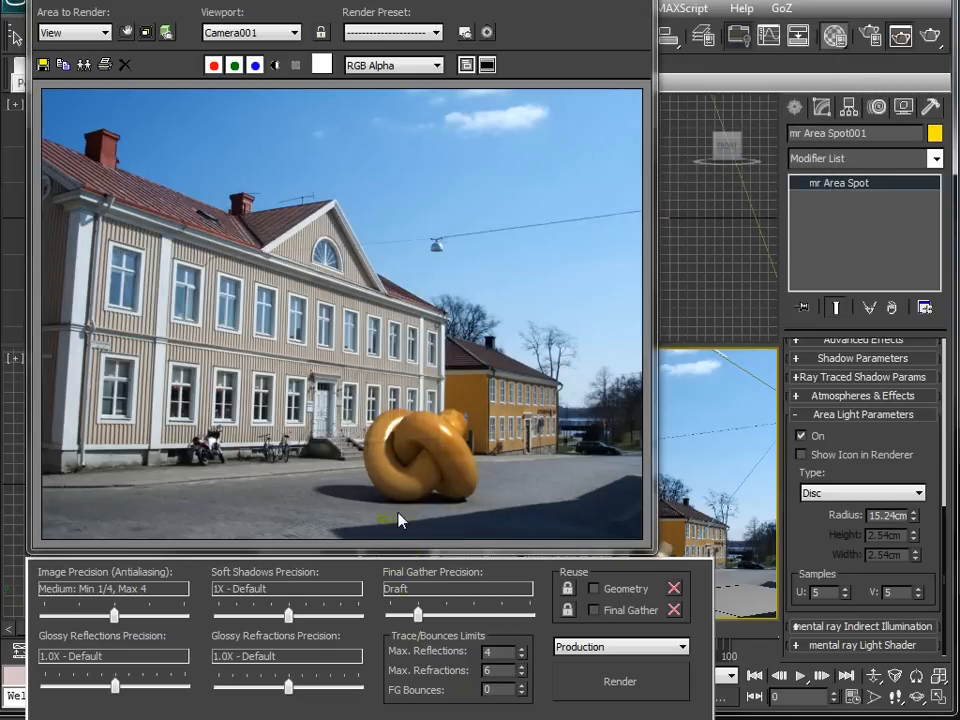
mouse_move(408, 168)
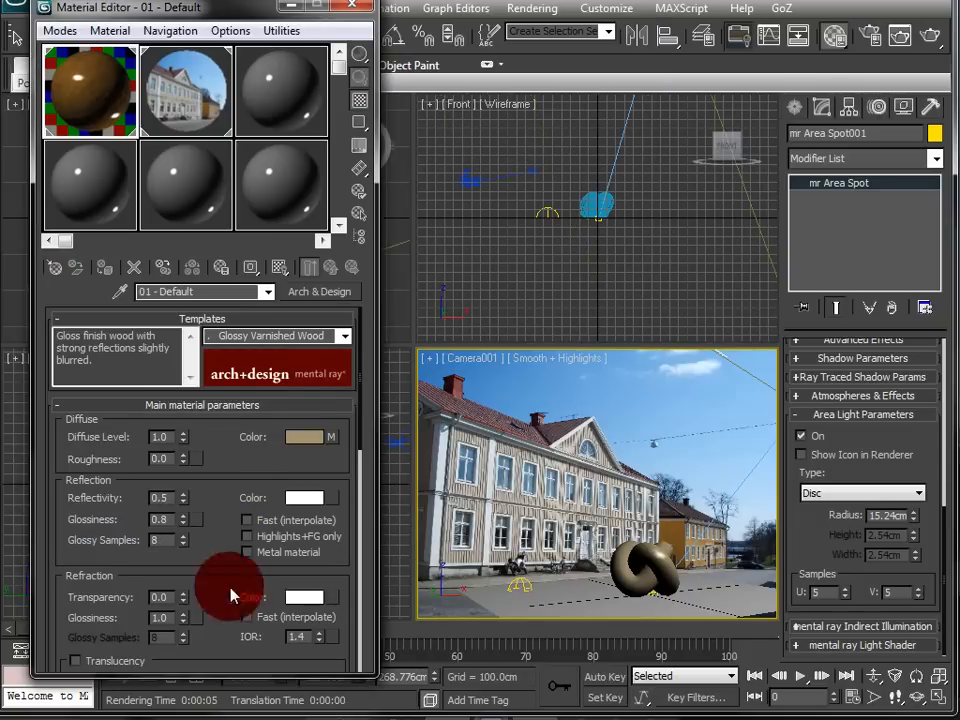
- Load hdri_final.hdr as a Bitmap in the wood material's Environment slot, accepting the HDRI Load Settings
scroll(down, 3)
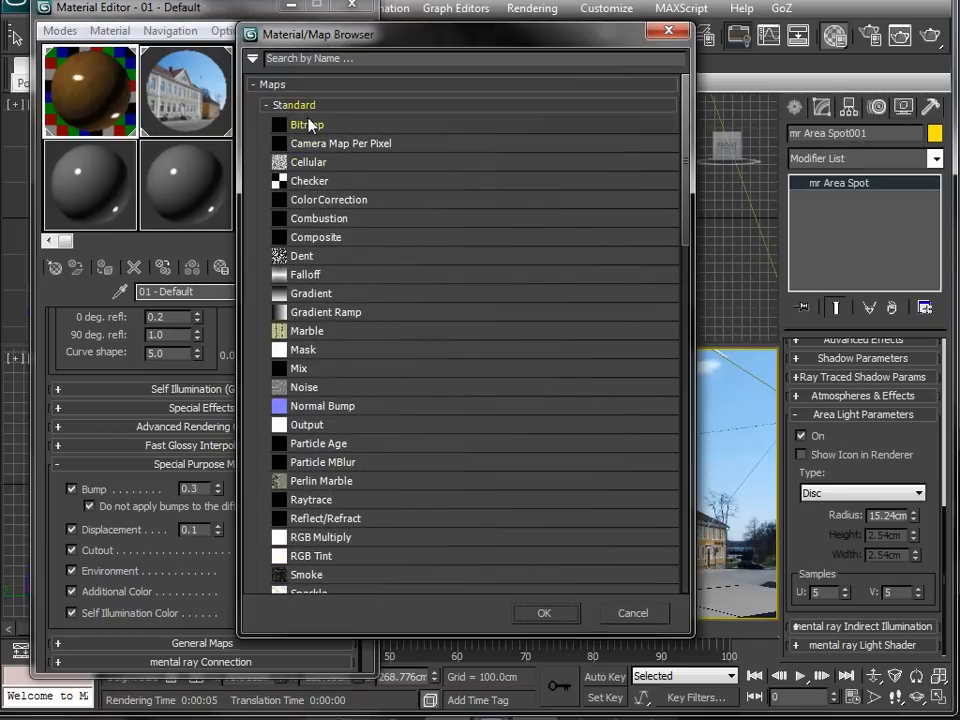
click(308, 124)
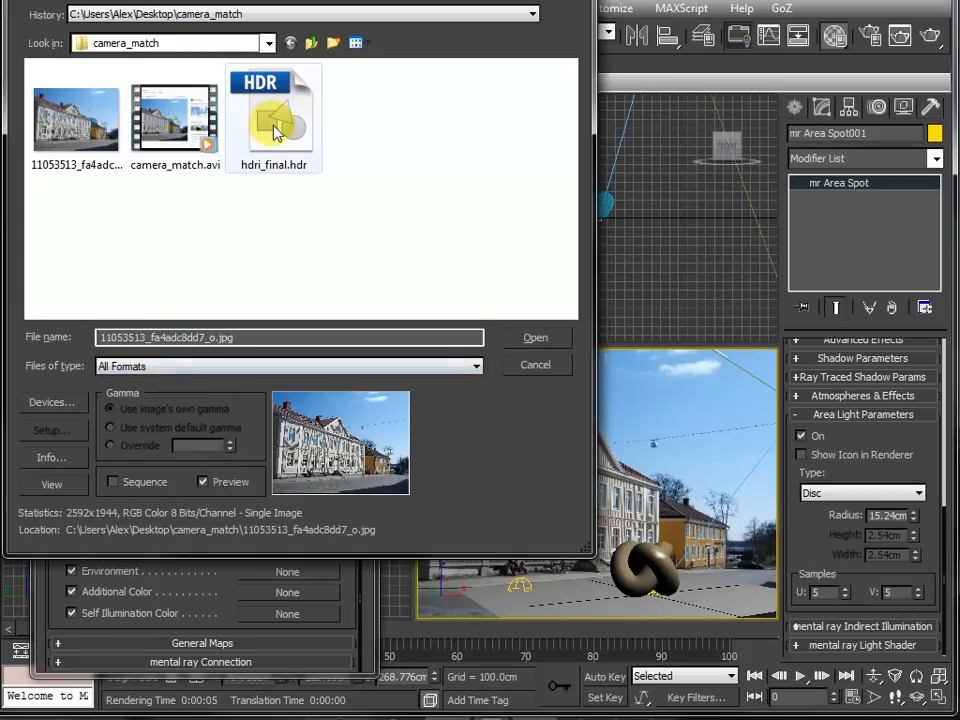
click(274, 114)
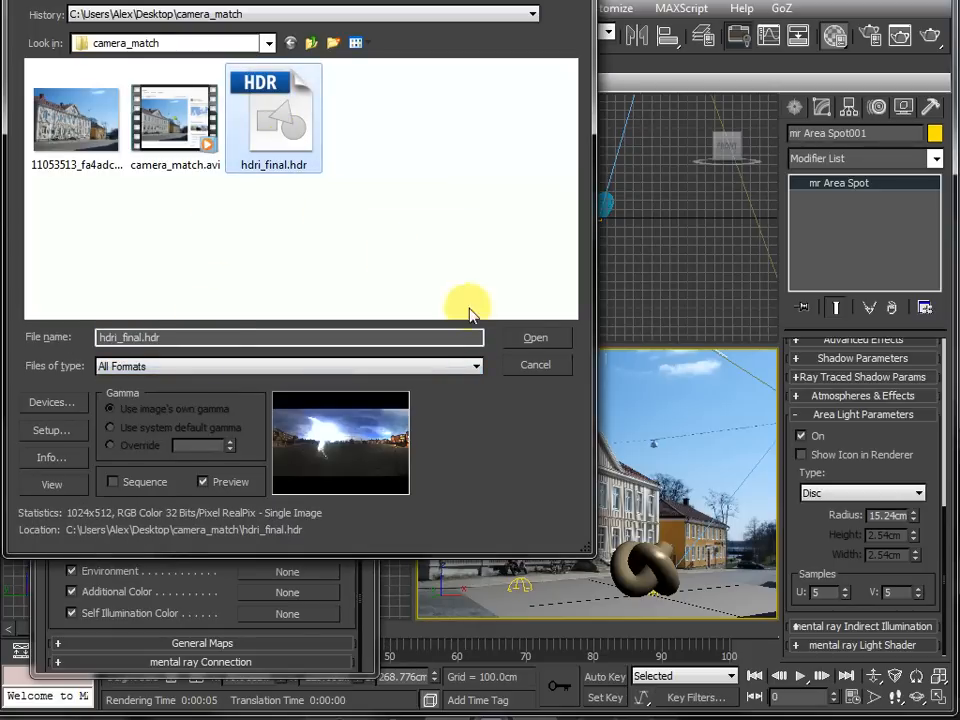
click(536, 336)
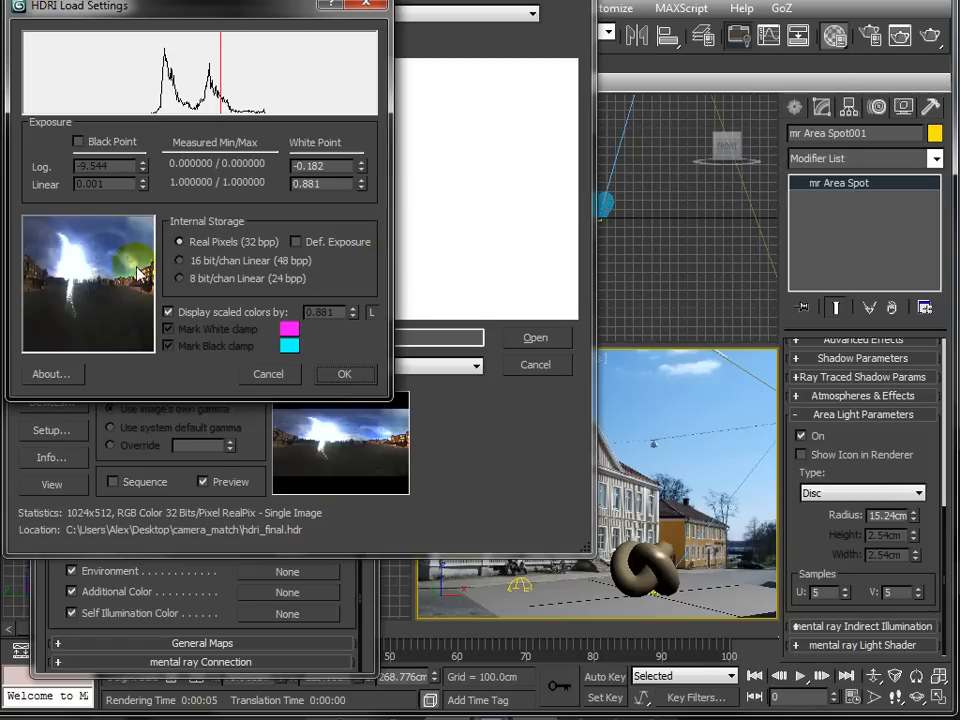
click(344, 374)
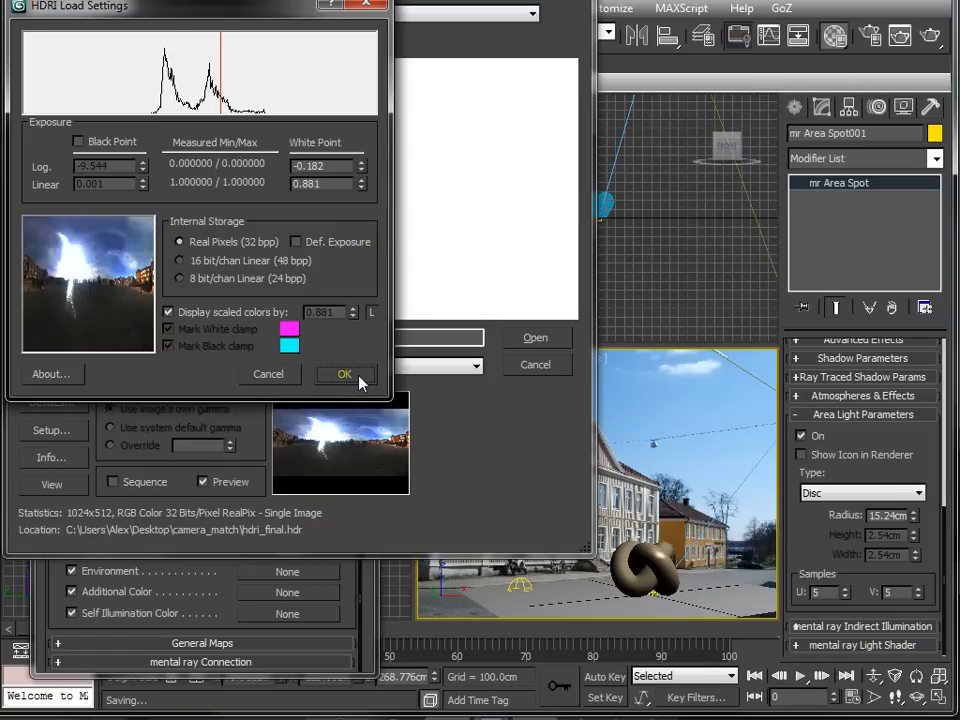
click(344, 374)
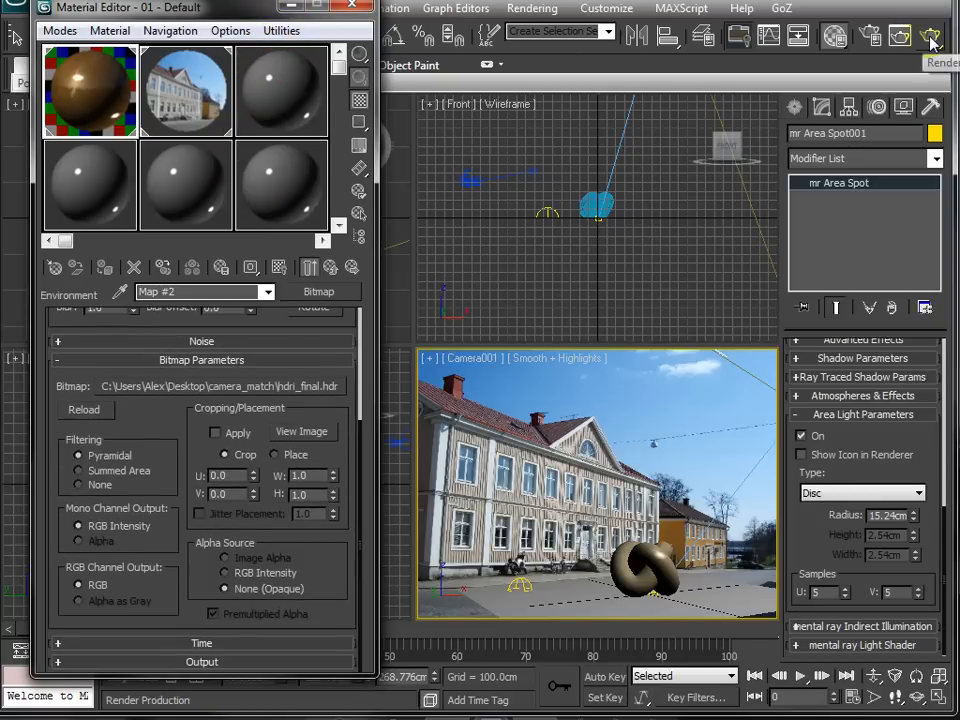
- Render the wooden knot reflecting the HDR environment over the street photo
click(930, 36)
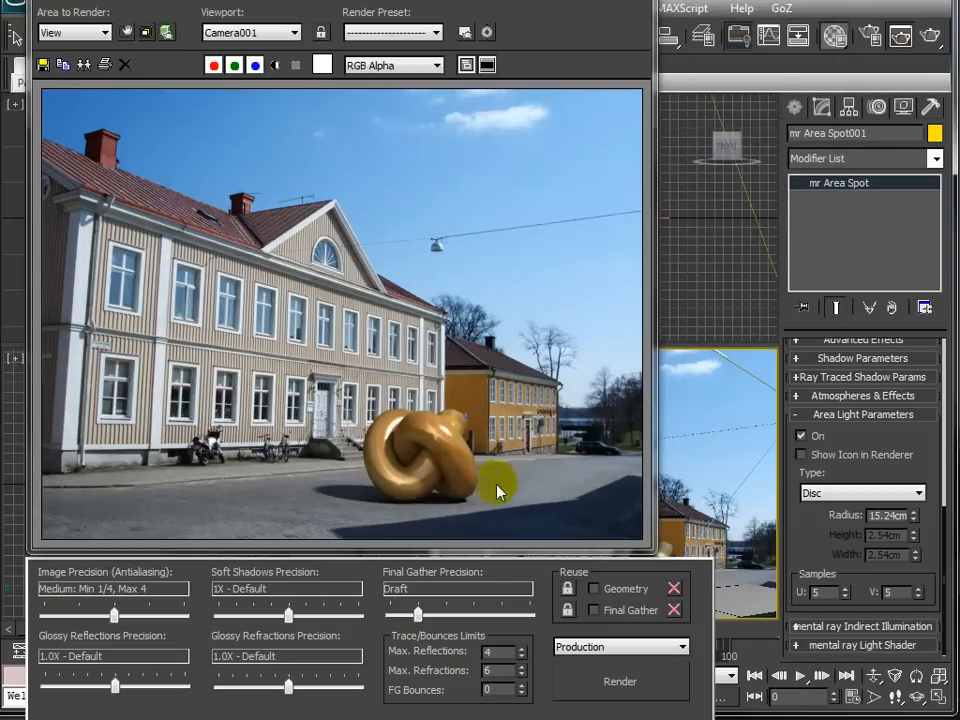
mouse_move(464, 310)
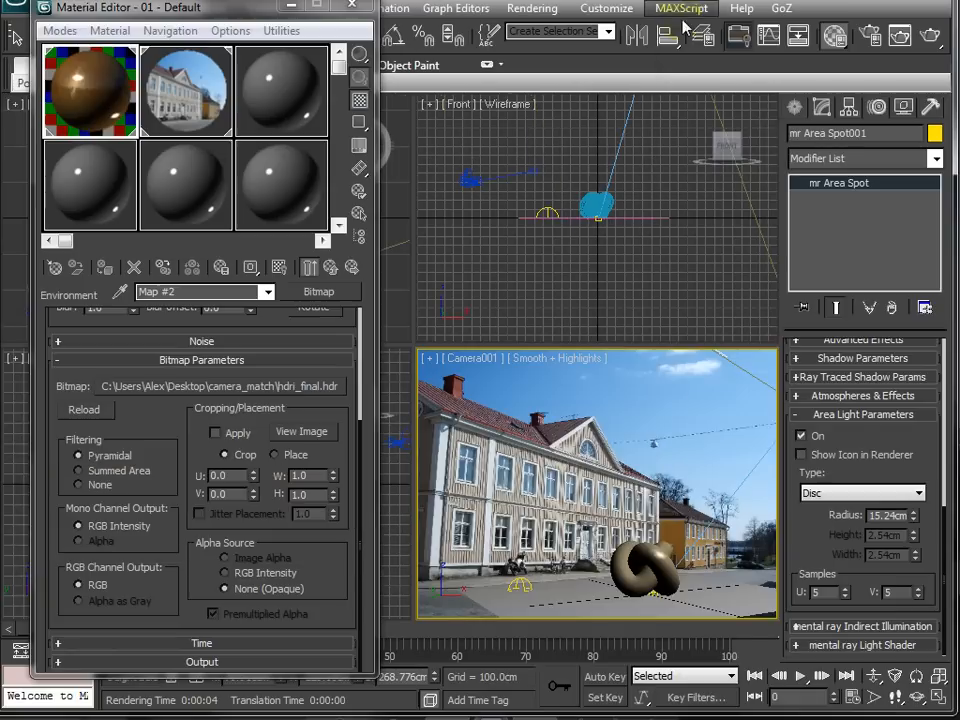
mouse_move(190, 490)
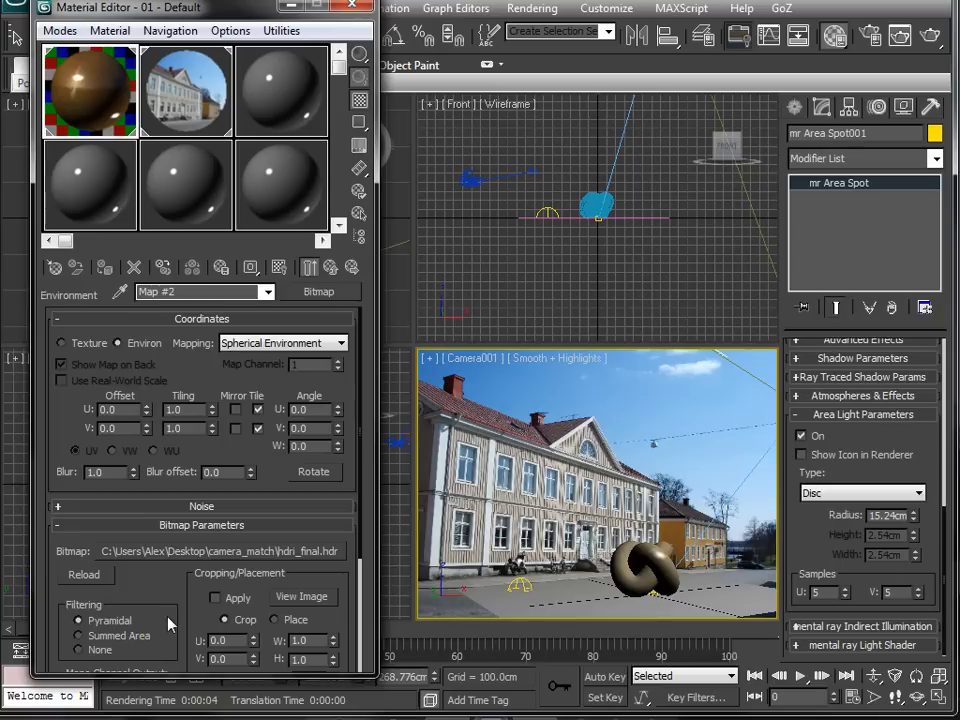
mouse_move(144, 400)
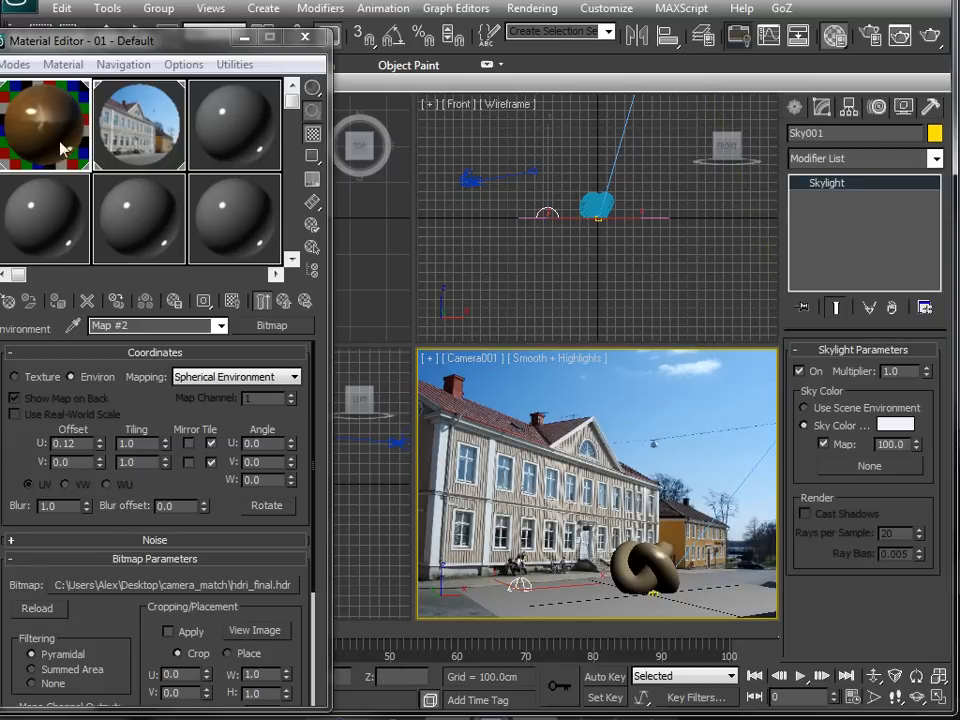
- Share Map #2 (hdri_final.hdr) onto the Skylight Map slot as an Instance and render again
scroll(down, 3)
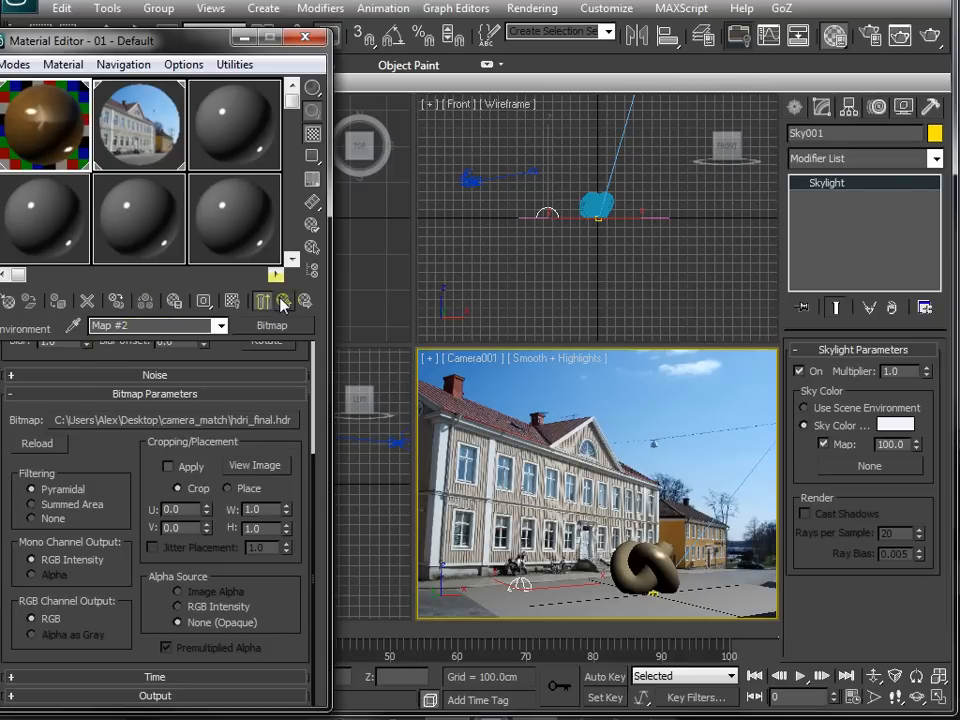
click(284, 300)
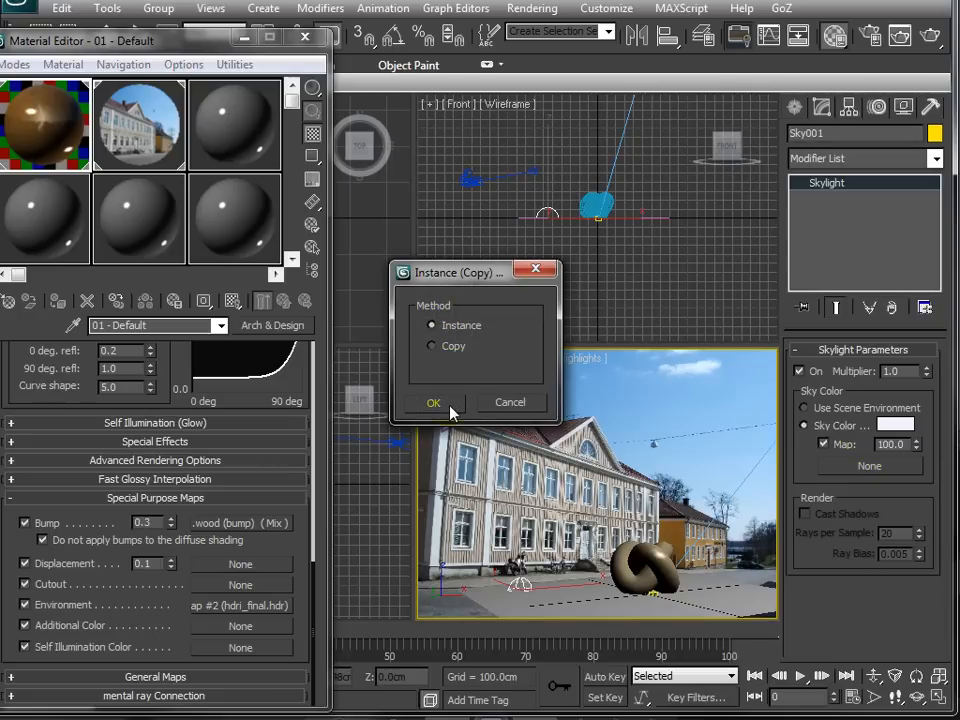
click(432, 402)
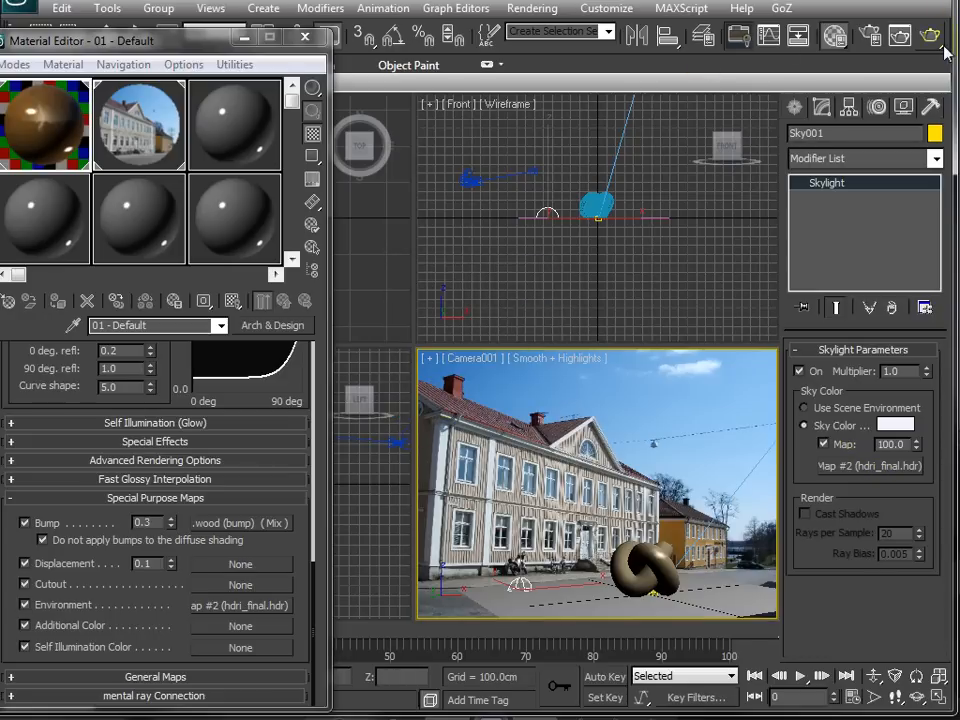
click(928, 36)
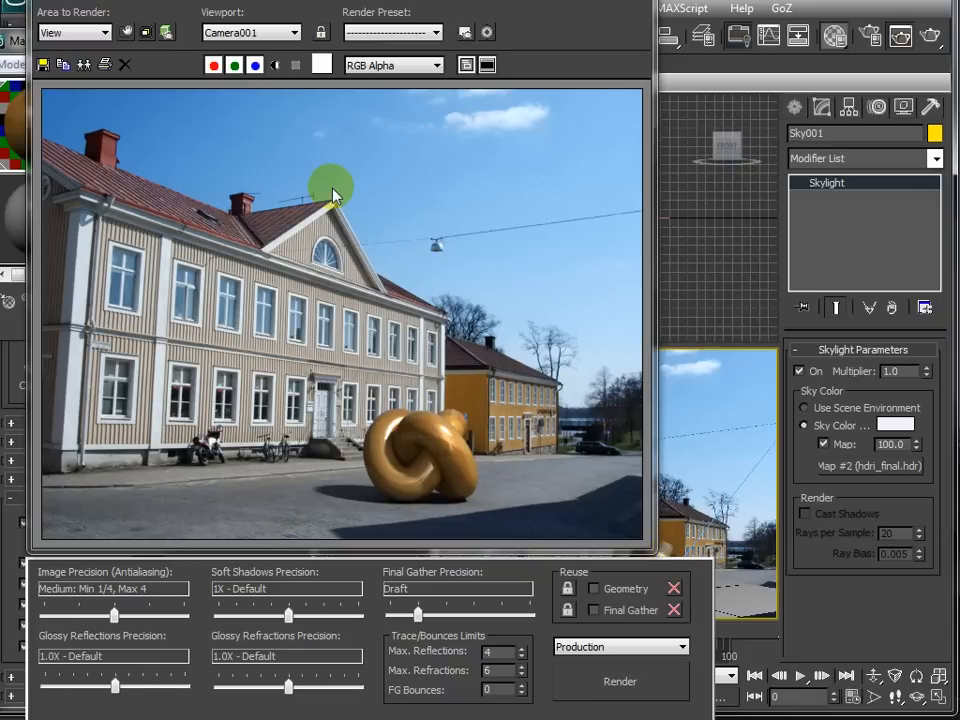
mouse_move(472, 276)
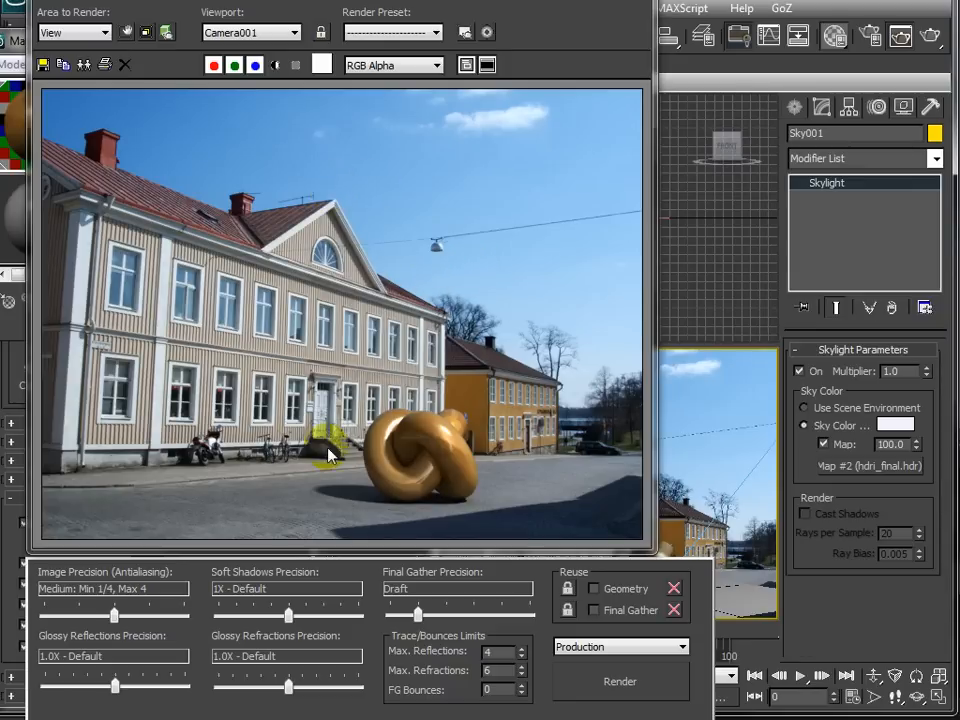
mouse_move(126, 320)
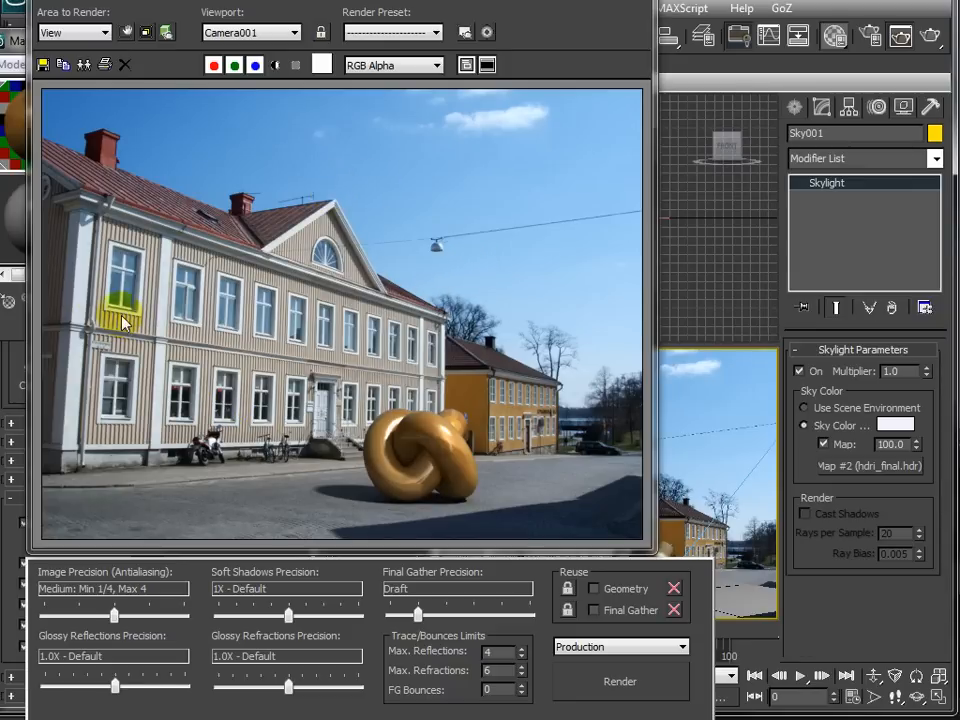